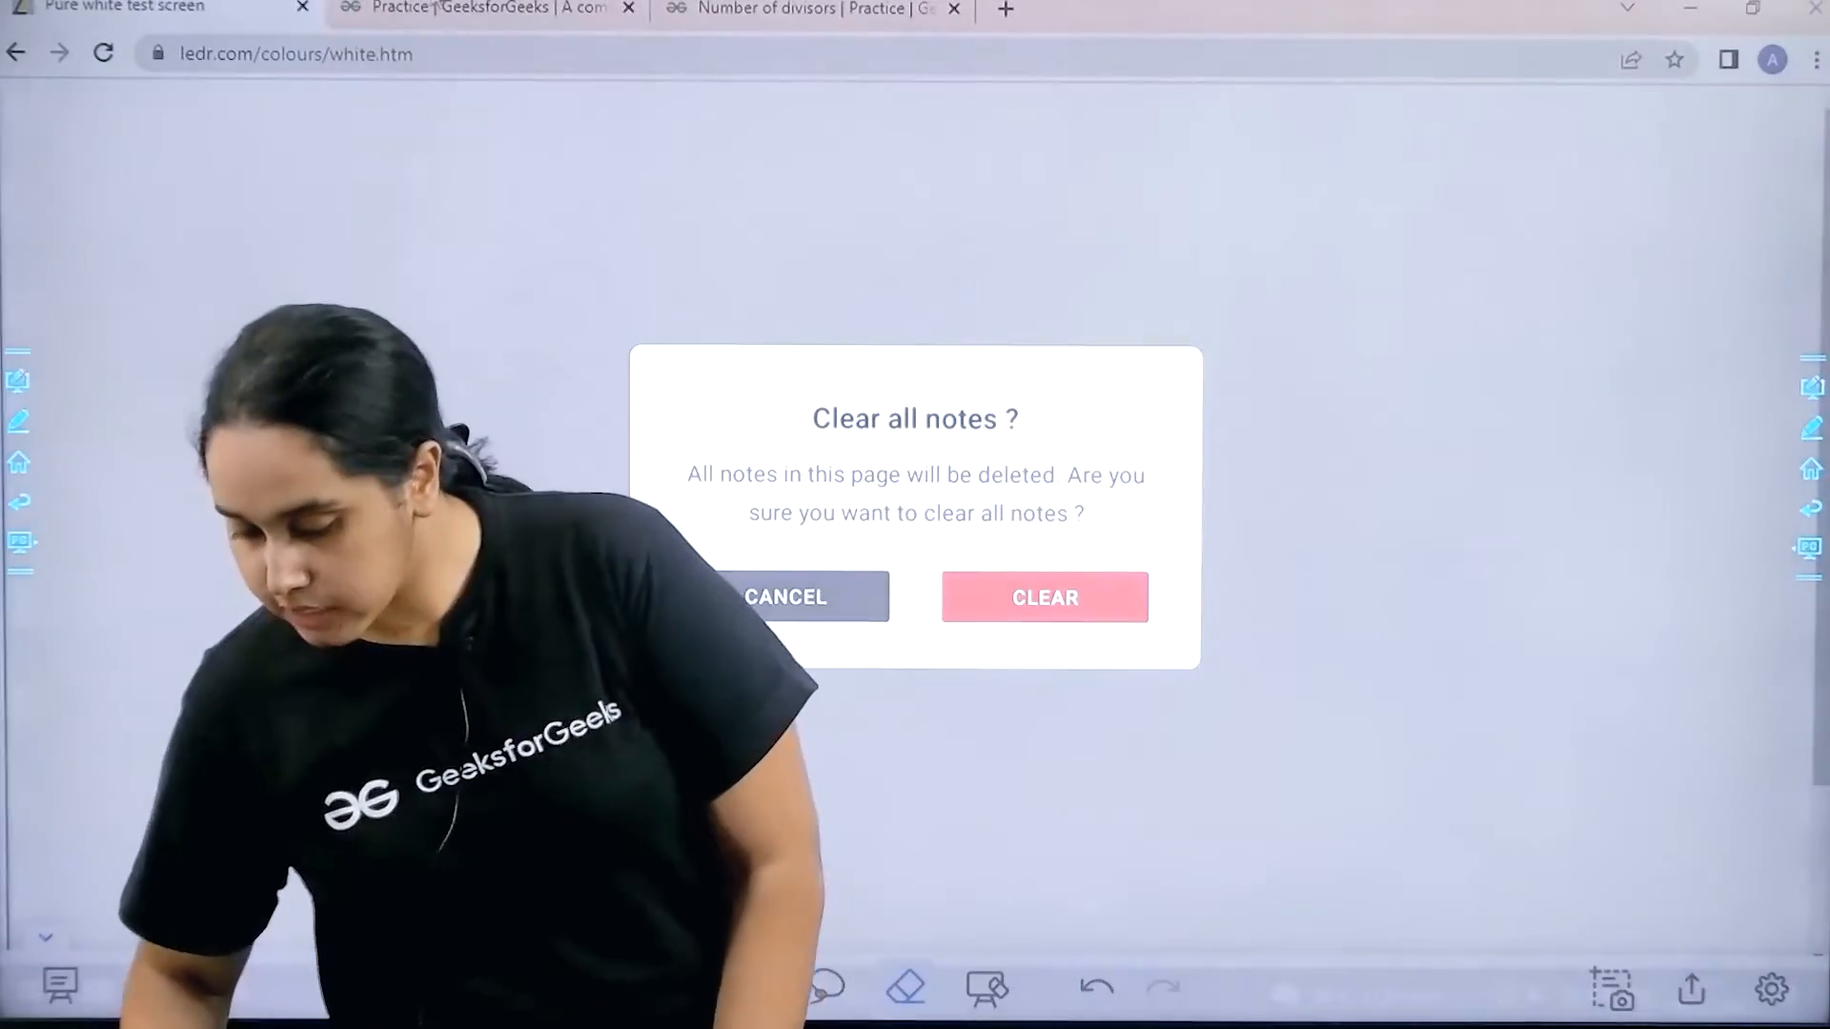
# Switch to the Practice tab showing the school-level problem list.
pyautogui.click(490, 10)
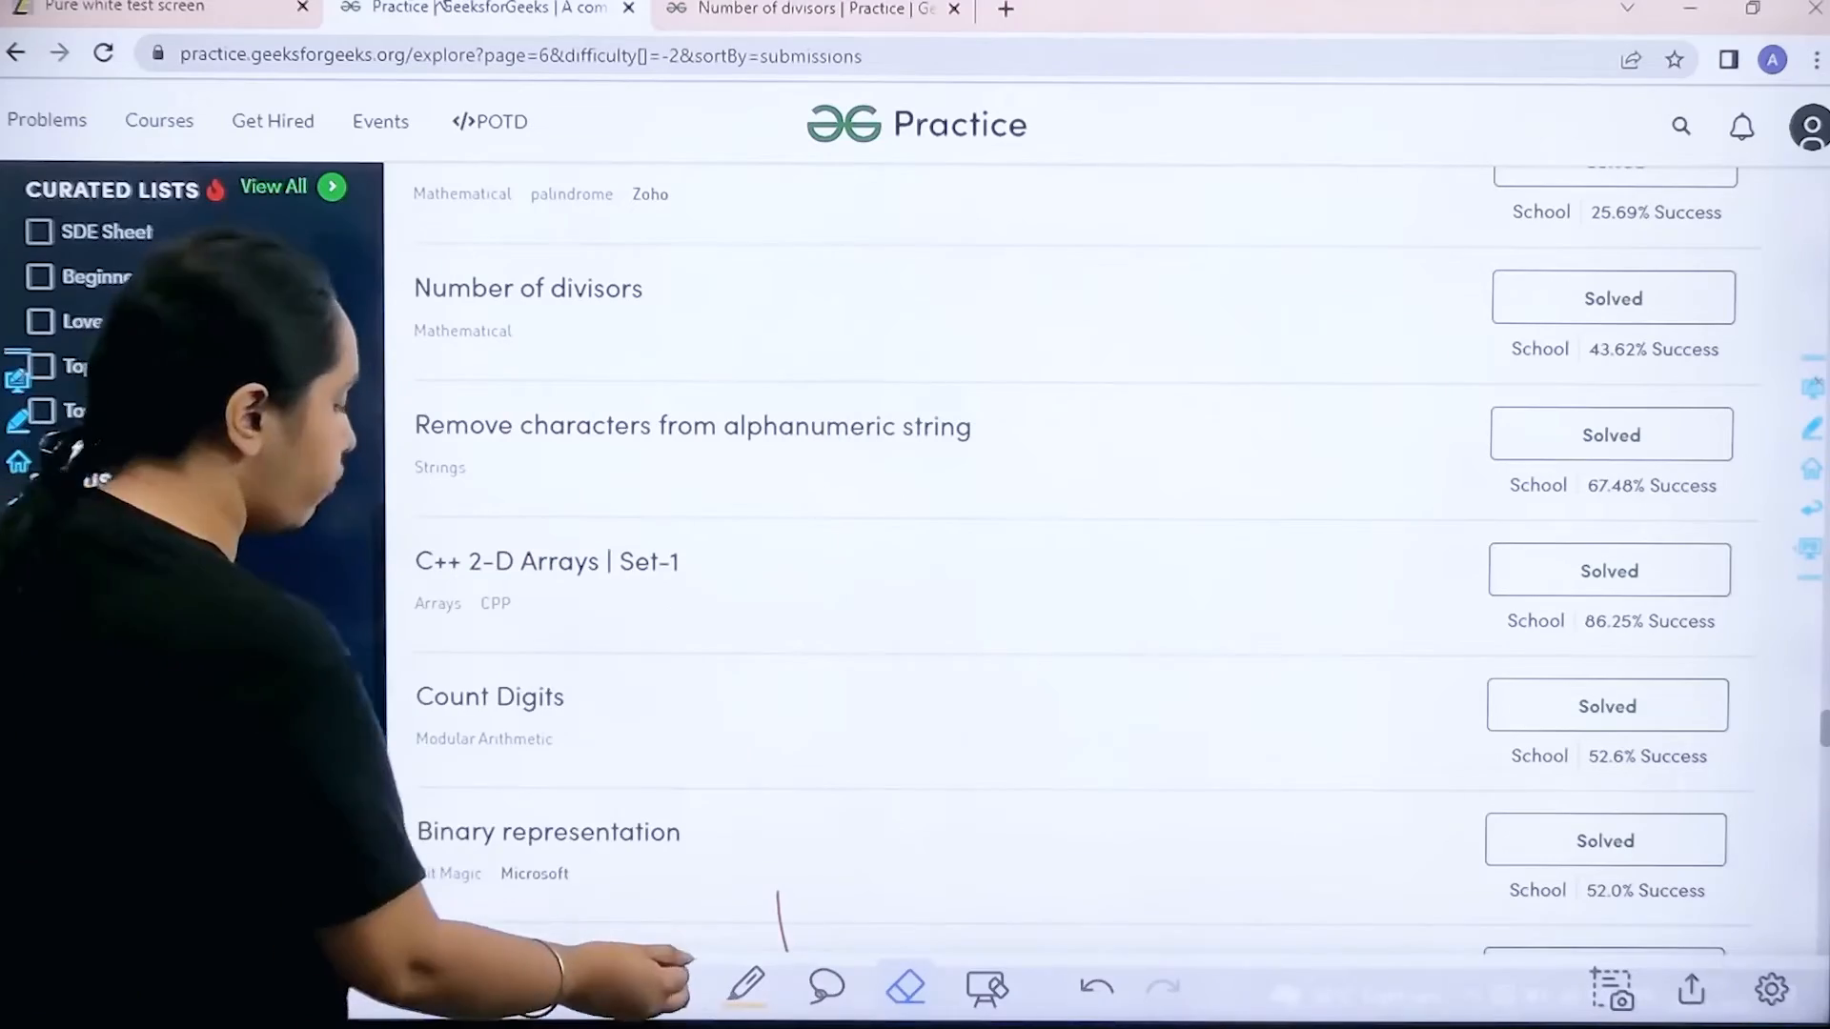
# Open the Number of divisors problem with its C++ count_divisors template.
pyautogui.click(665, 987)
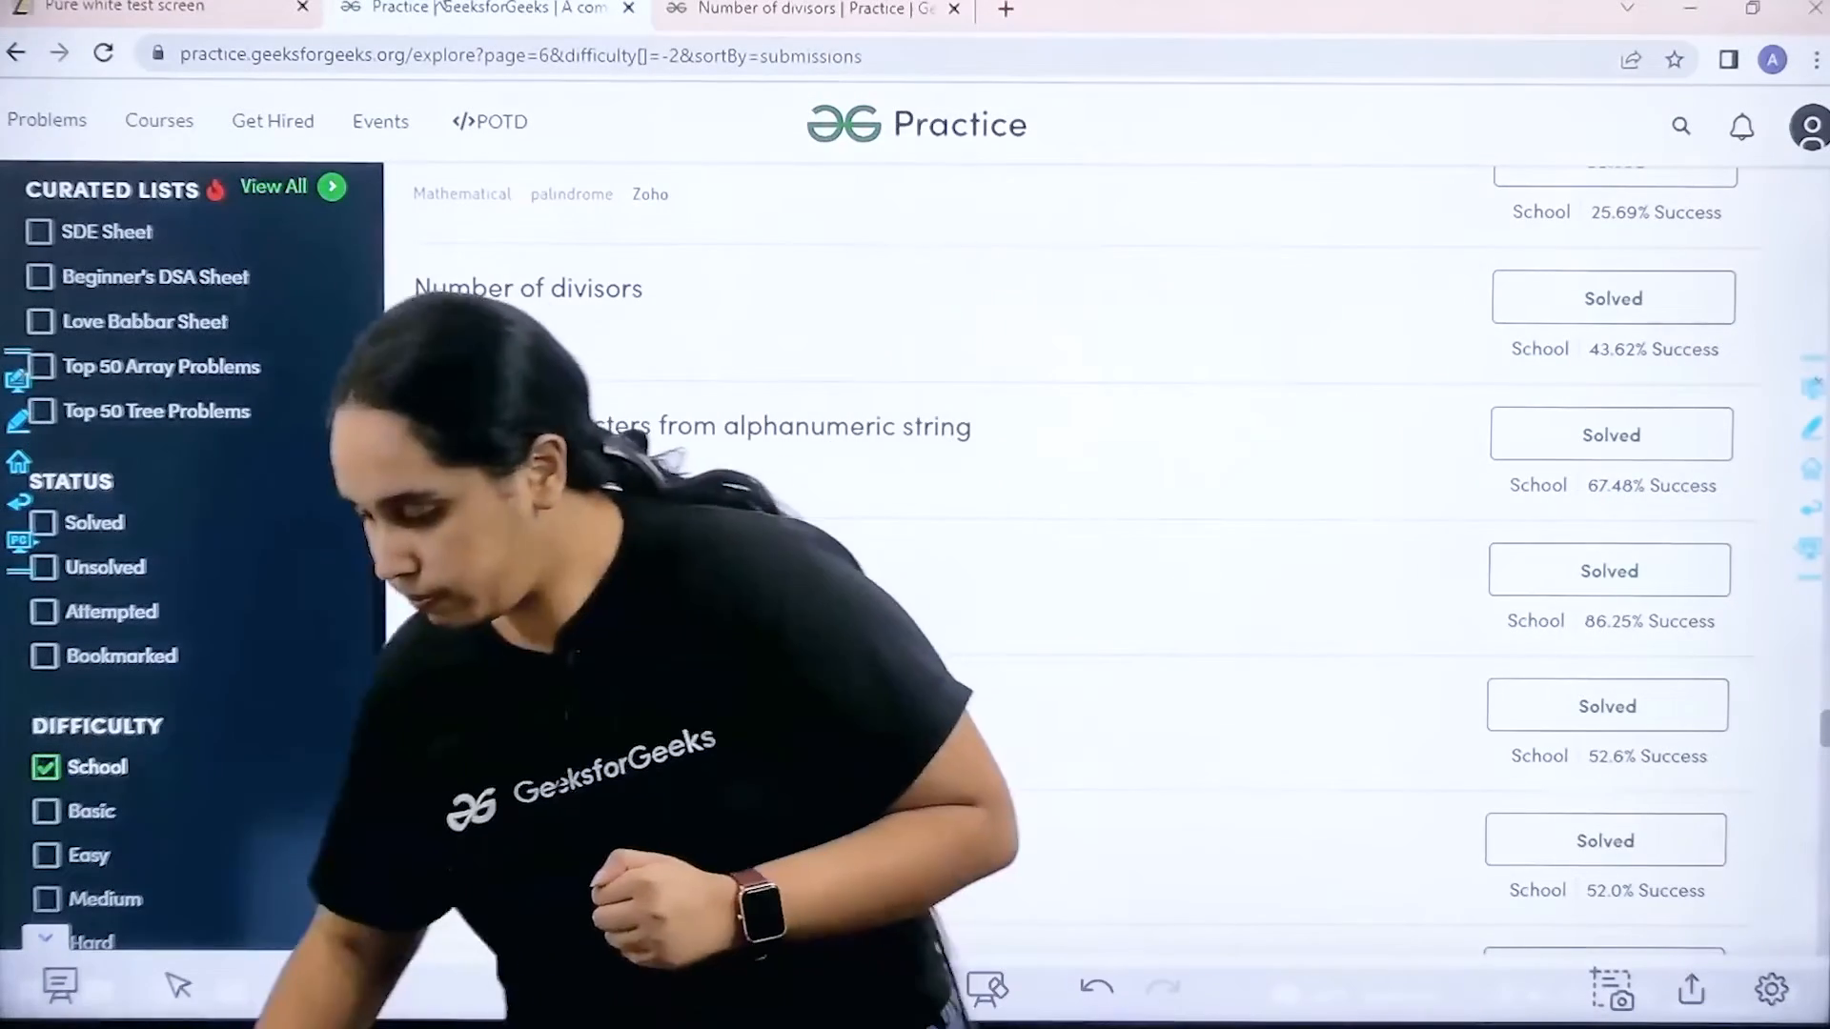
pyautogui.click(527, 288)
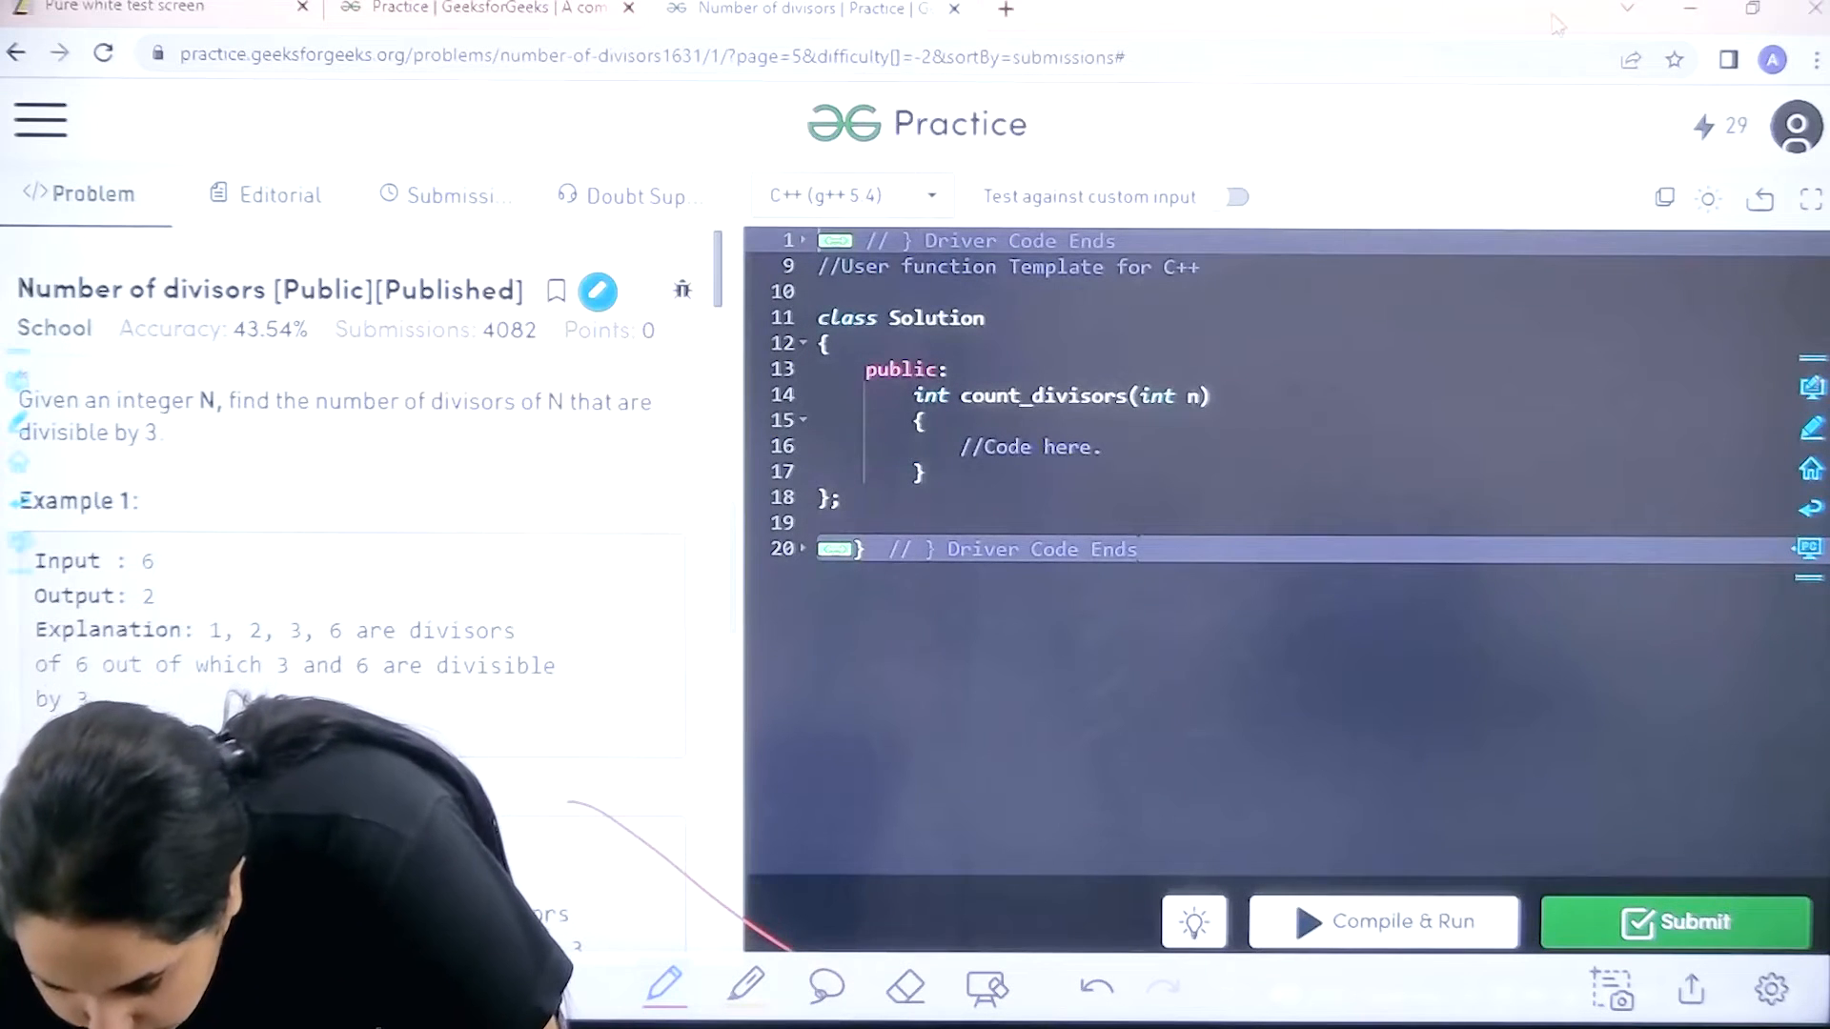
# Declare the counter int cnt=0 on a new line after the comment.
pyautogui.press('enter')
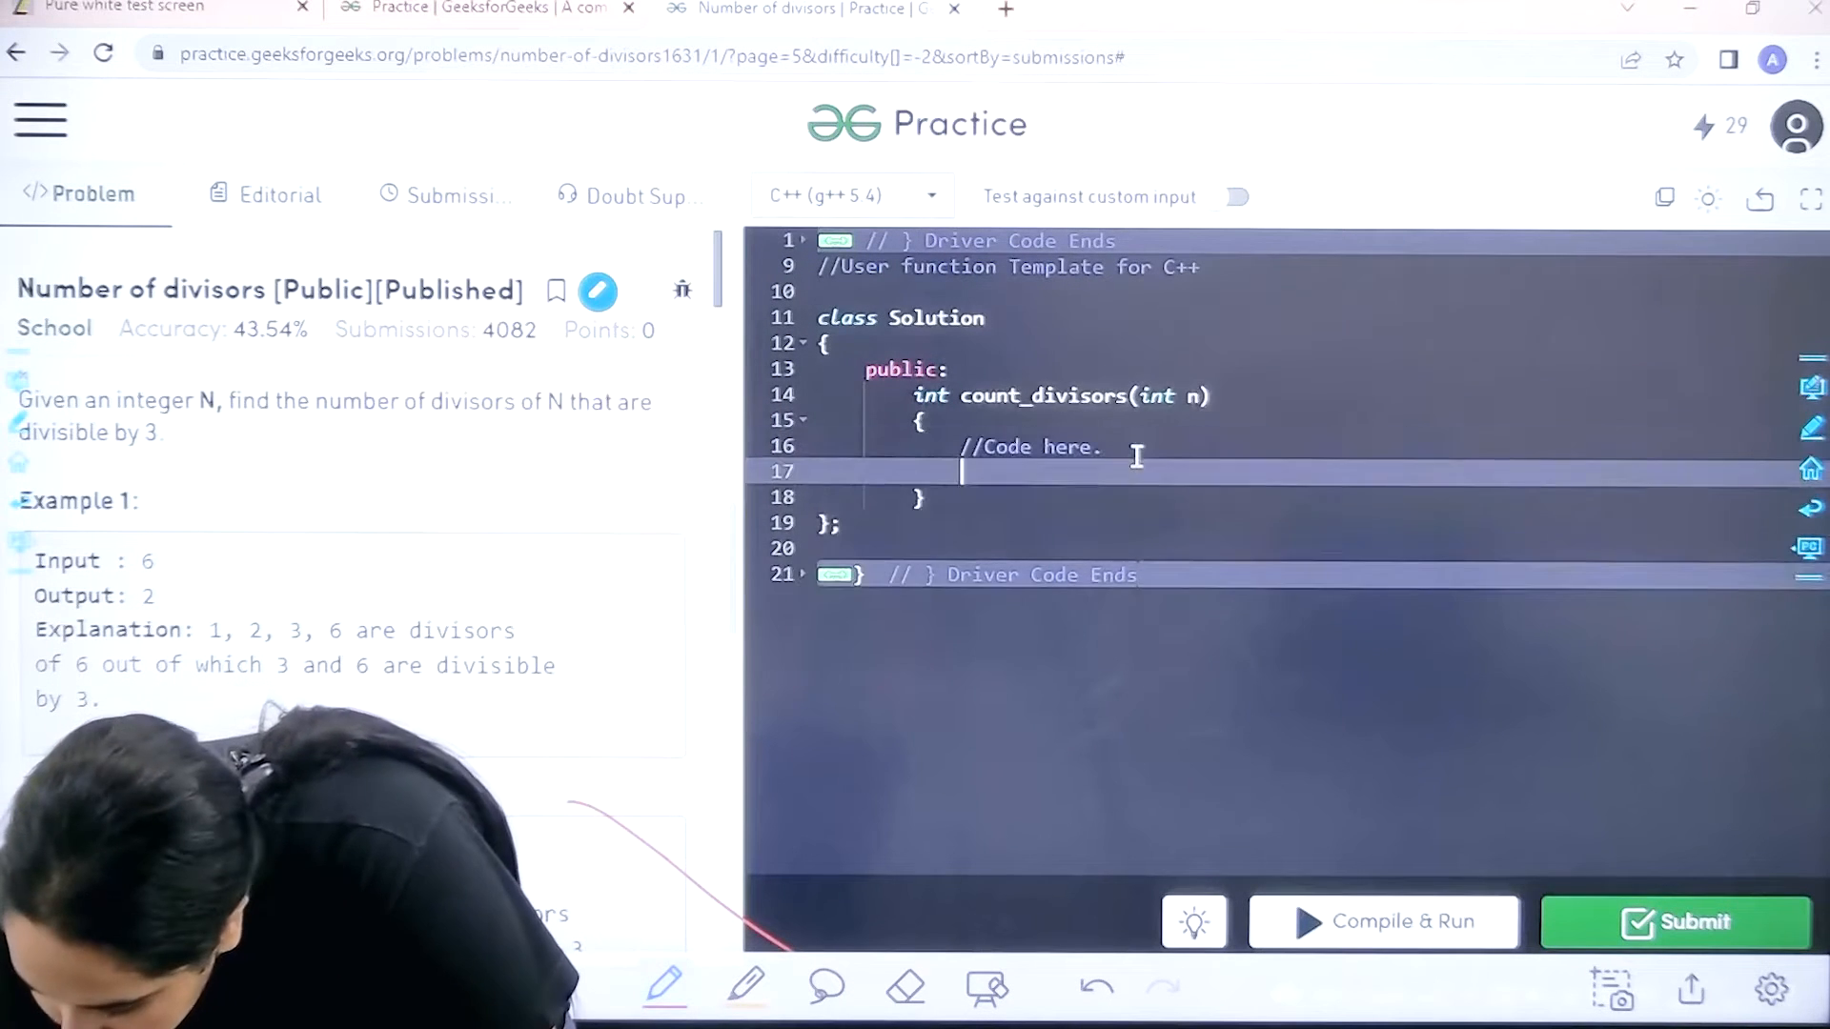
pyautogui.write('int')
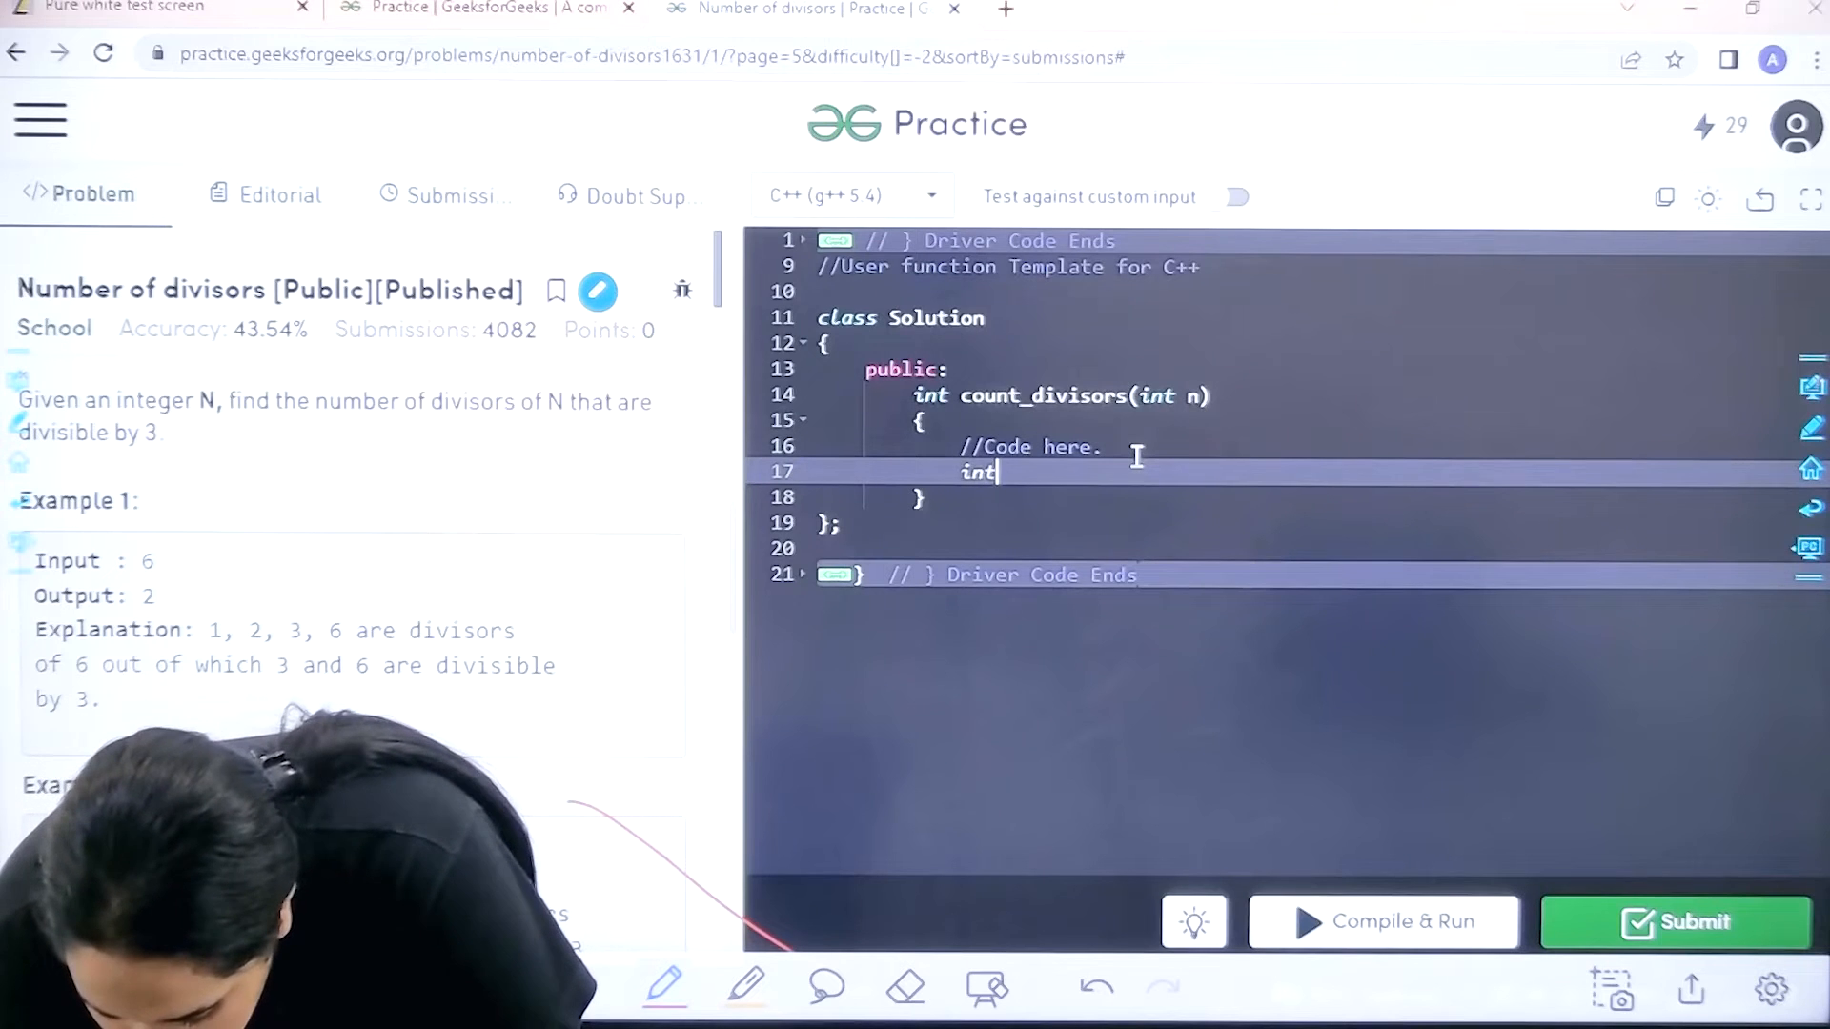
pyautogui.write('cnt=0;')
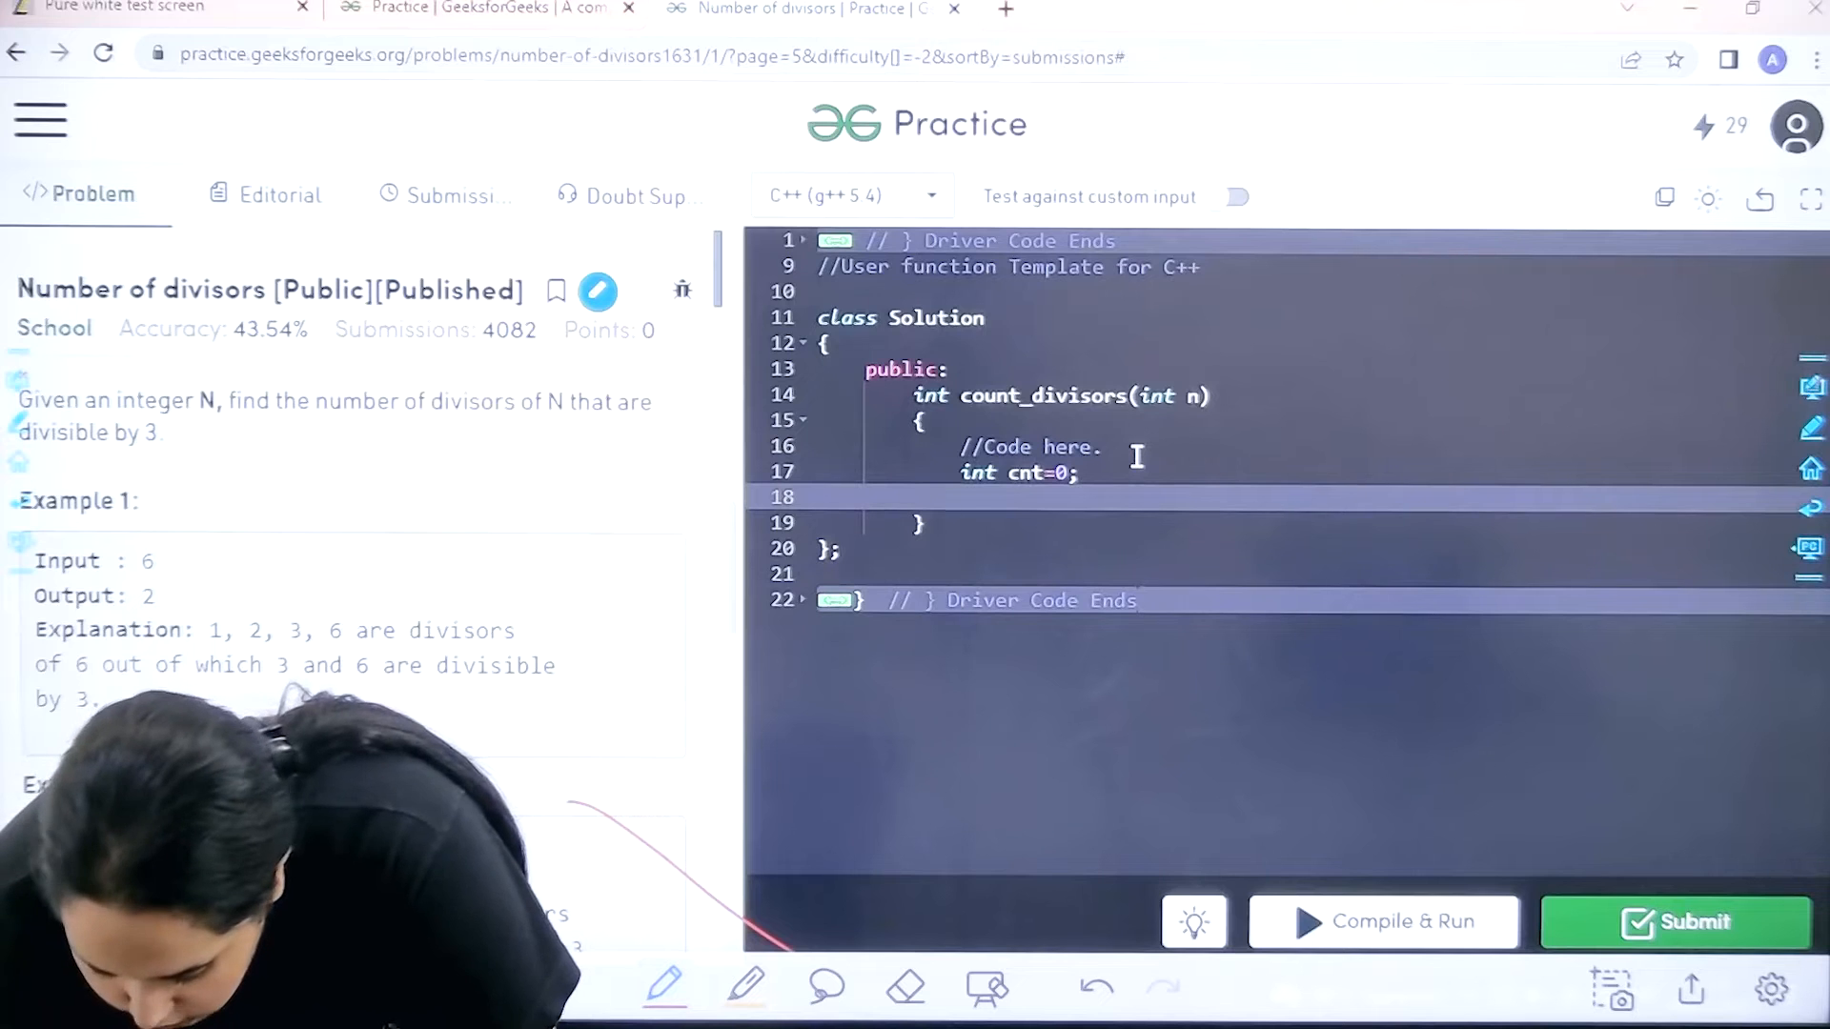
# Write the loop header for(int i=1;i*i<=n;i++){.
pyautogui.write('for ()')
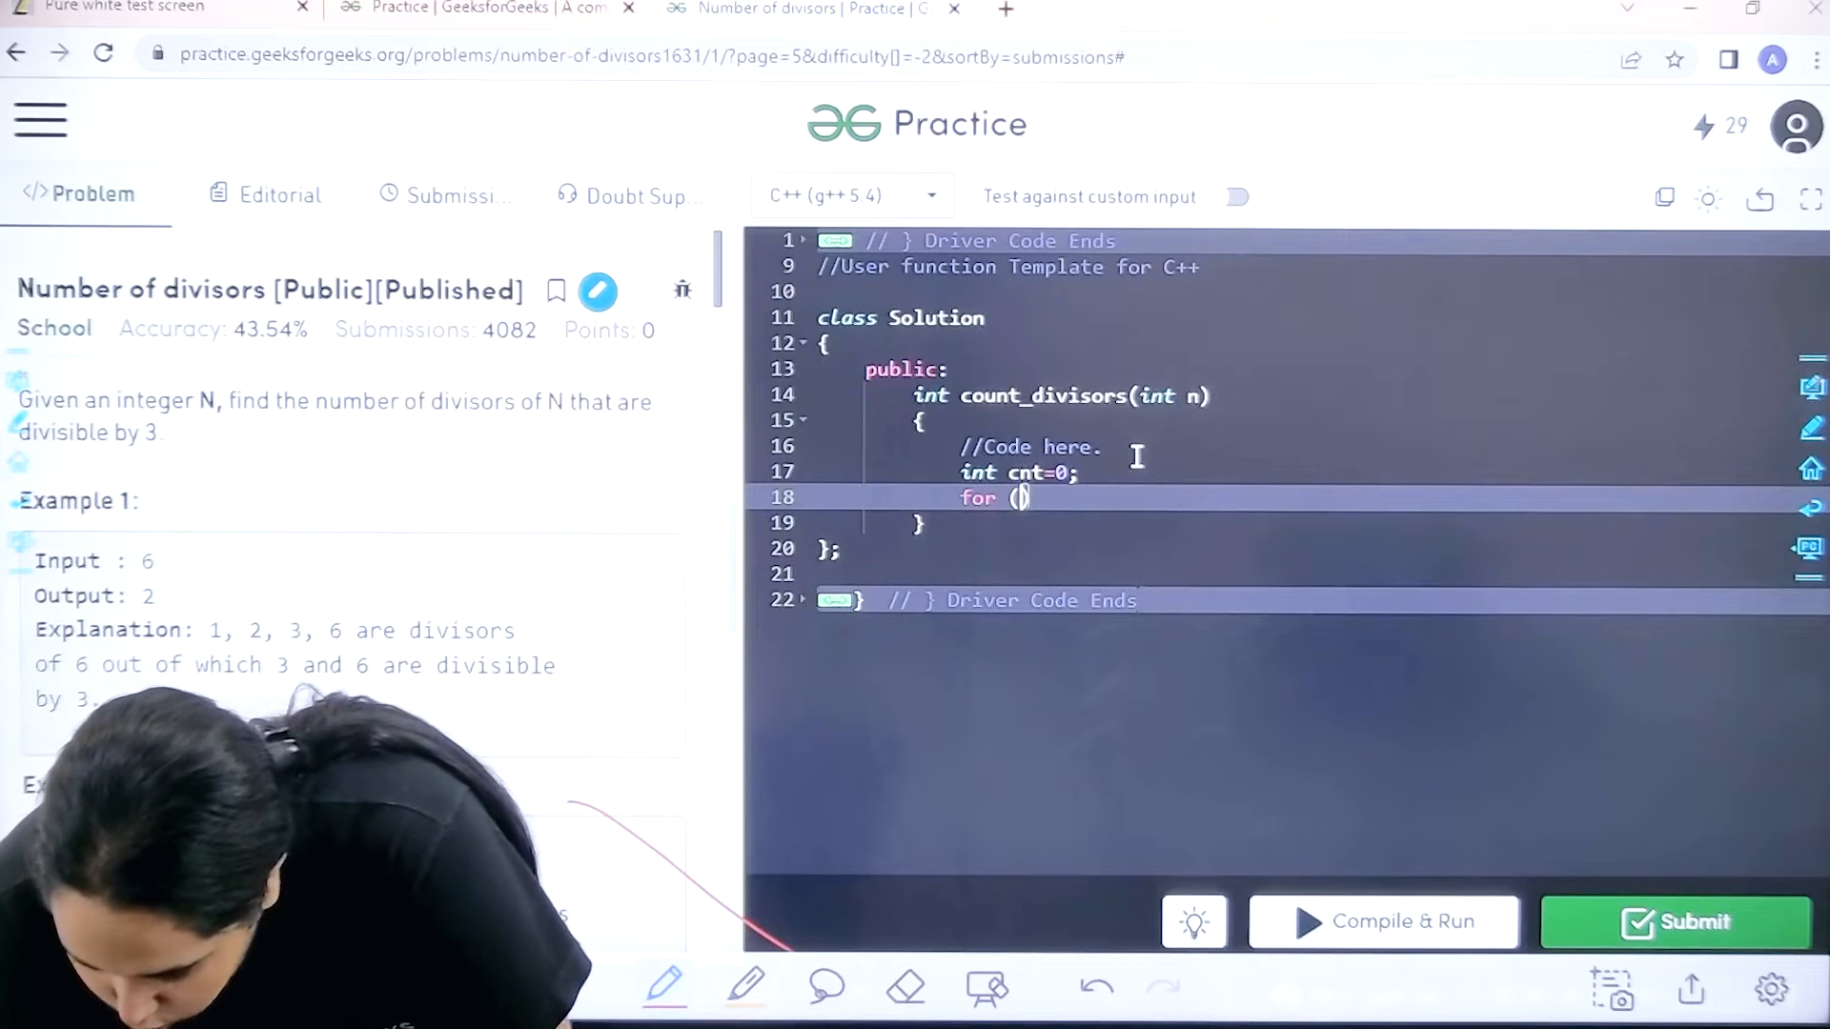
pyautogui.press('Backspace')
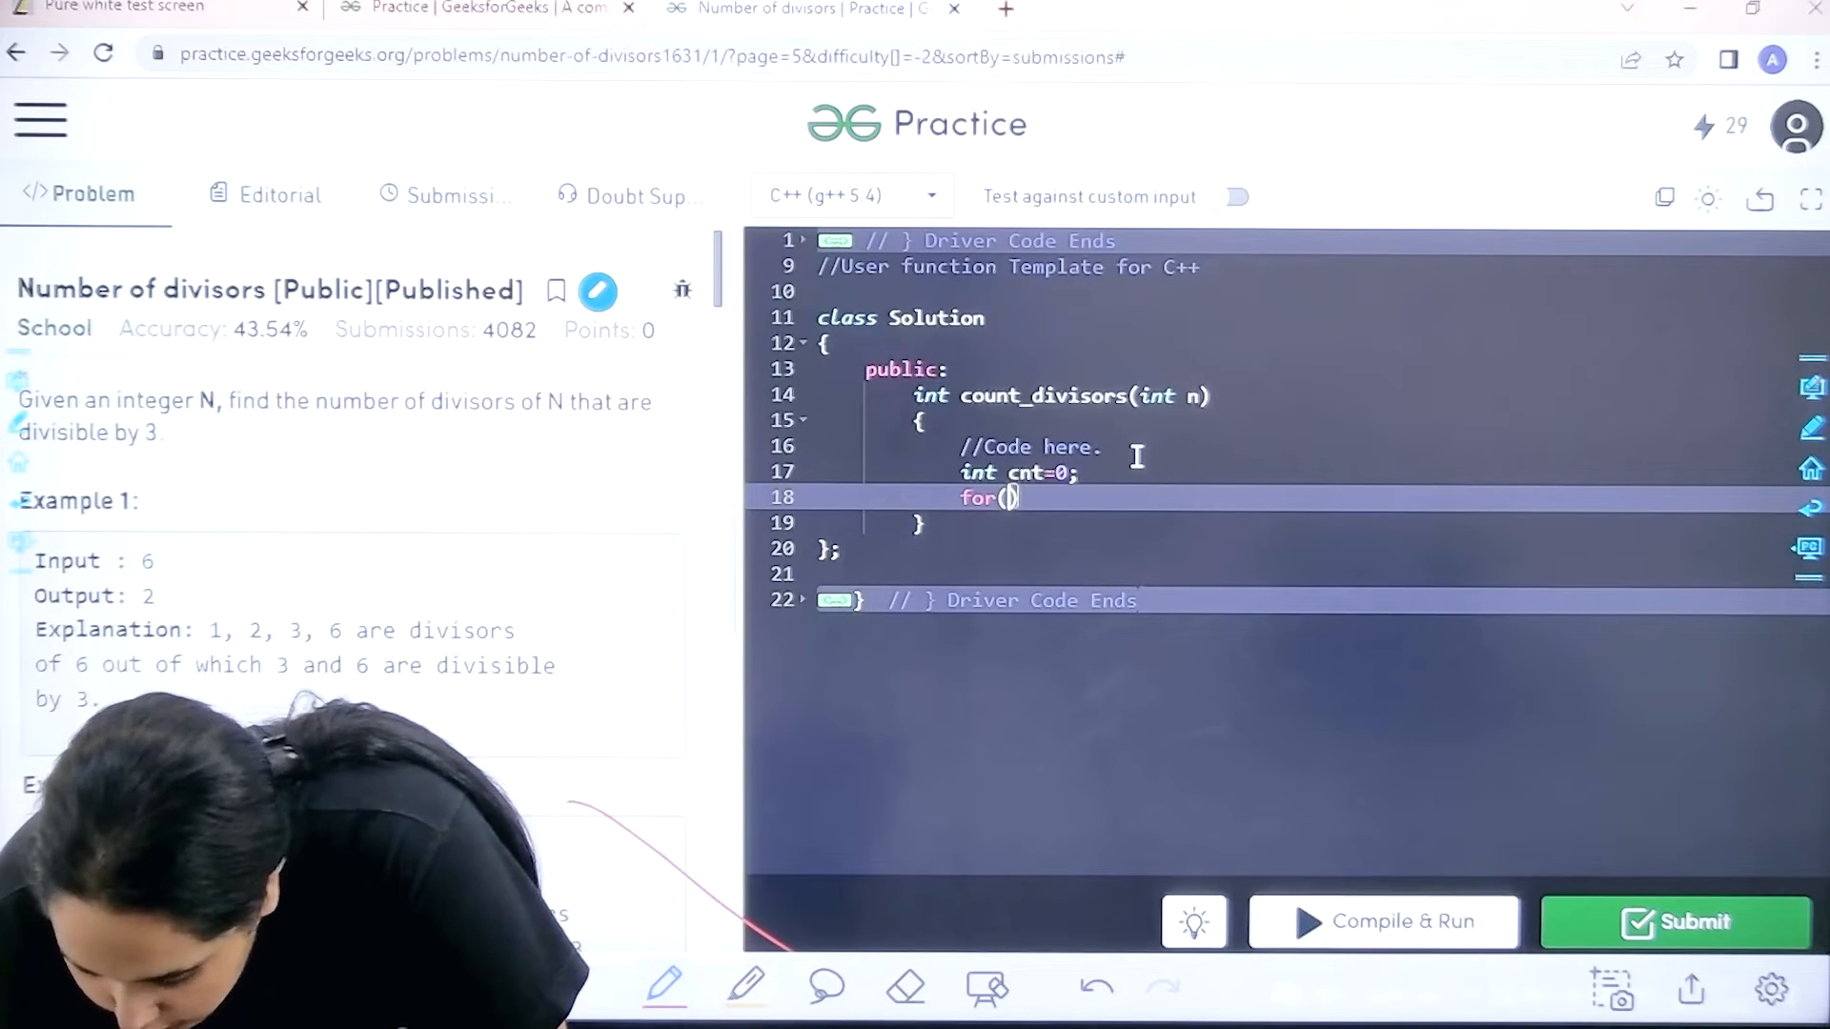
pyautogui.write('int i=')
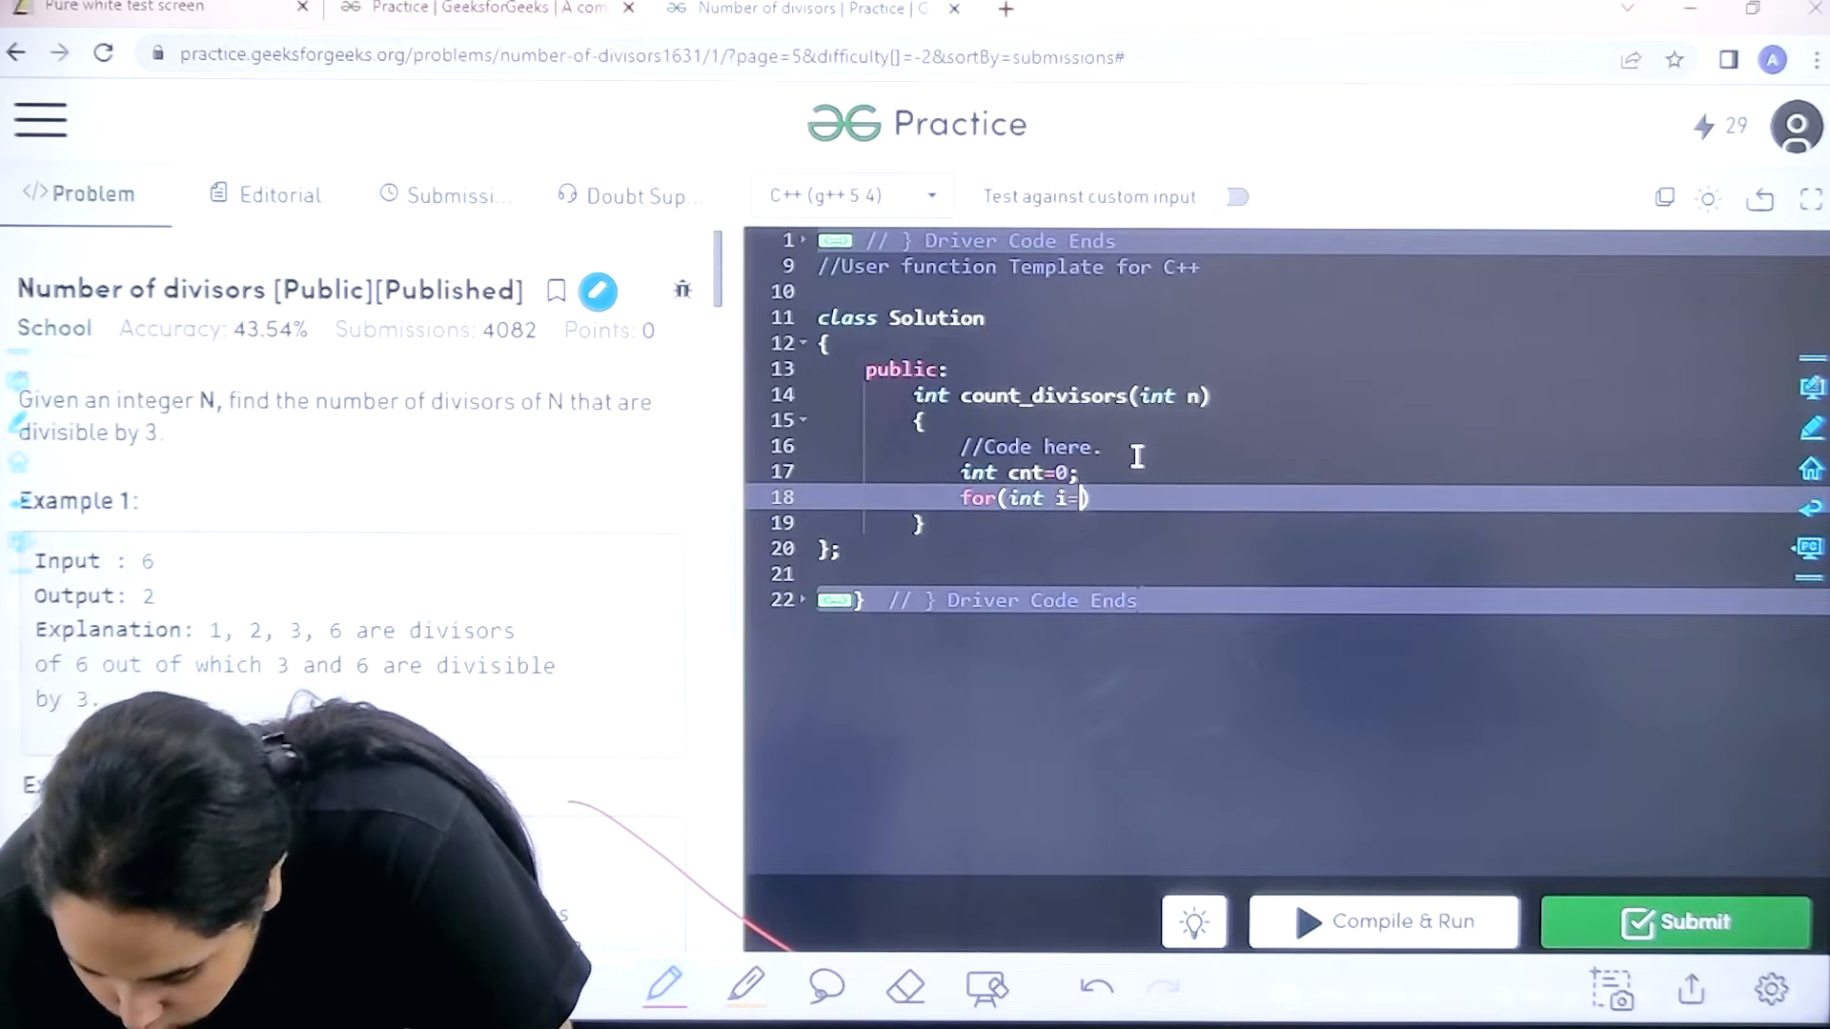
pyautogui.write('1')
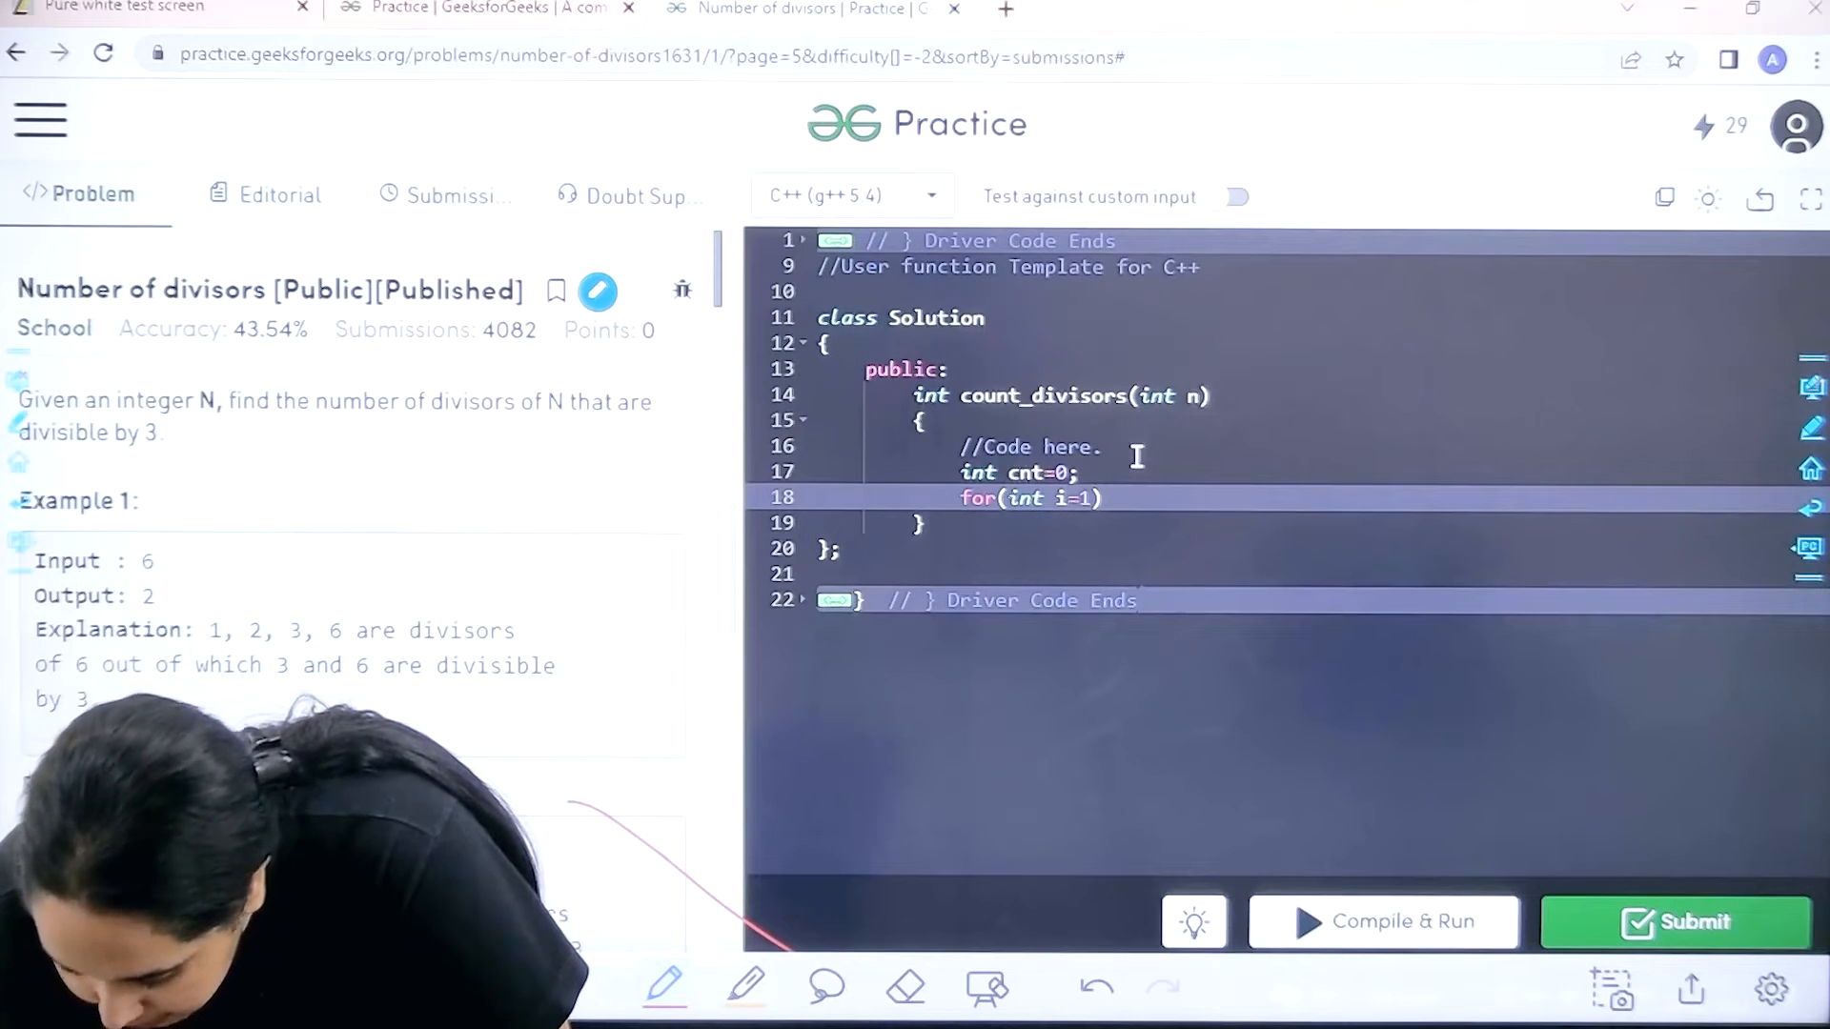
pyautogui.write(';i')
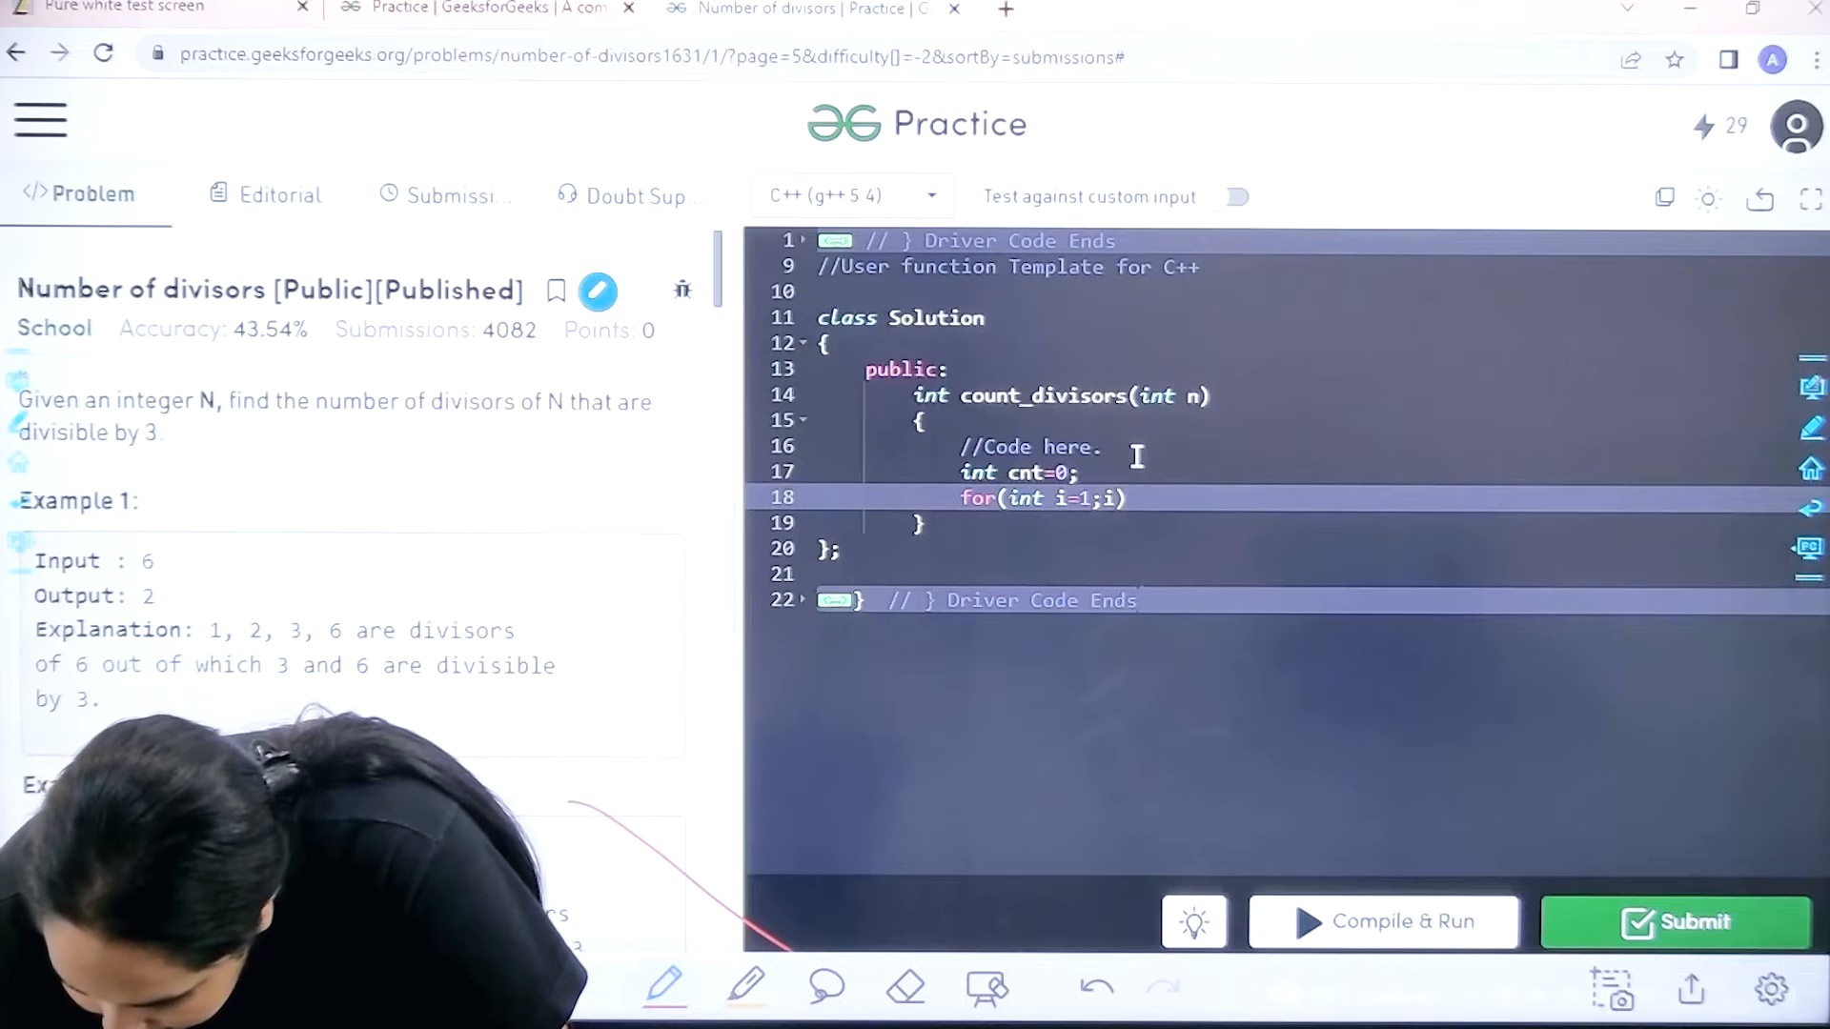
pyautogui.write('*')
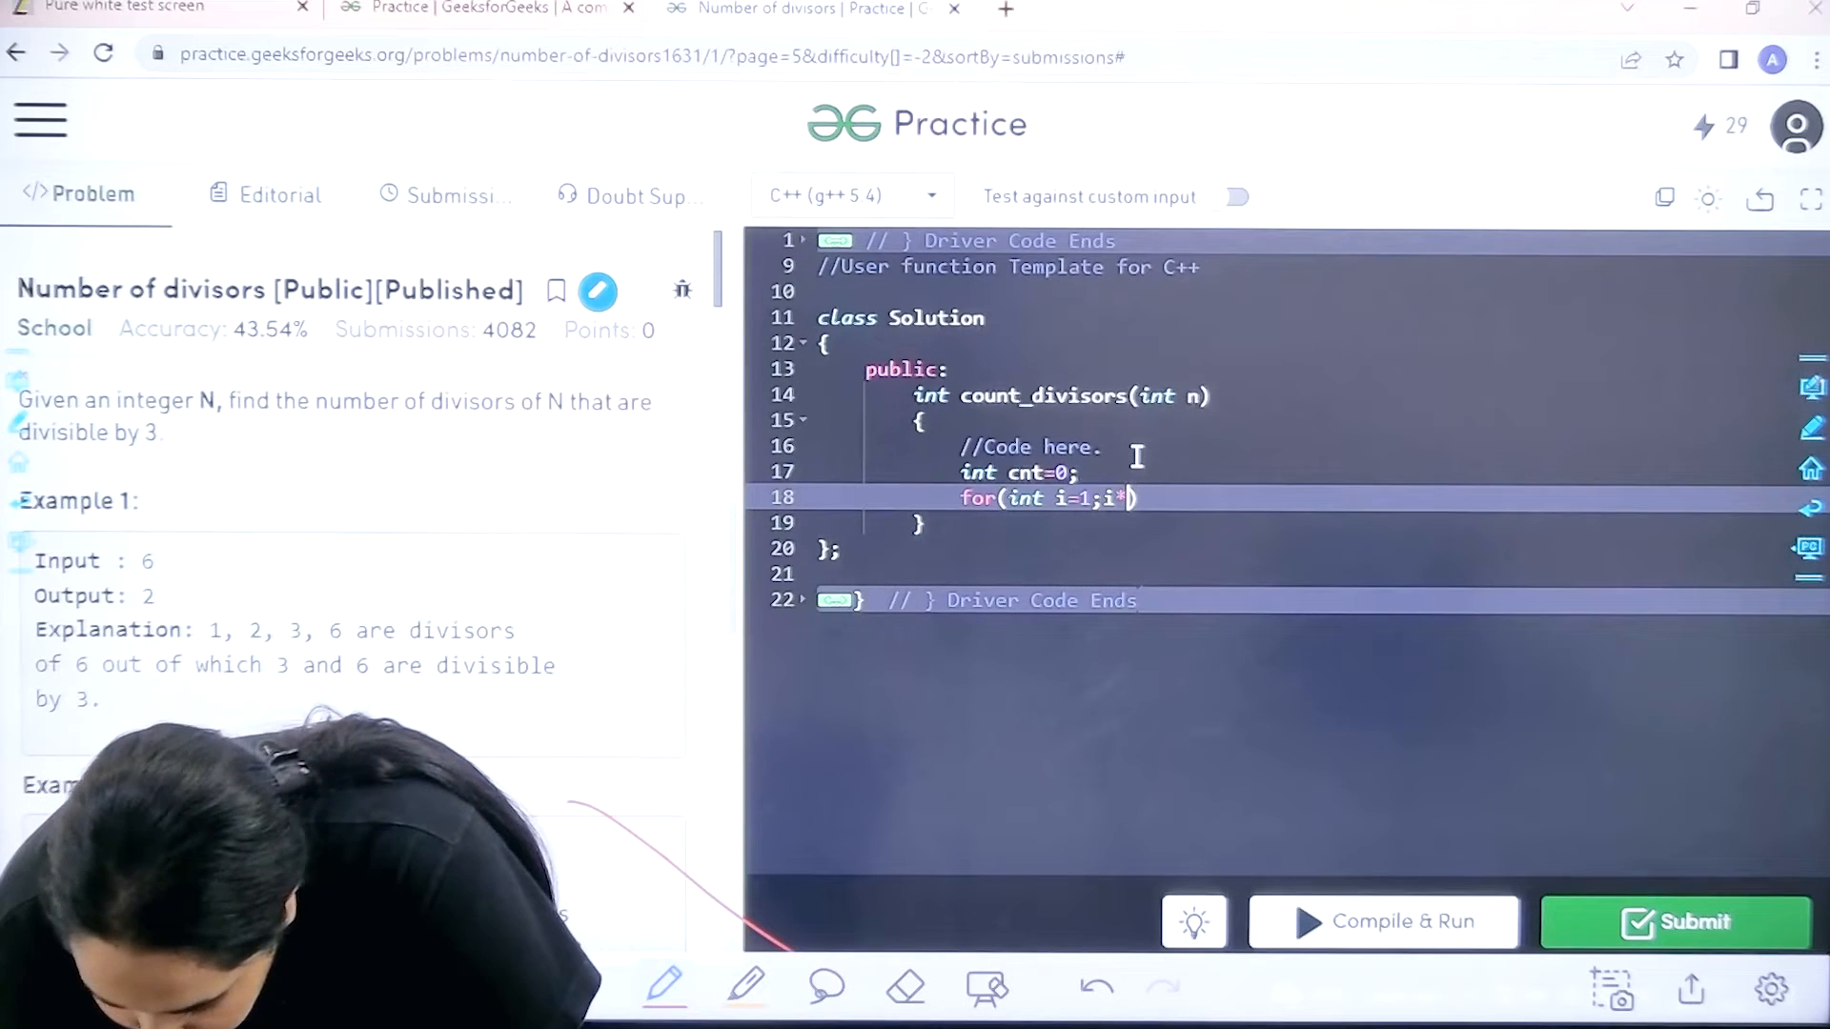
pyautogui.write('i')
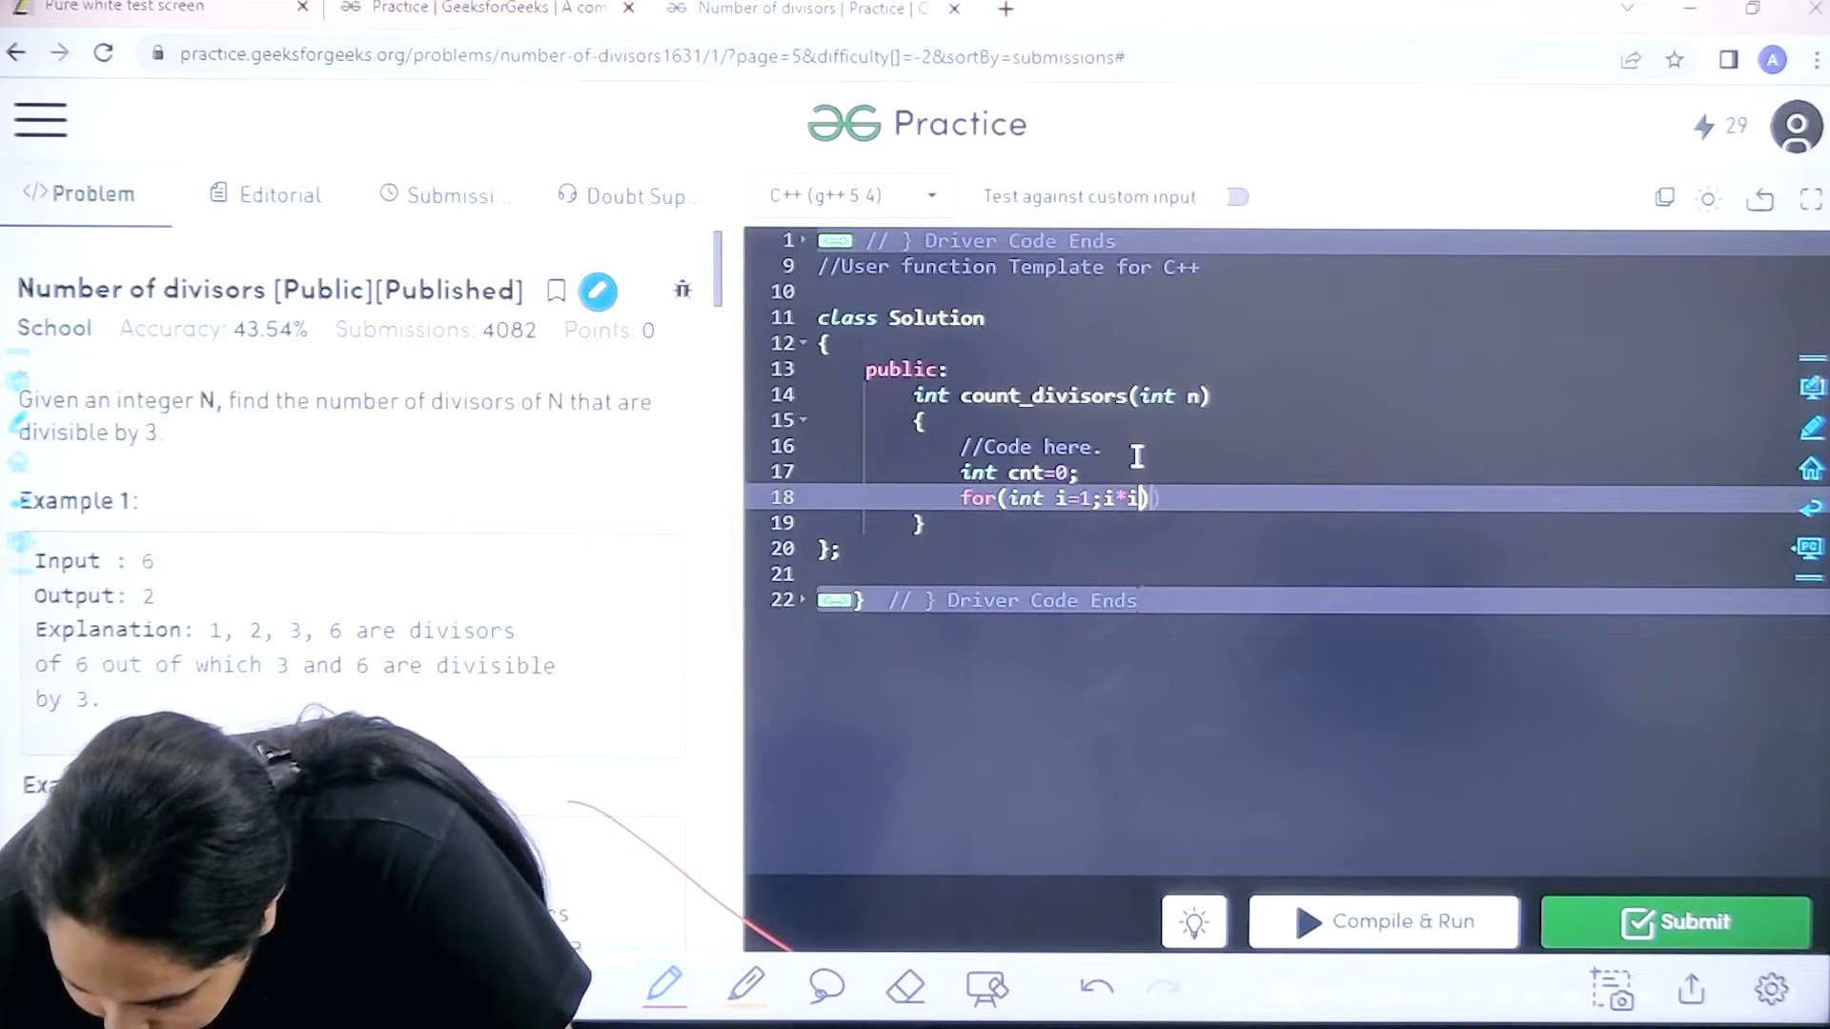
pyautogui.write('<=')
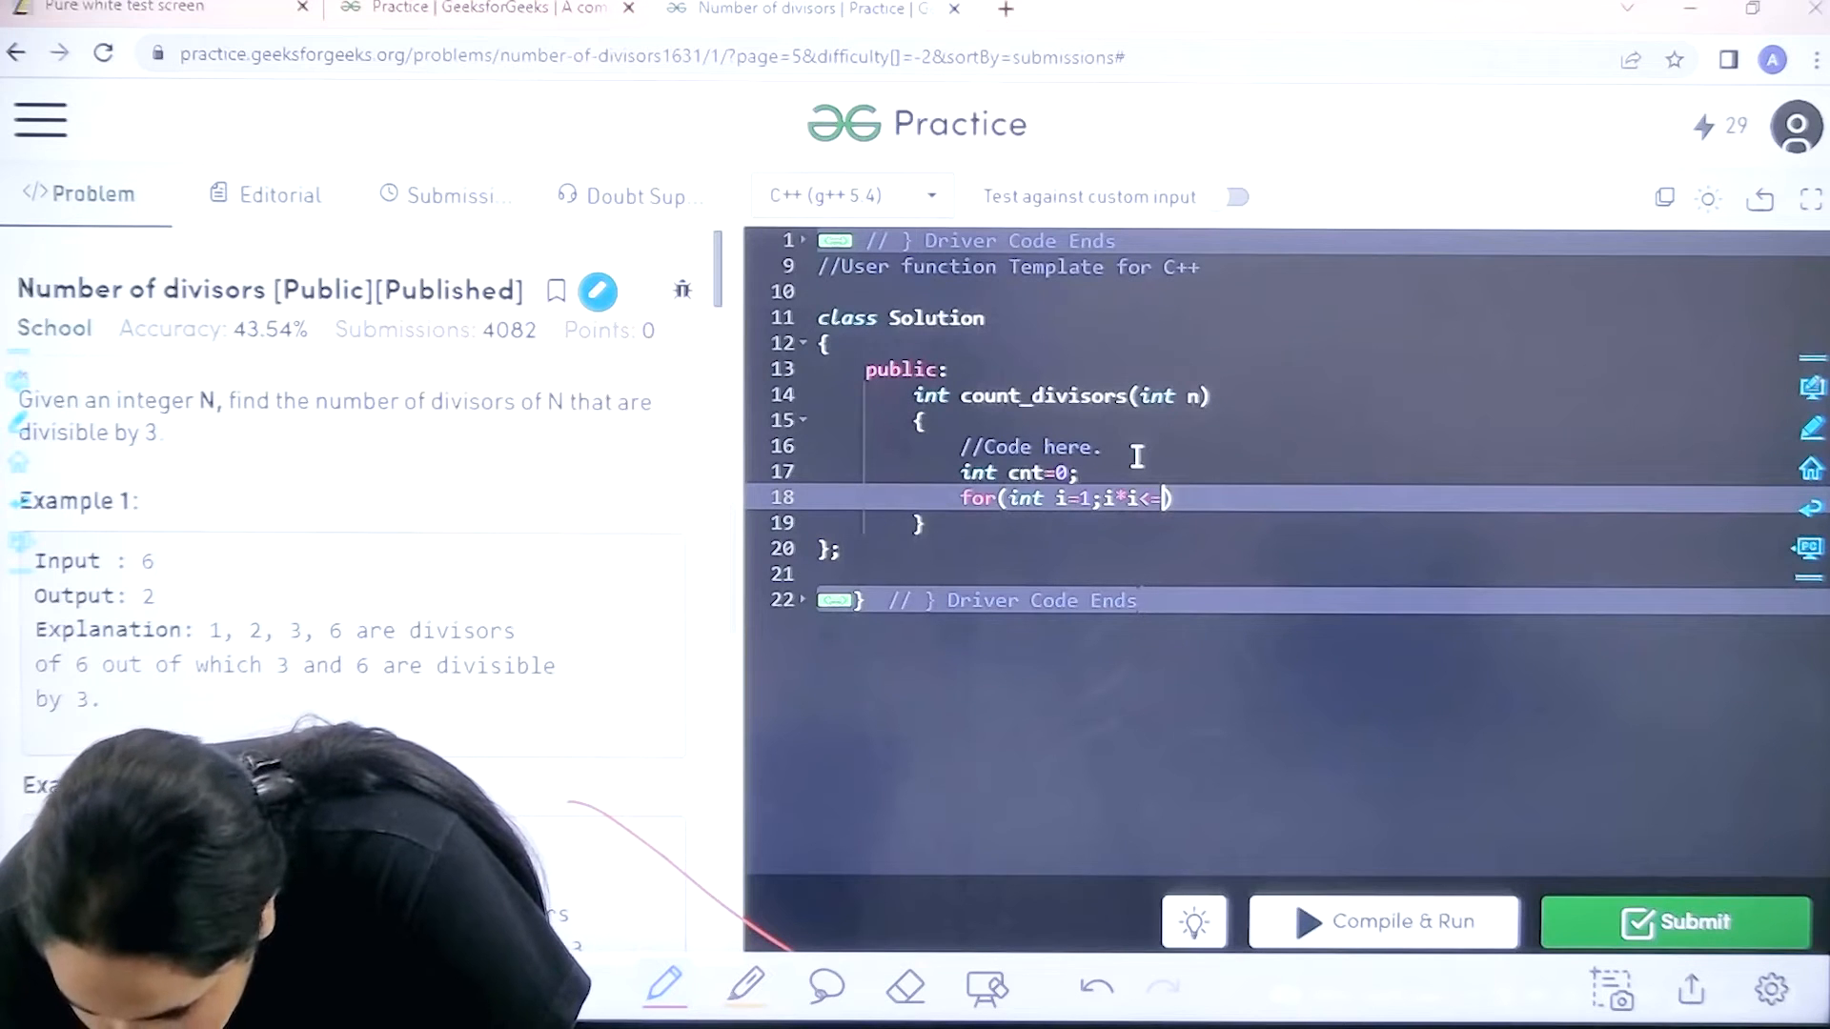
pyautogui.write('n;i')
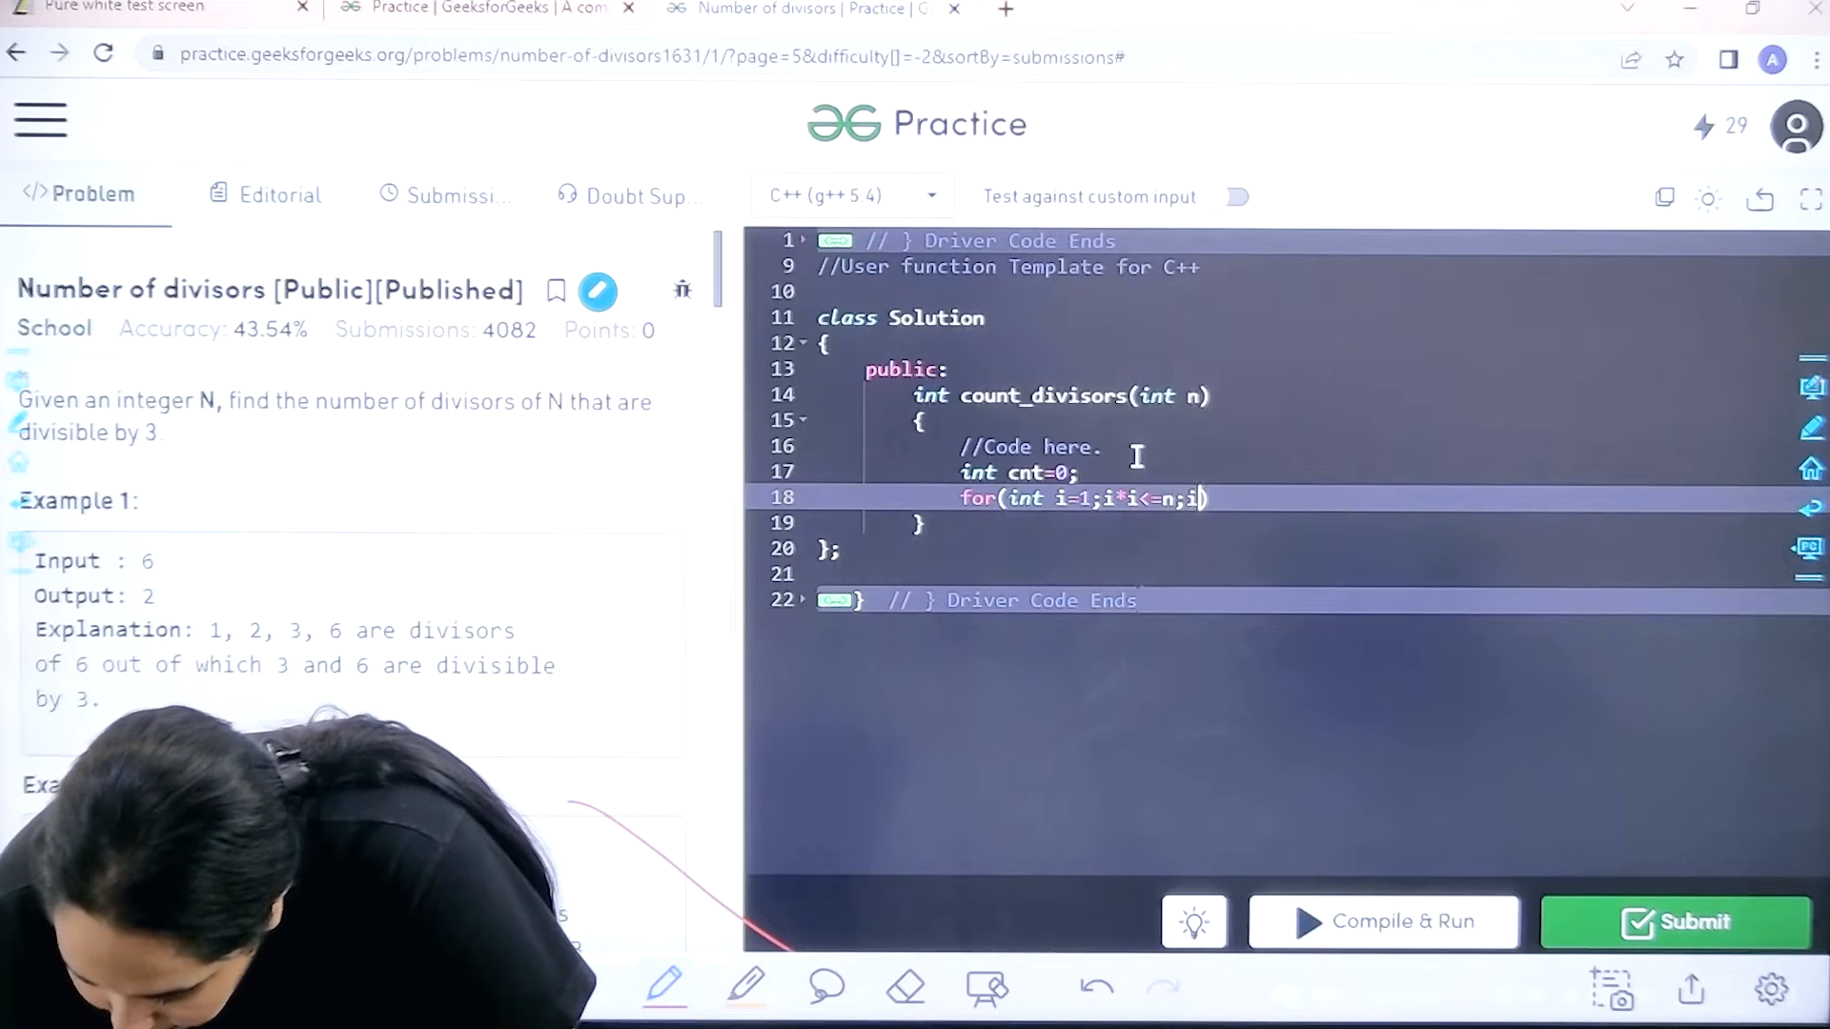
pyautogui.write('++){')
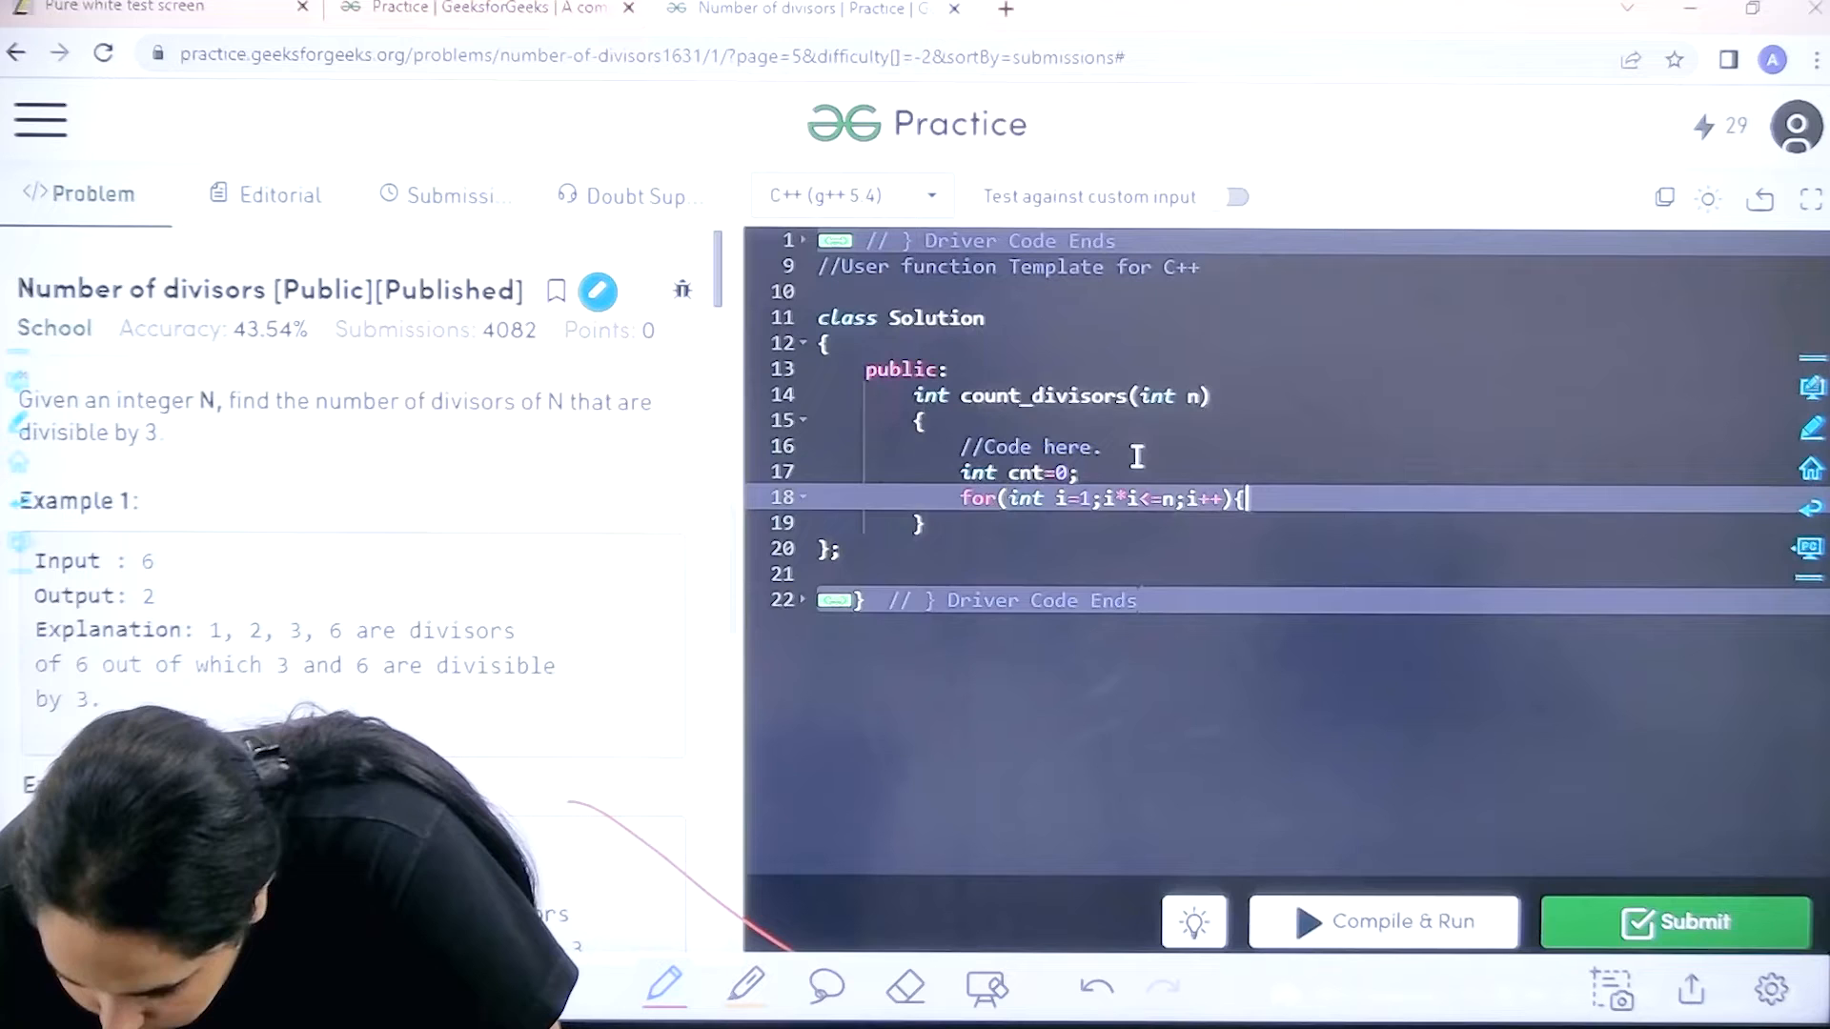
# Add the divisor check if(n%i==0){ inside the loop.
pyautogui.press('Return')
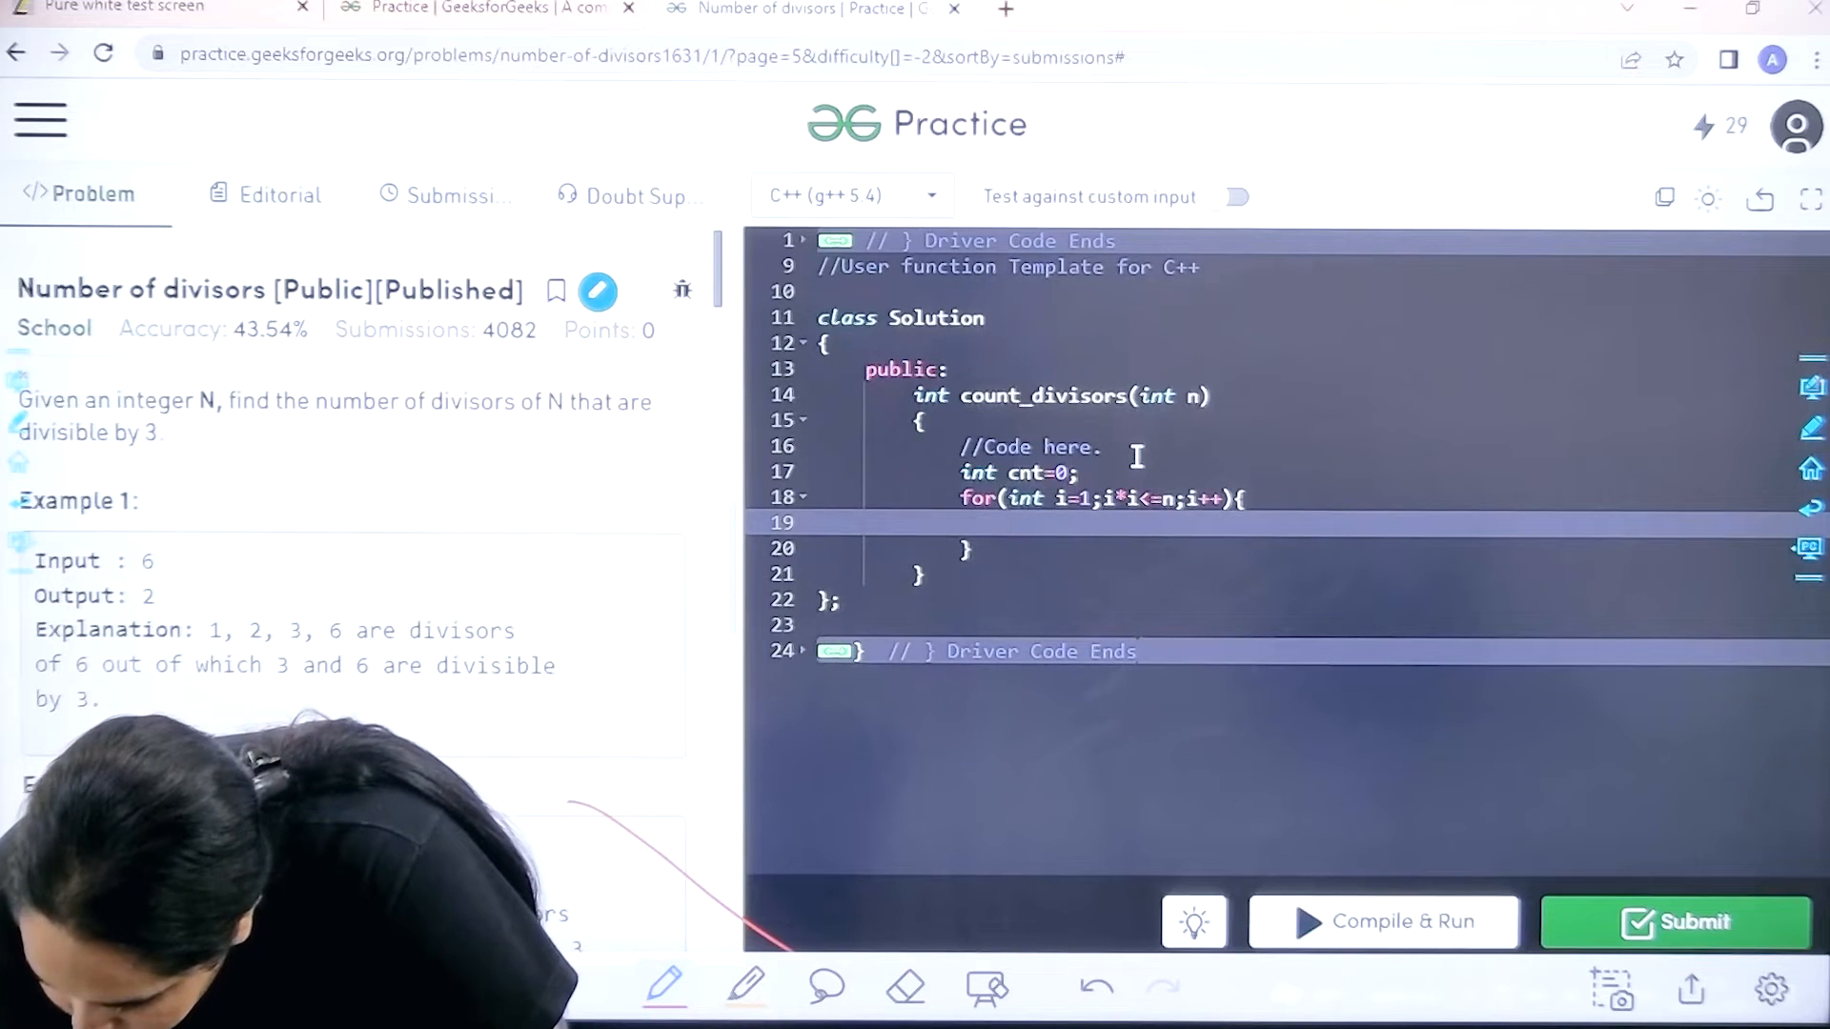
pyautogui.write('i')
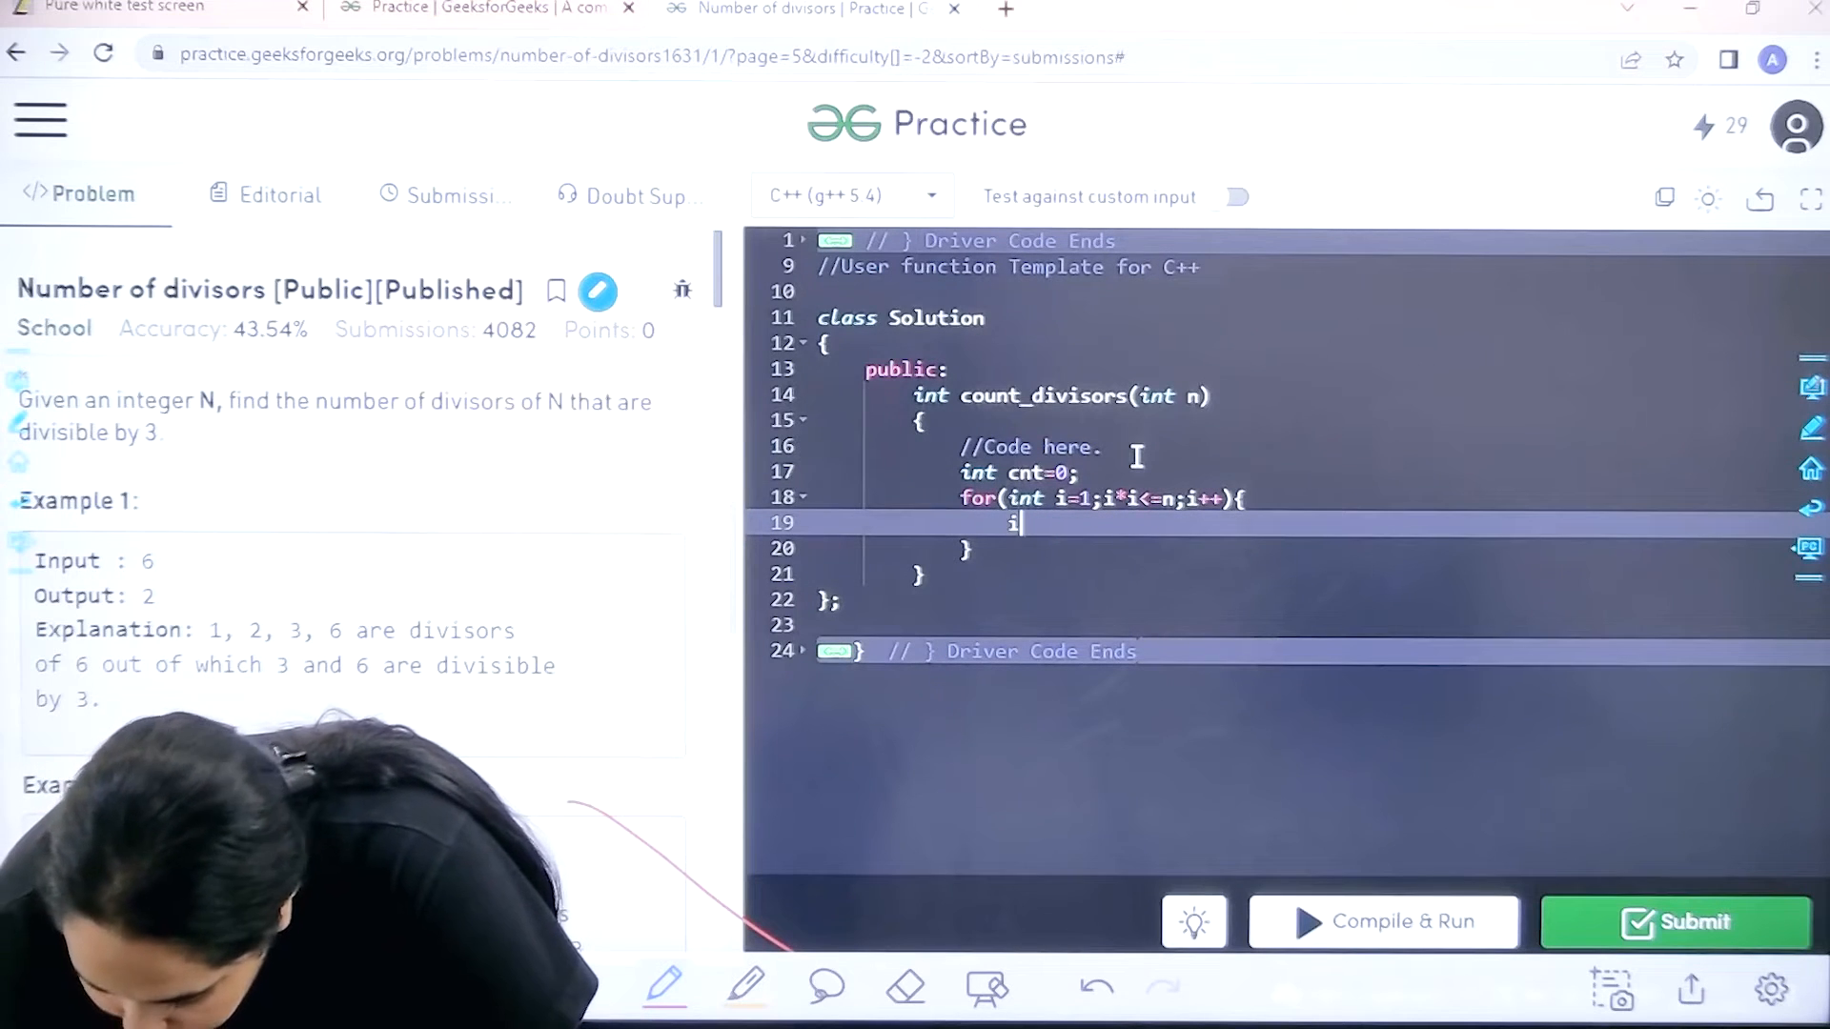
pyautogui.write('if()')
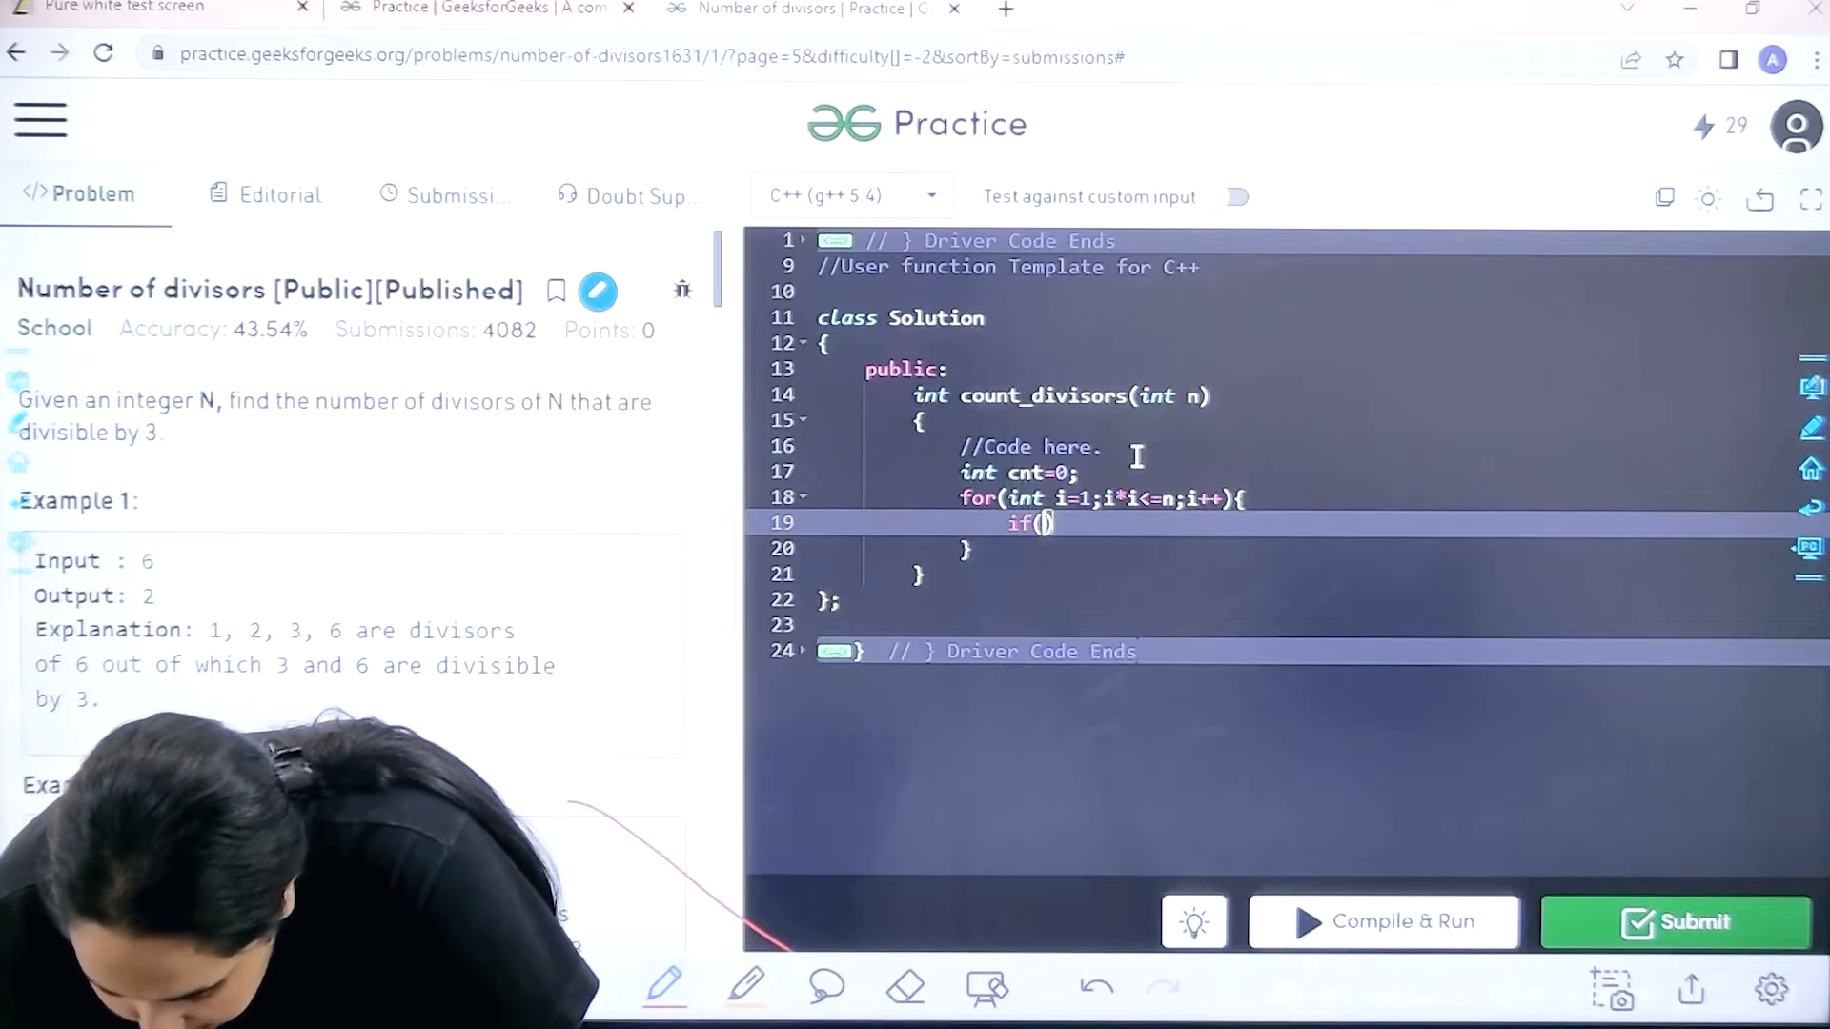
pyautogui.write('n%')
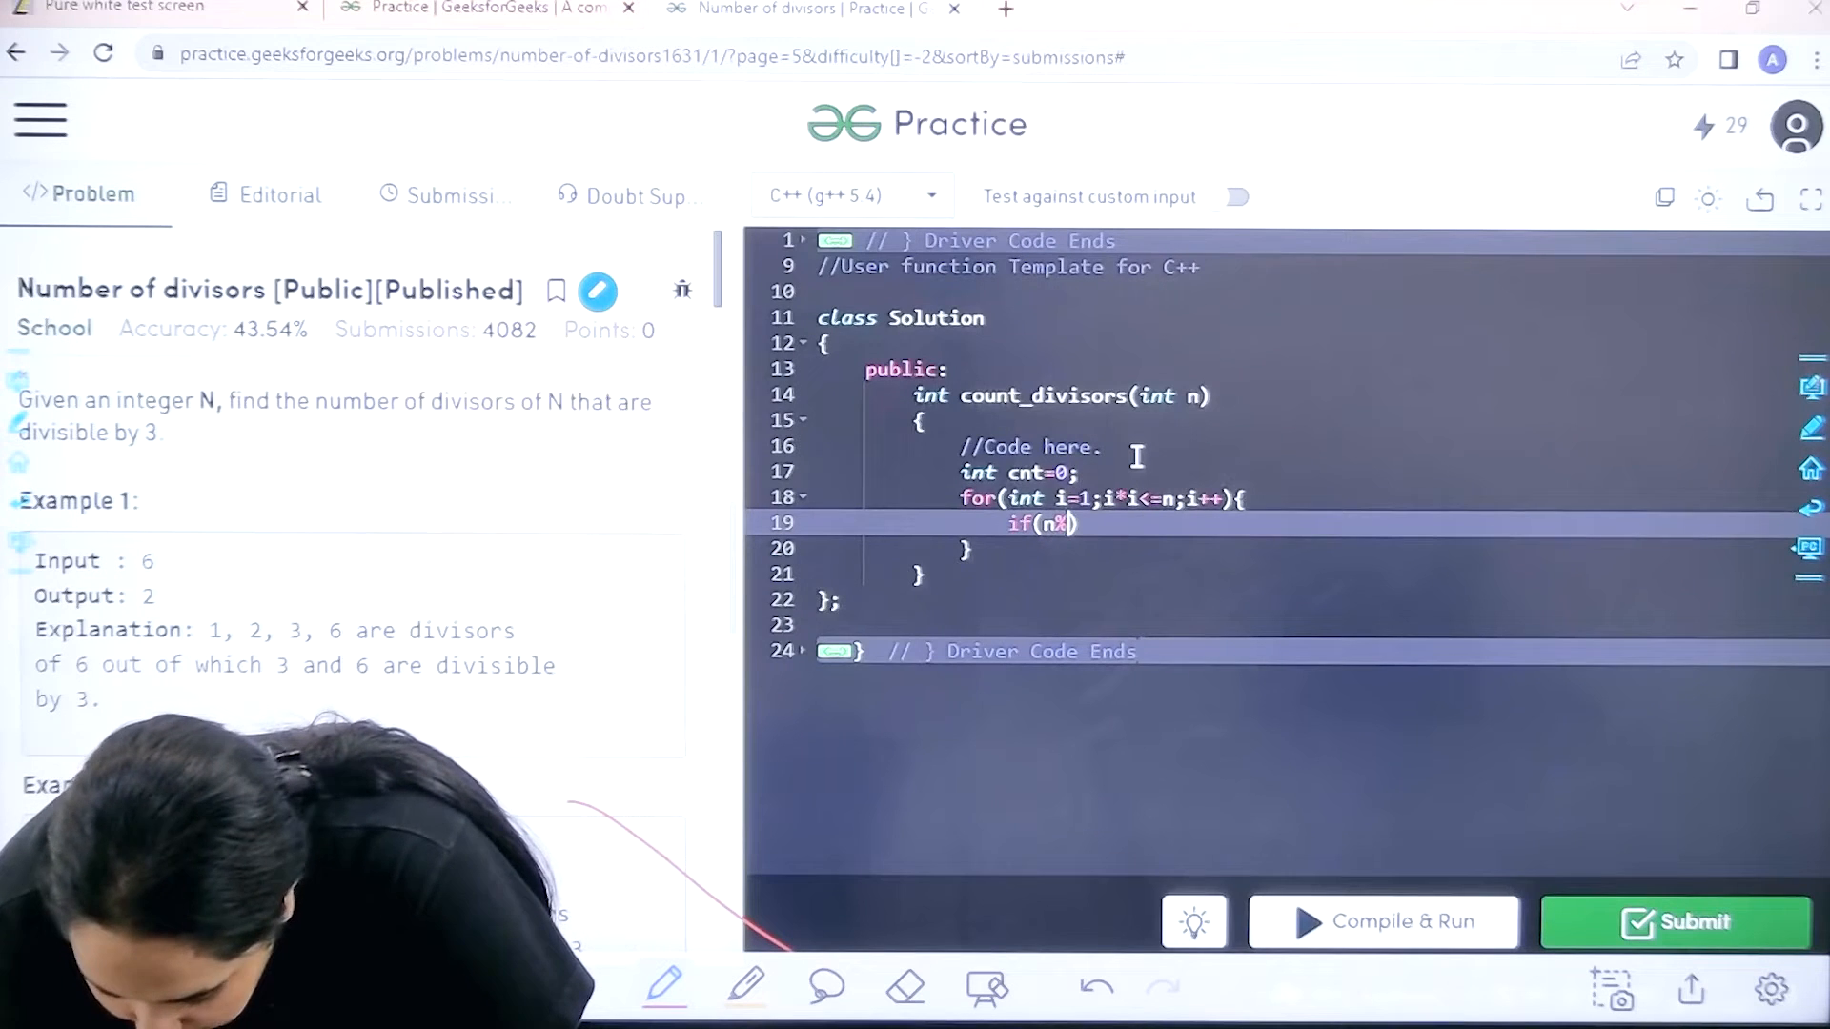
pyautogui.write('i)')
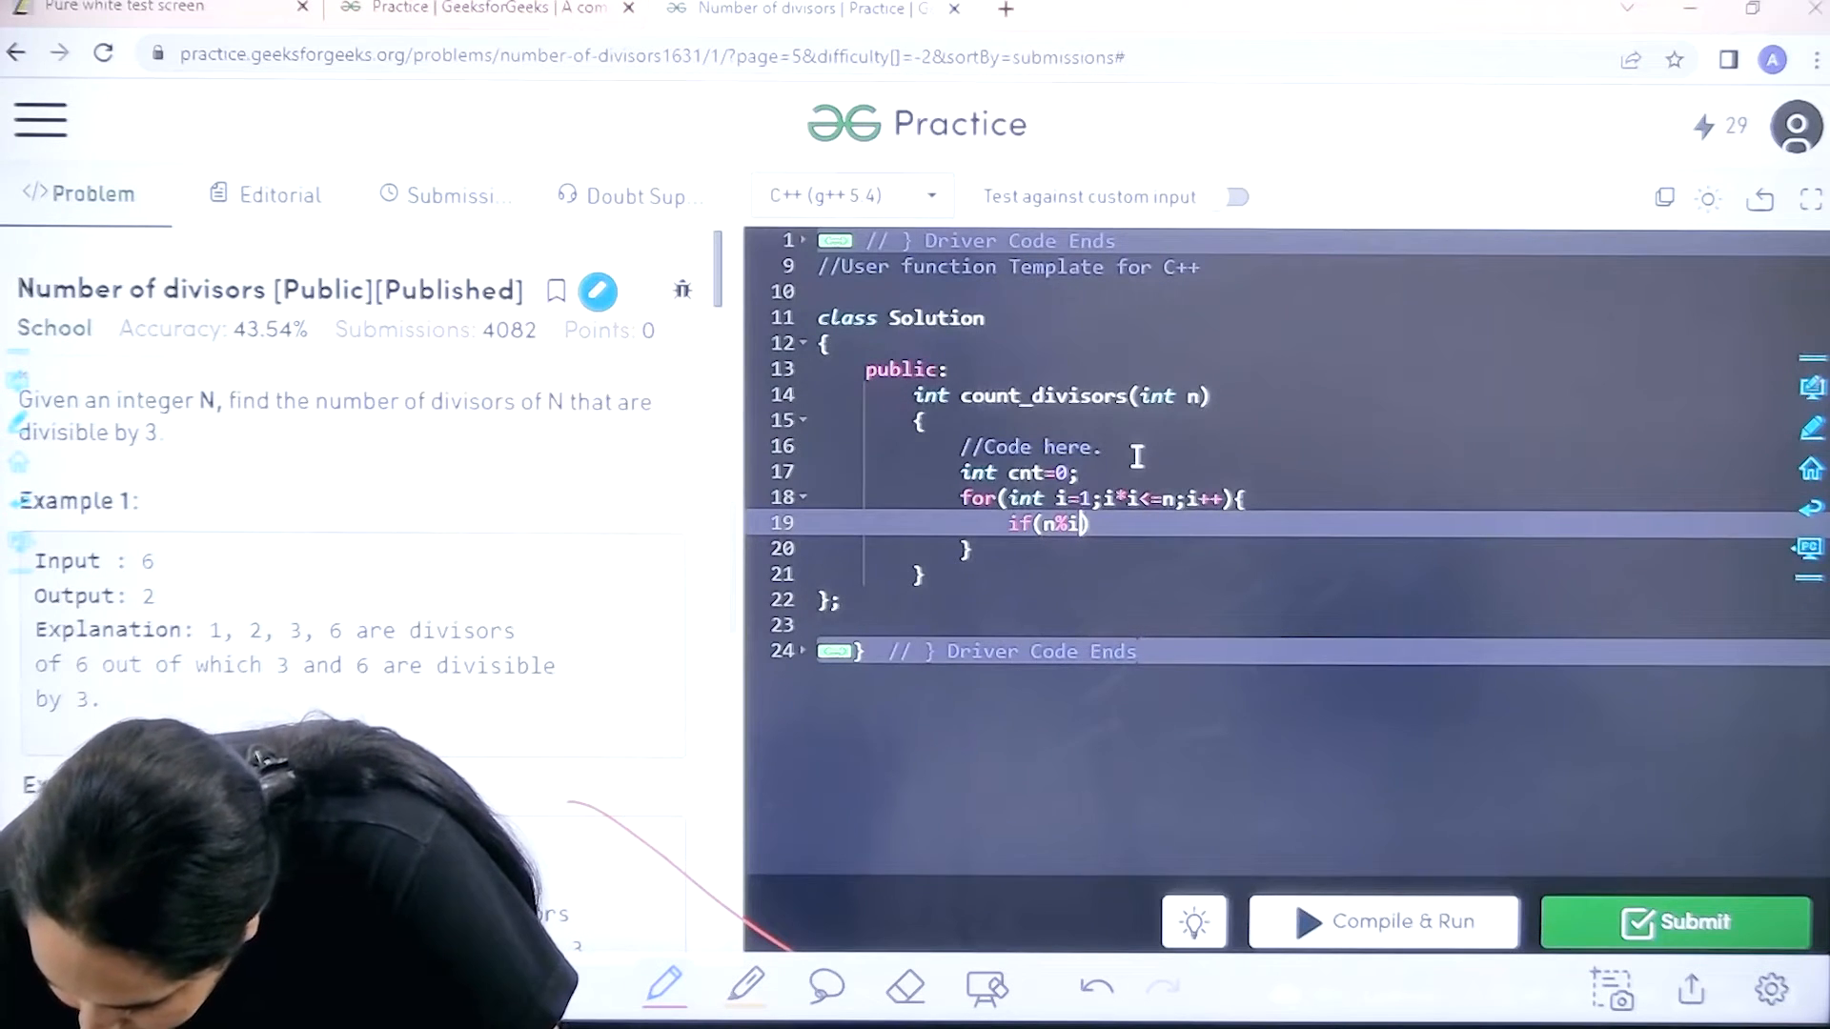
pyautogui.write('==0)')
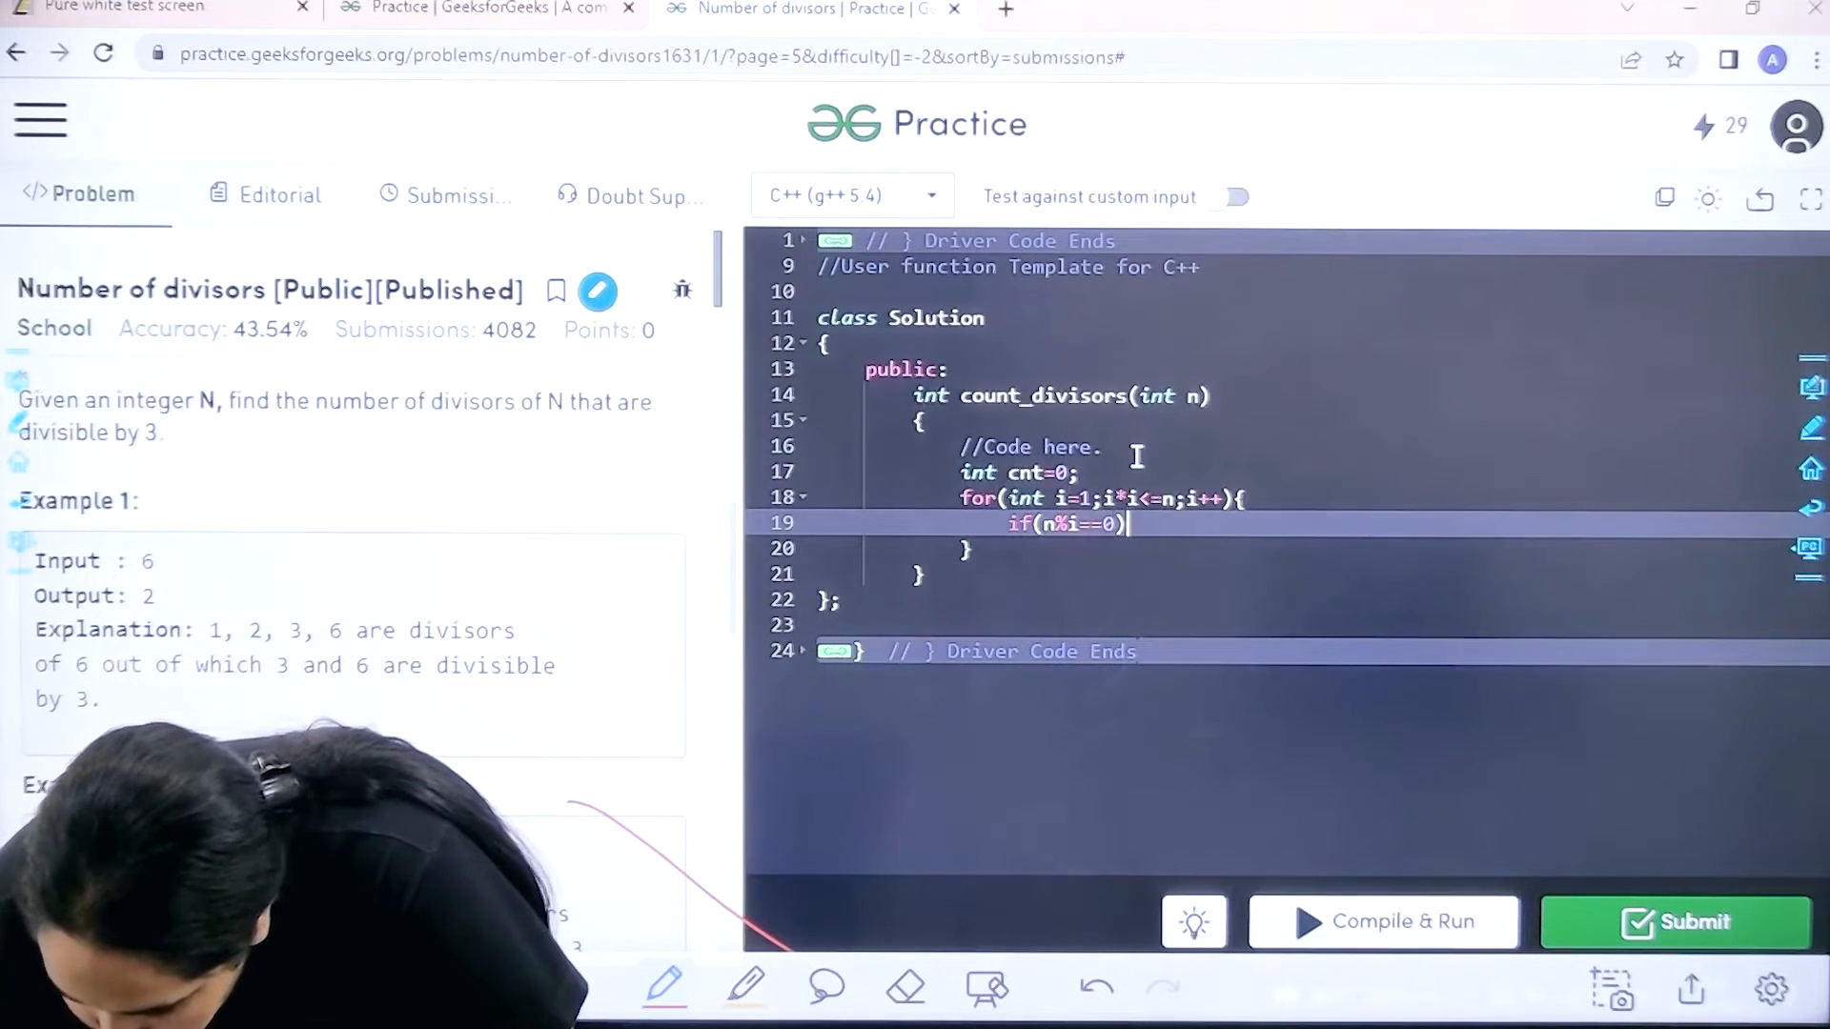
pyautogui.write('{')
pyautogui.write('if(i')
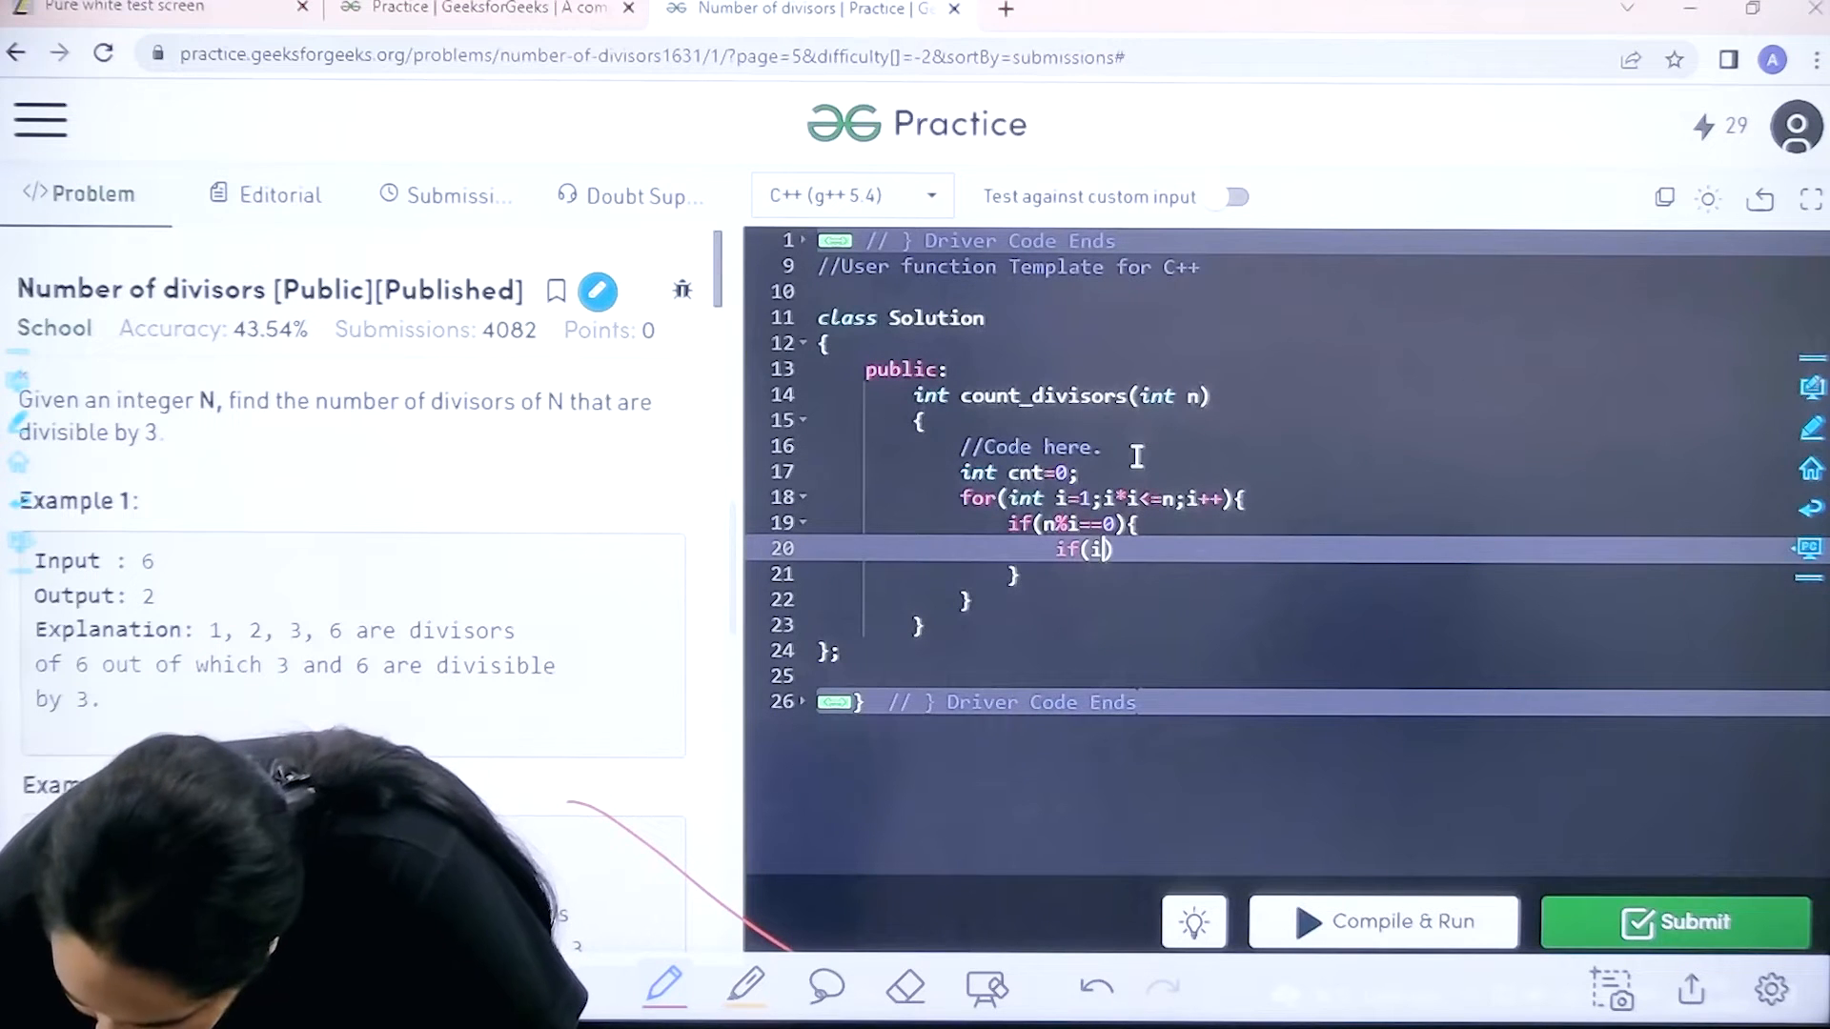
# Complete the i==n/i branch so it increments cnt when i%3==0.
pyautogui.write('==')
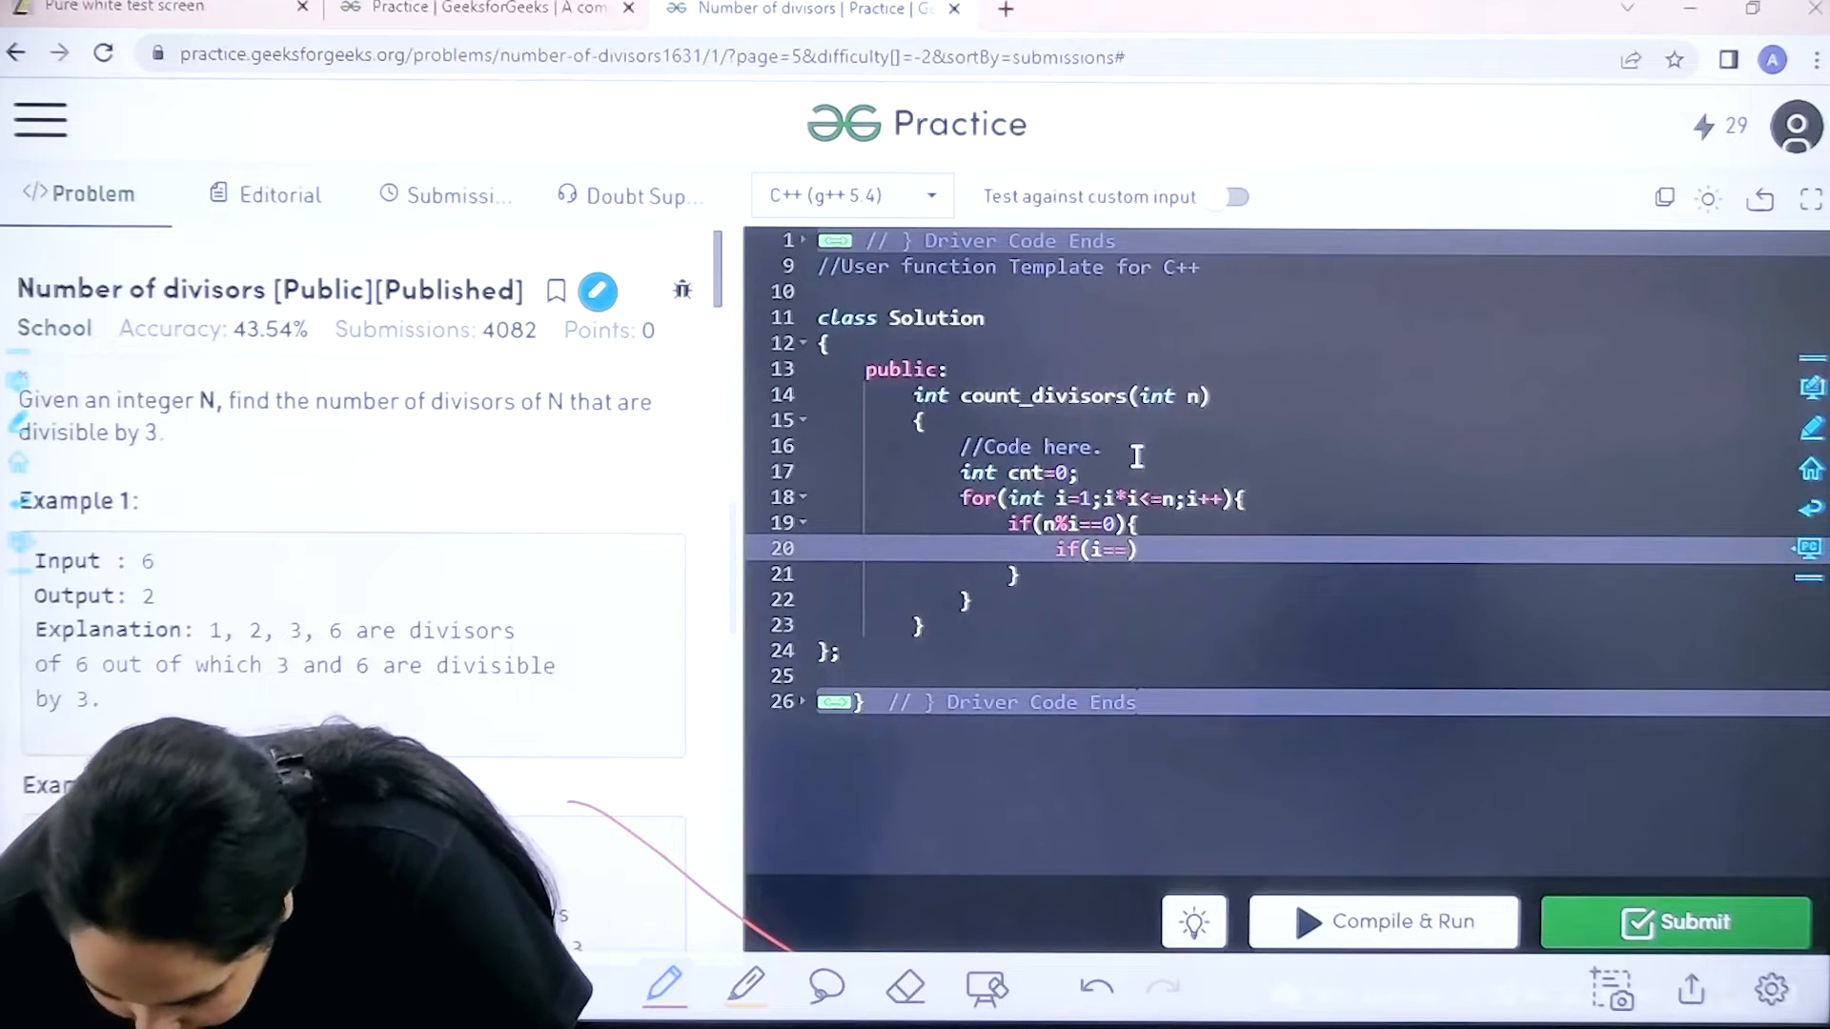
pyautogui.write('n/i')
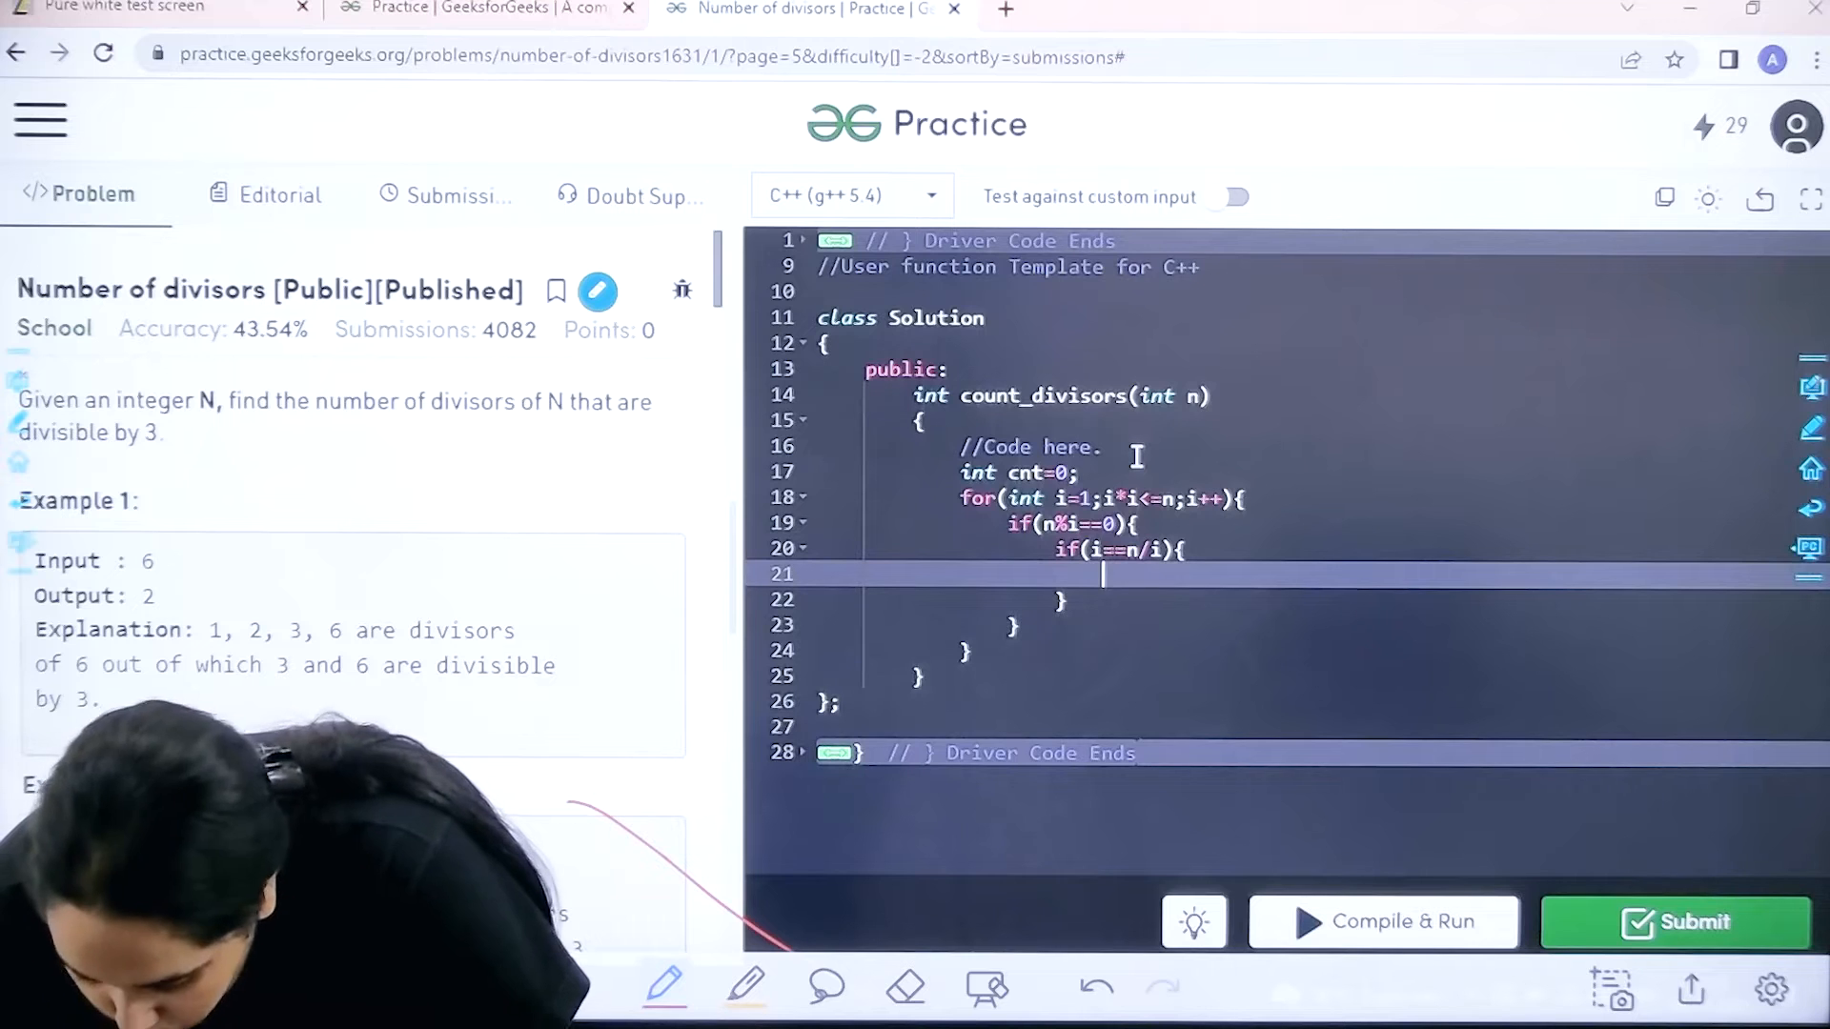
pyautogui.write('if()')
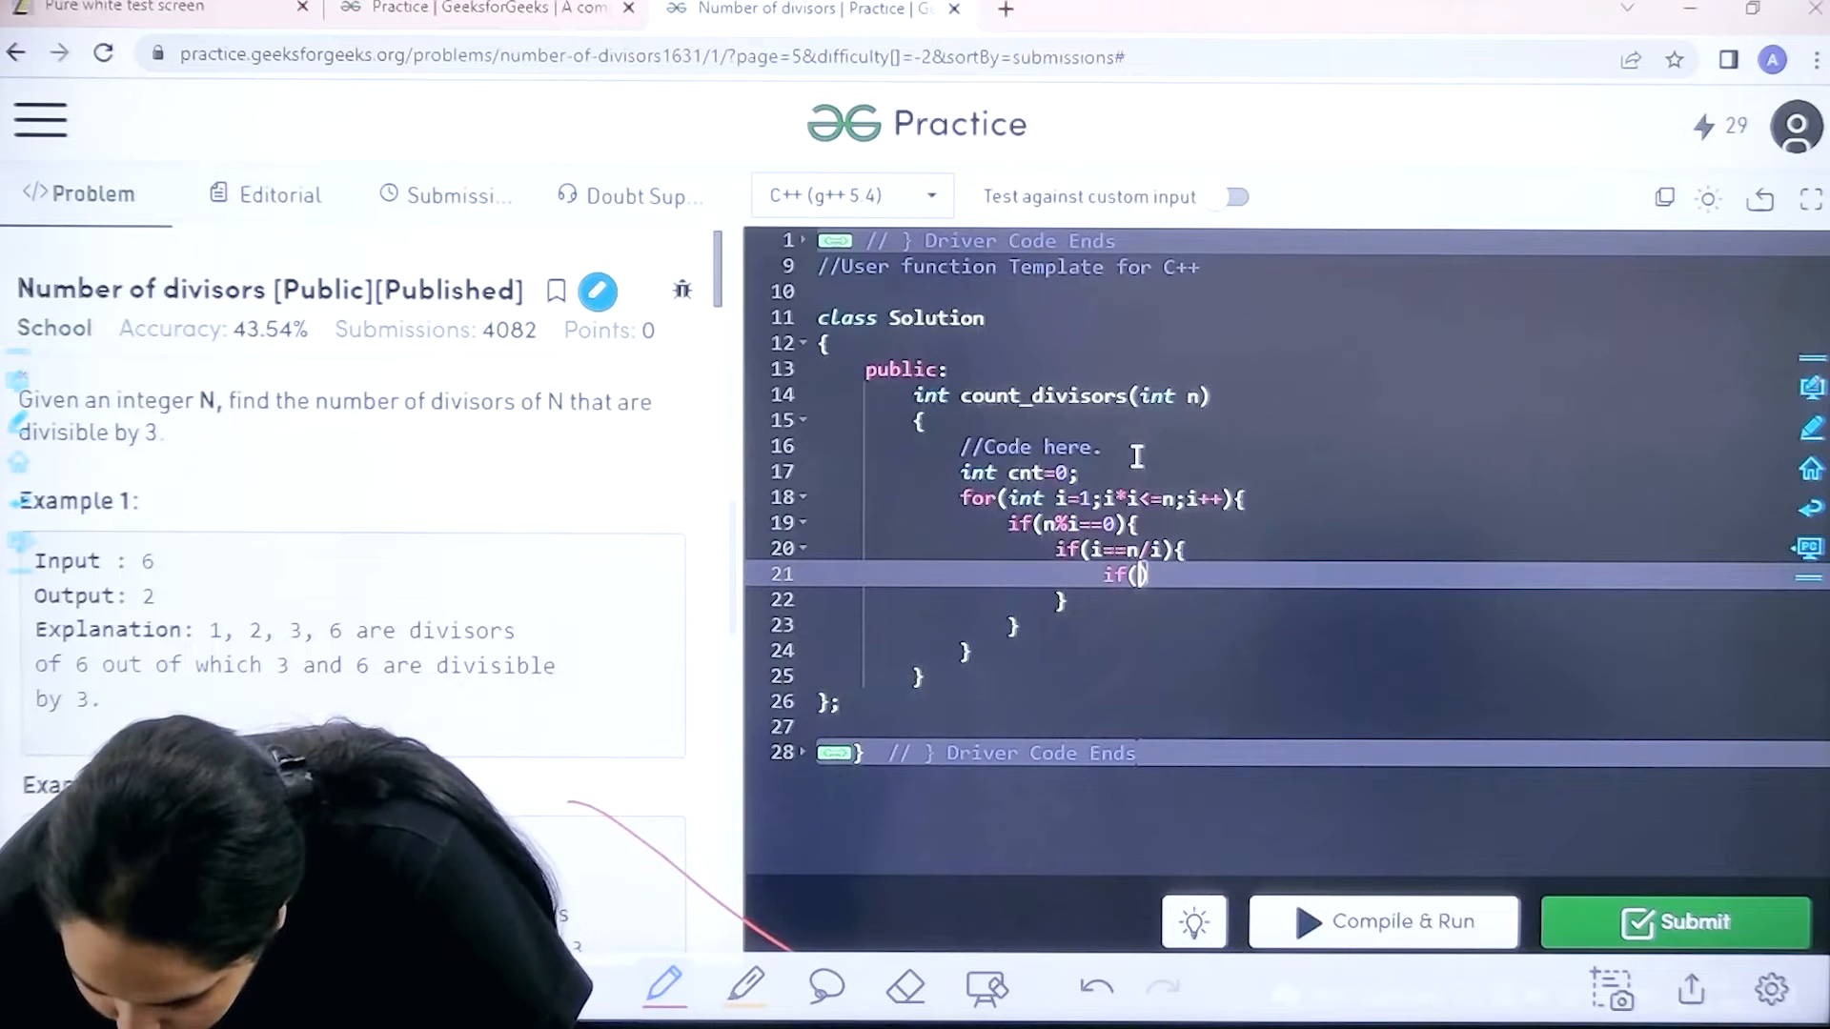
pyautogui.write('i%')
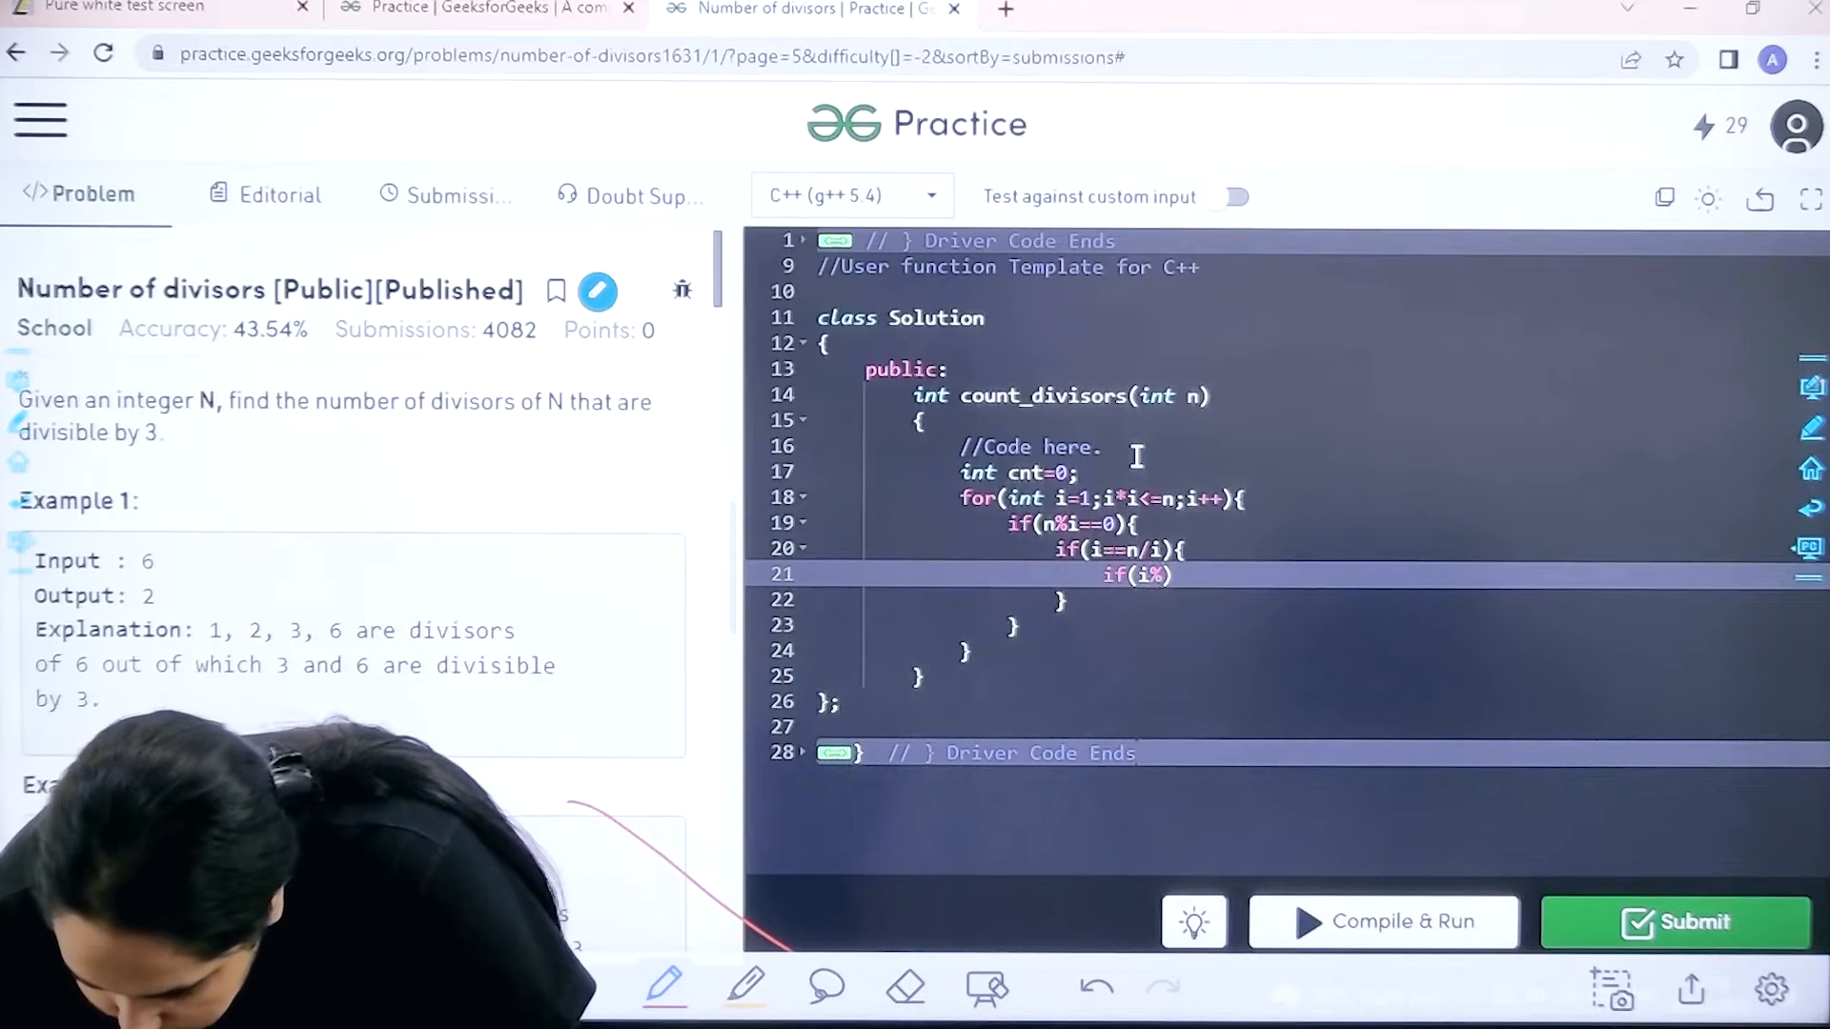
pyautogui.write('3==0')
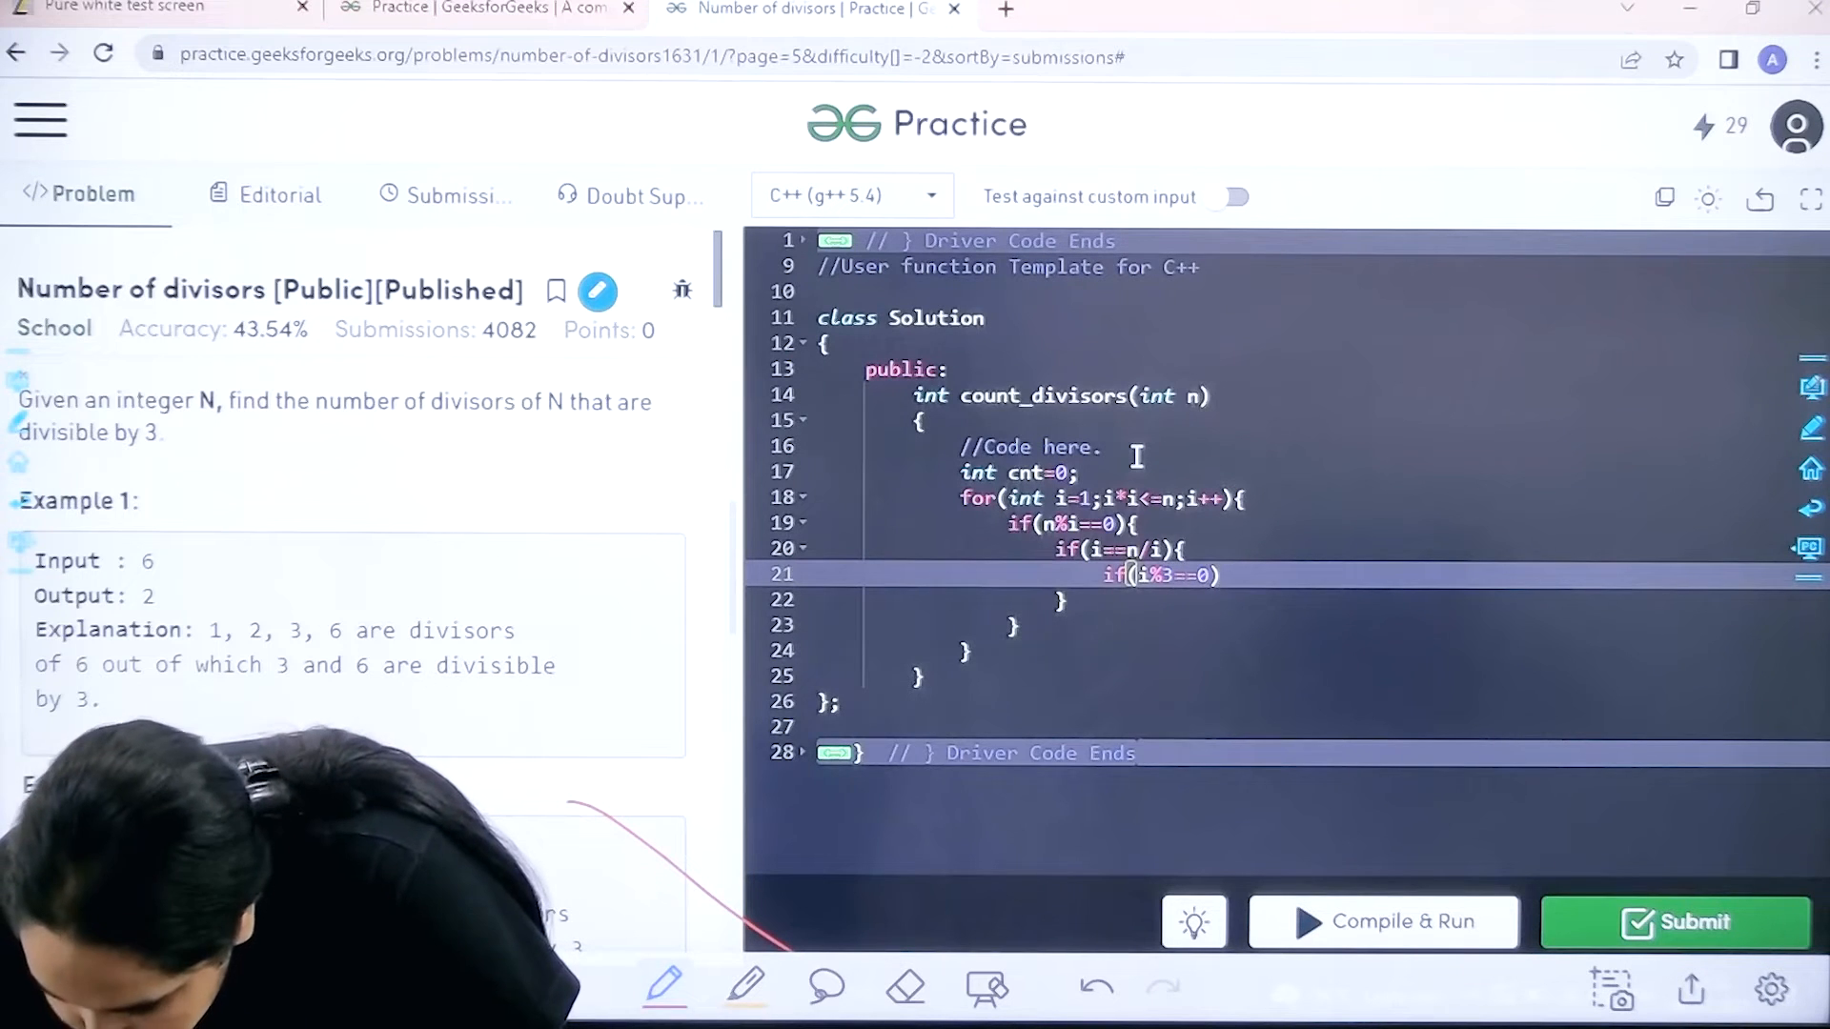
pyautogui.write('cn')
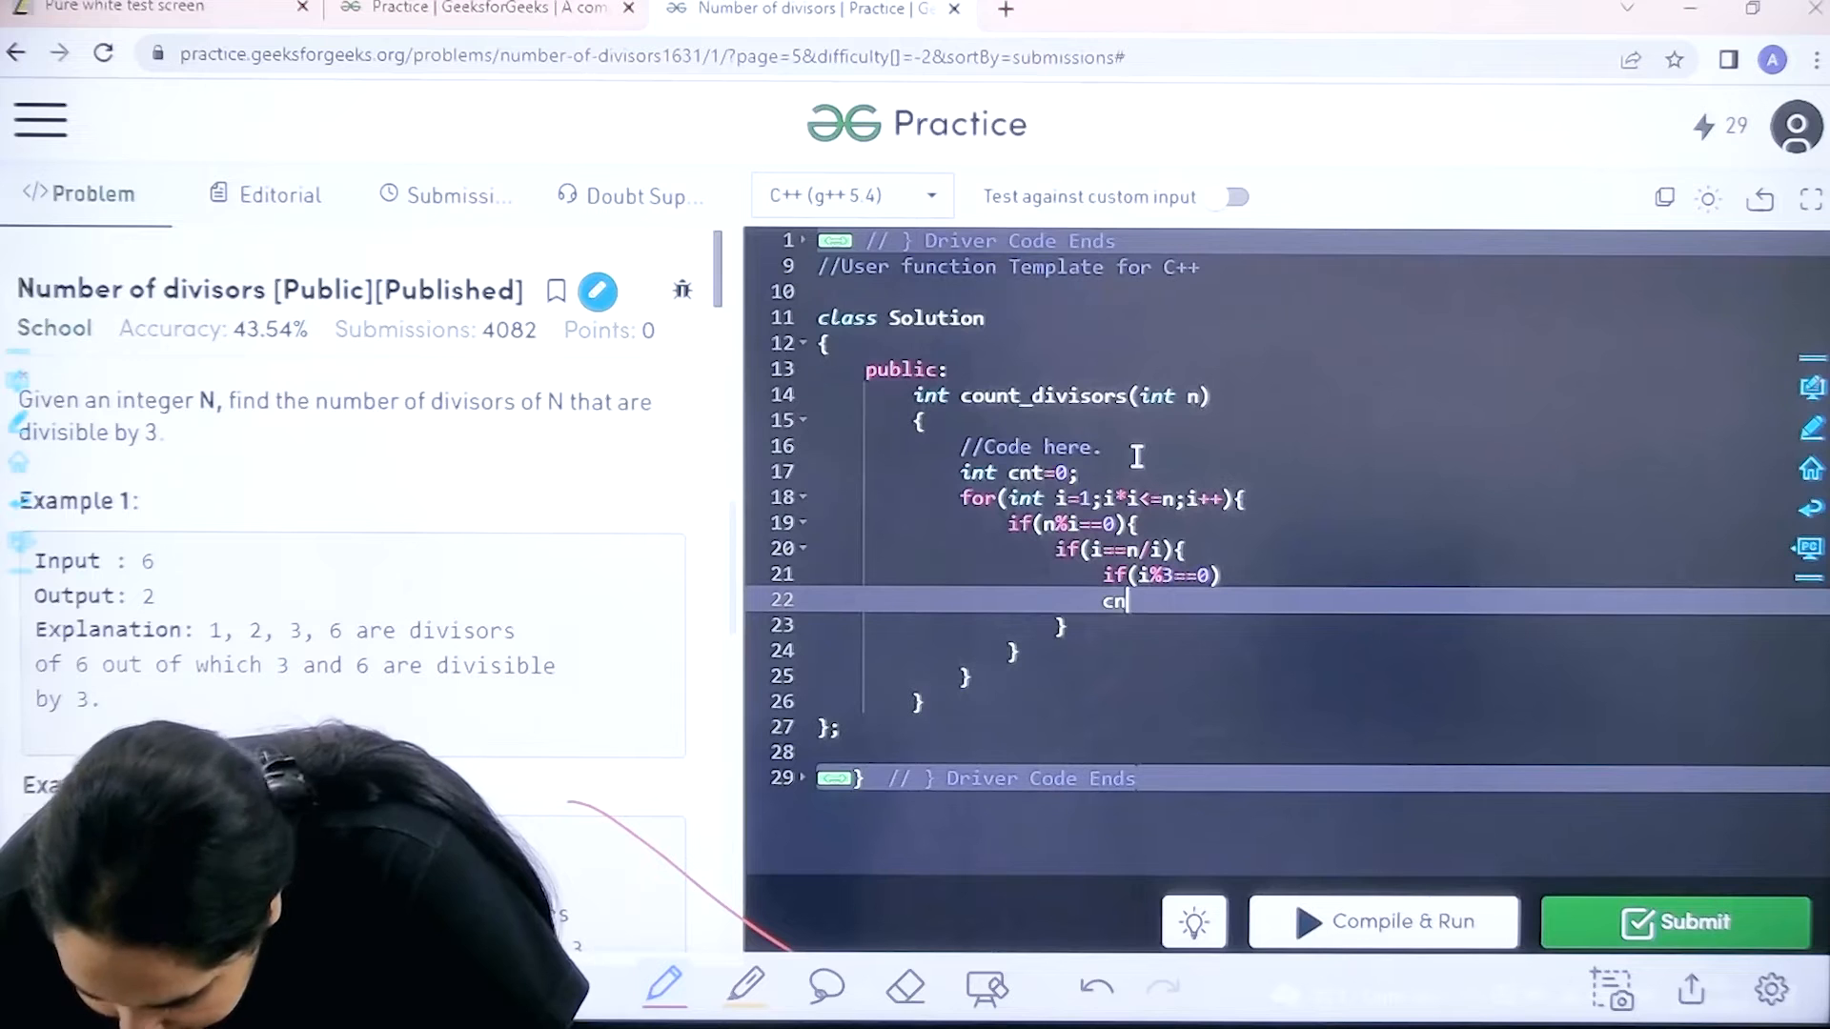
pyautogui.write('t++')
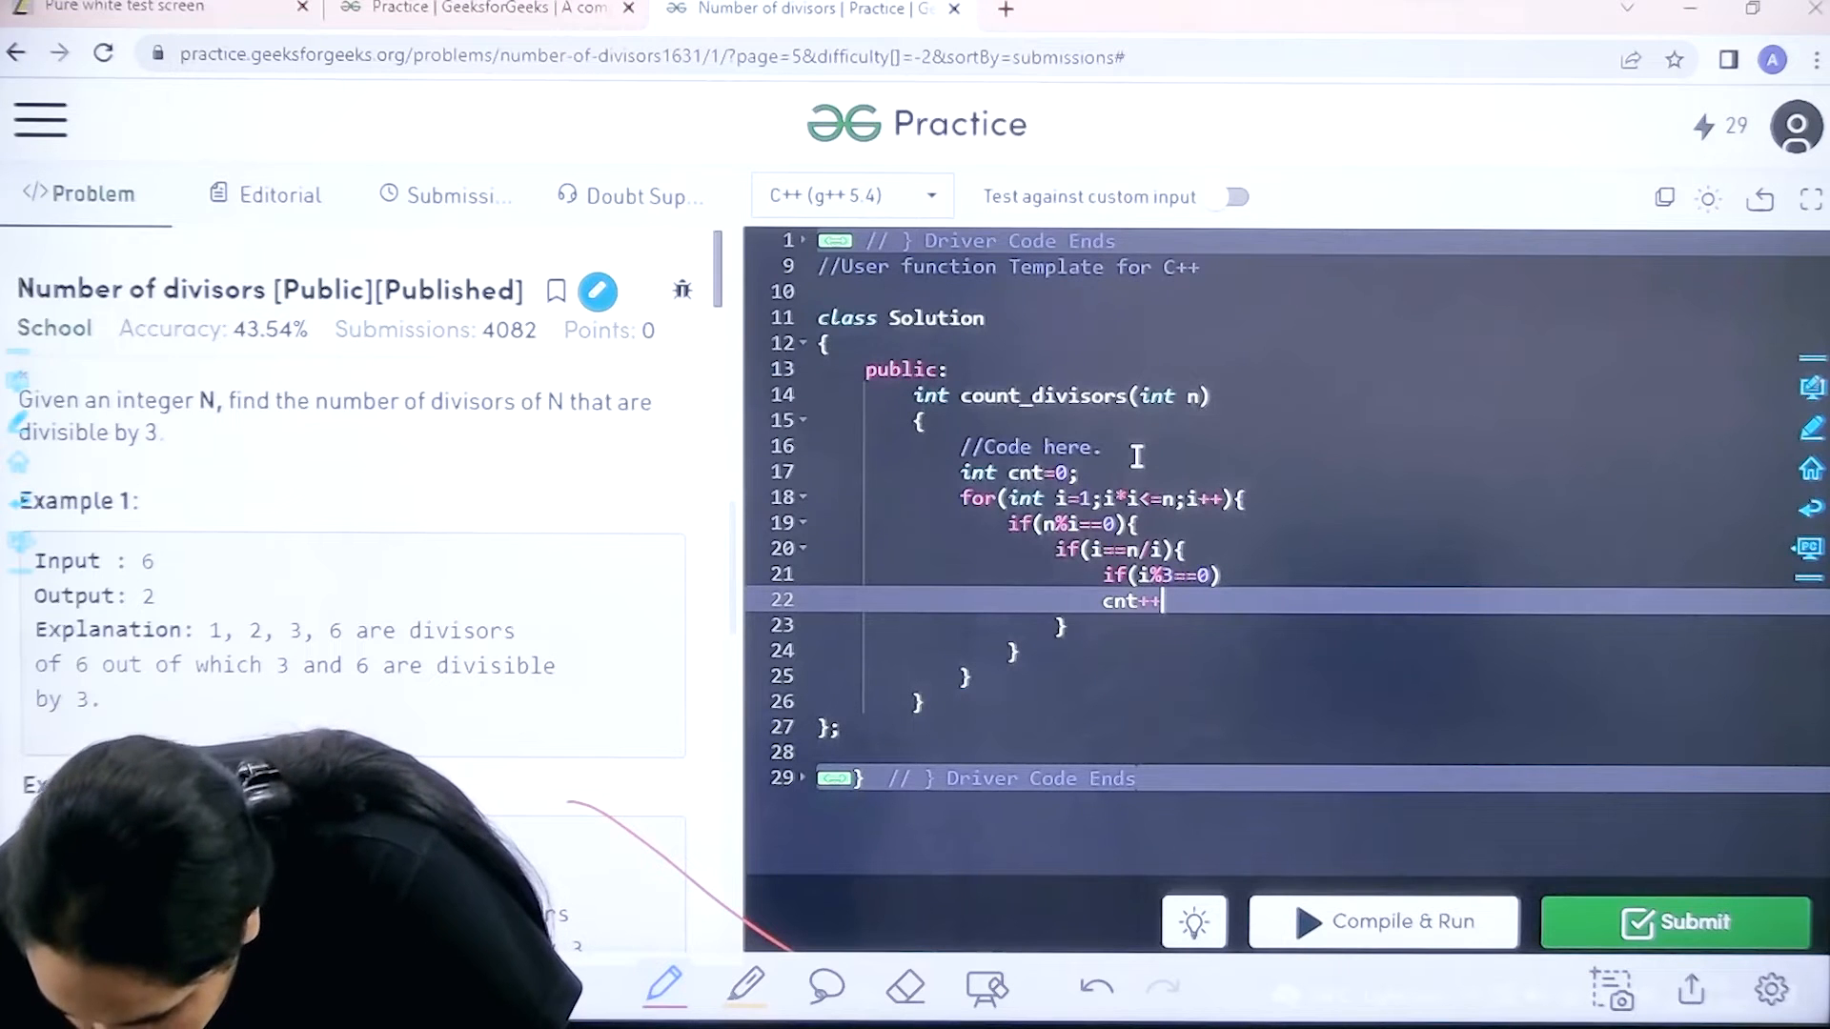
pyautogui.press('enter')
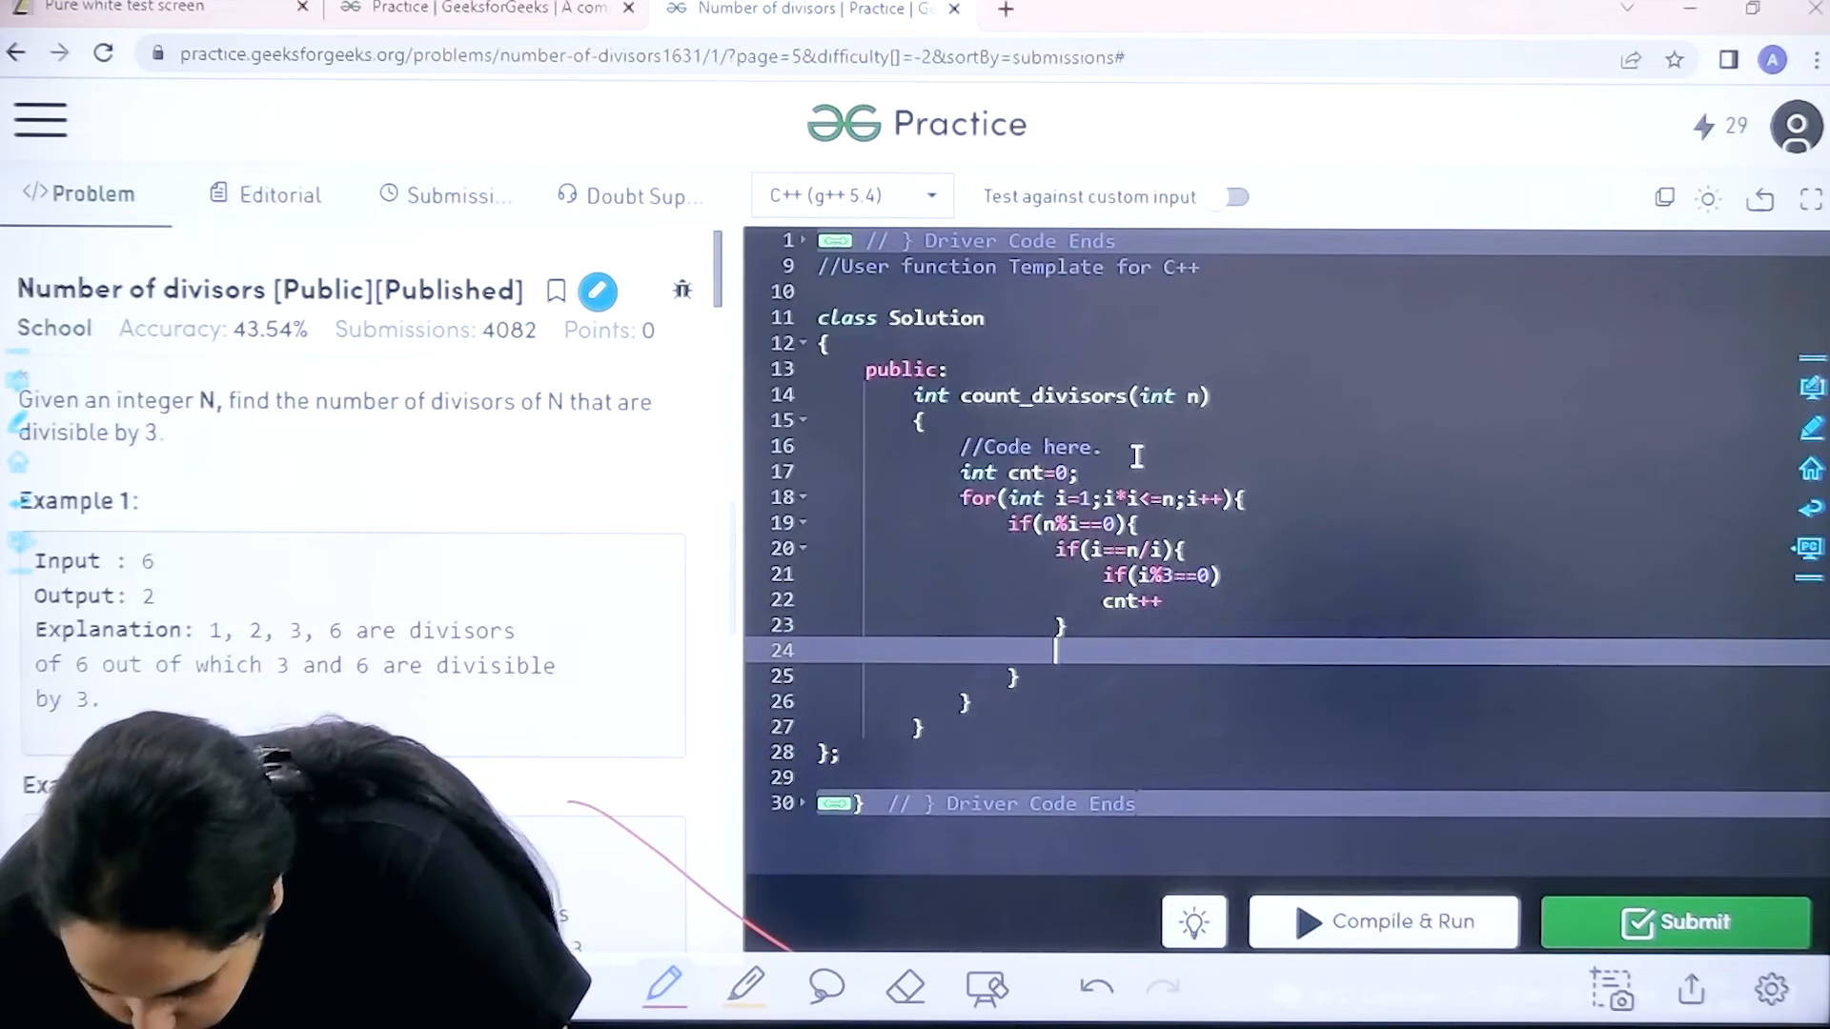
# Open an else block that increments cnt when i%3==0.
pyautogui.write('else{')
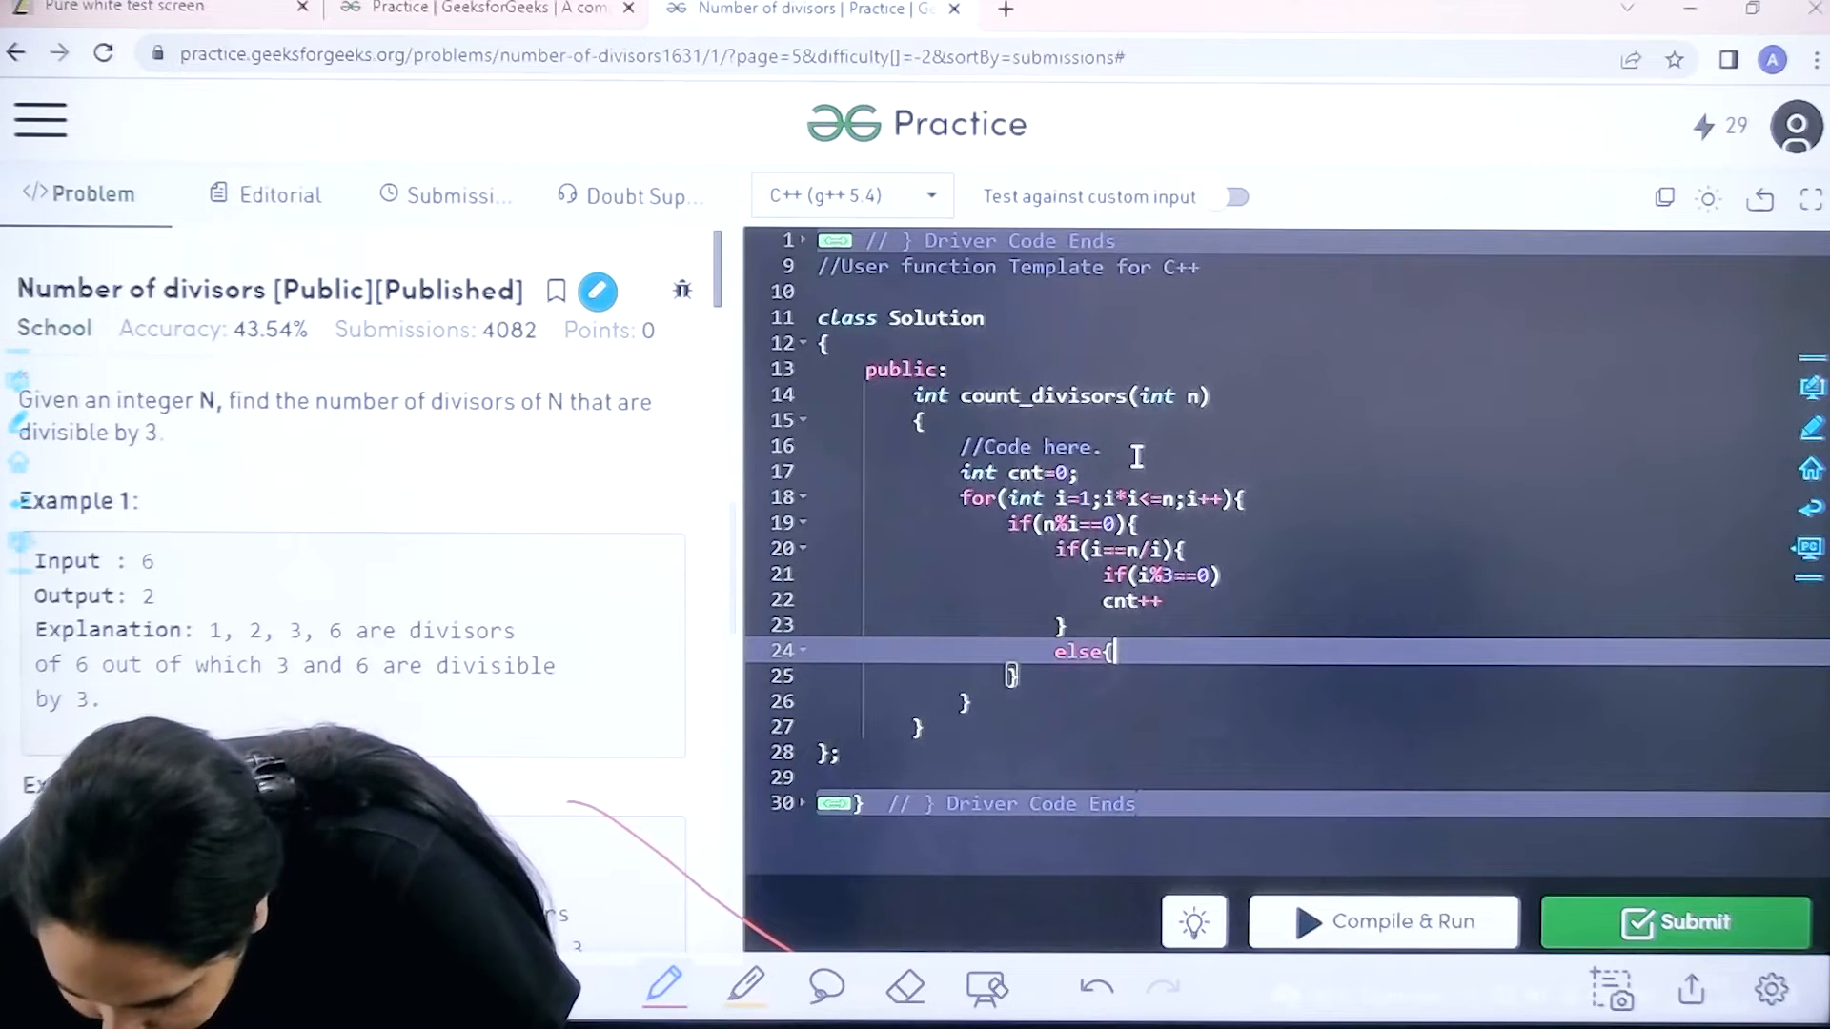
pyautogui.press('Enter')
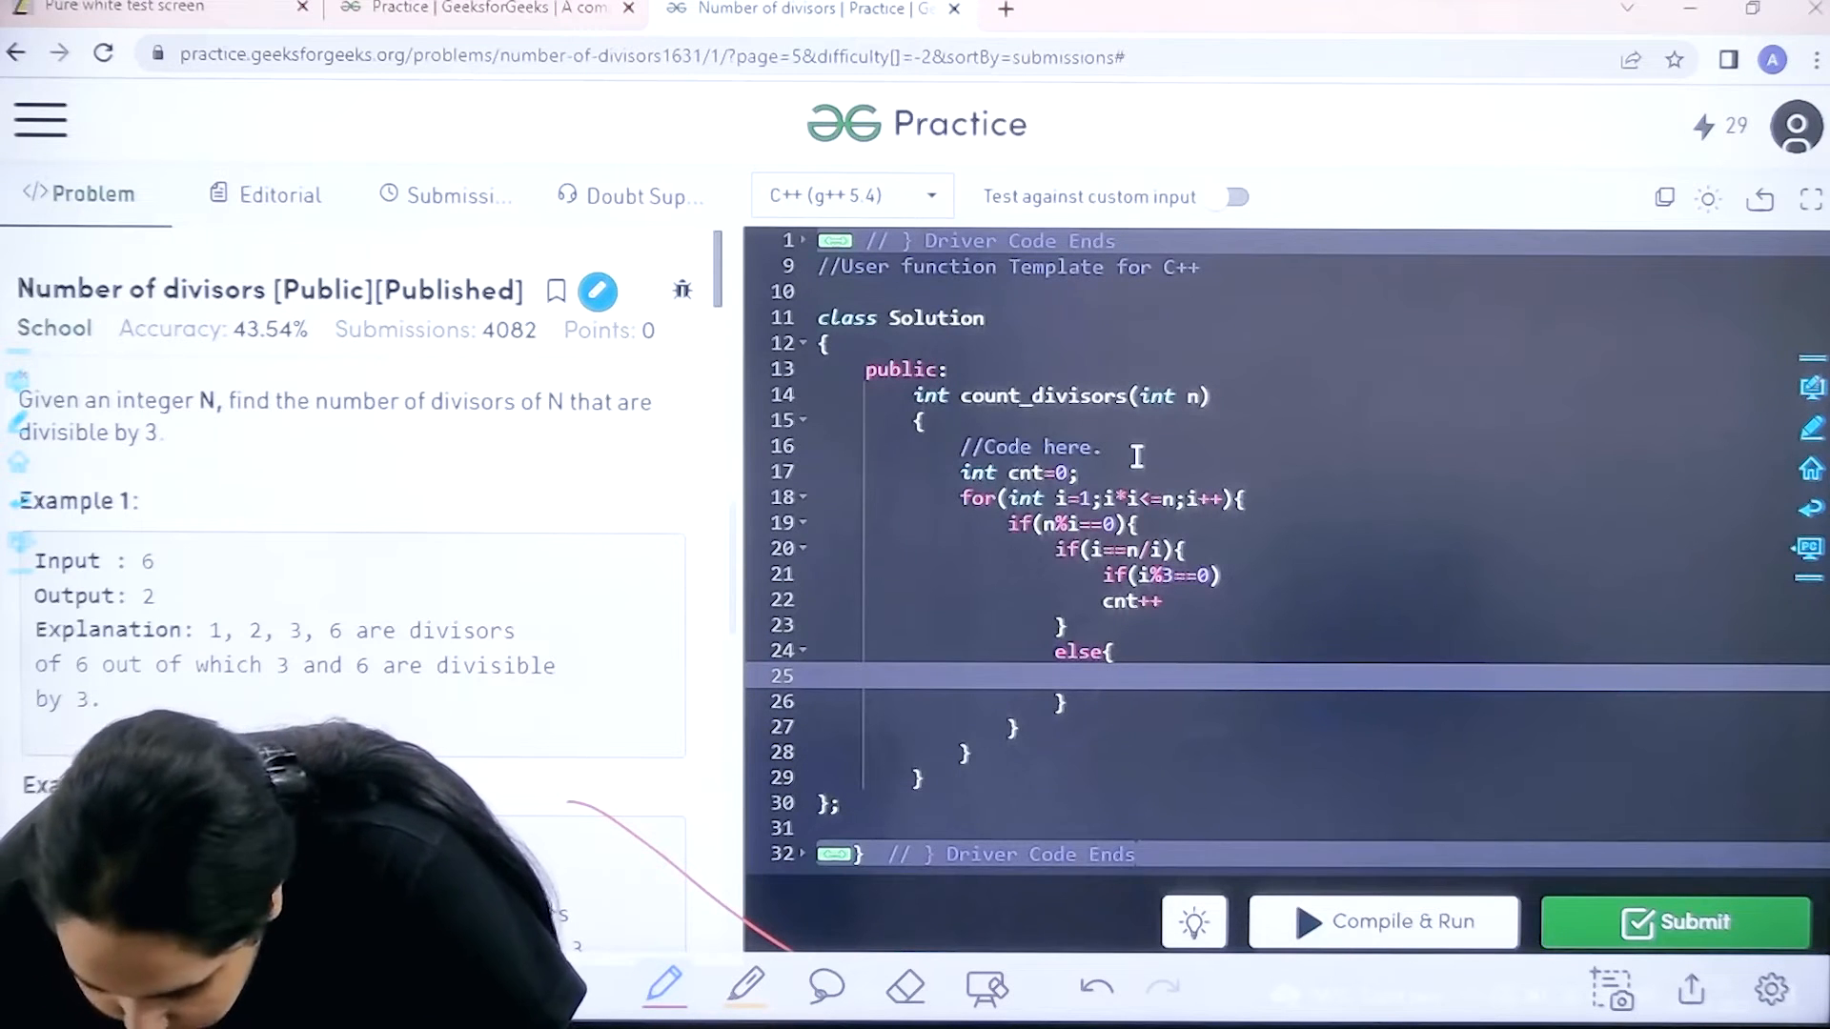
pyautogui.write('if(i)')
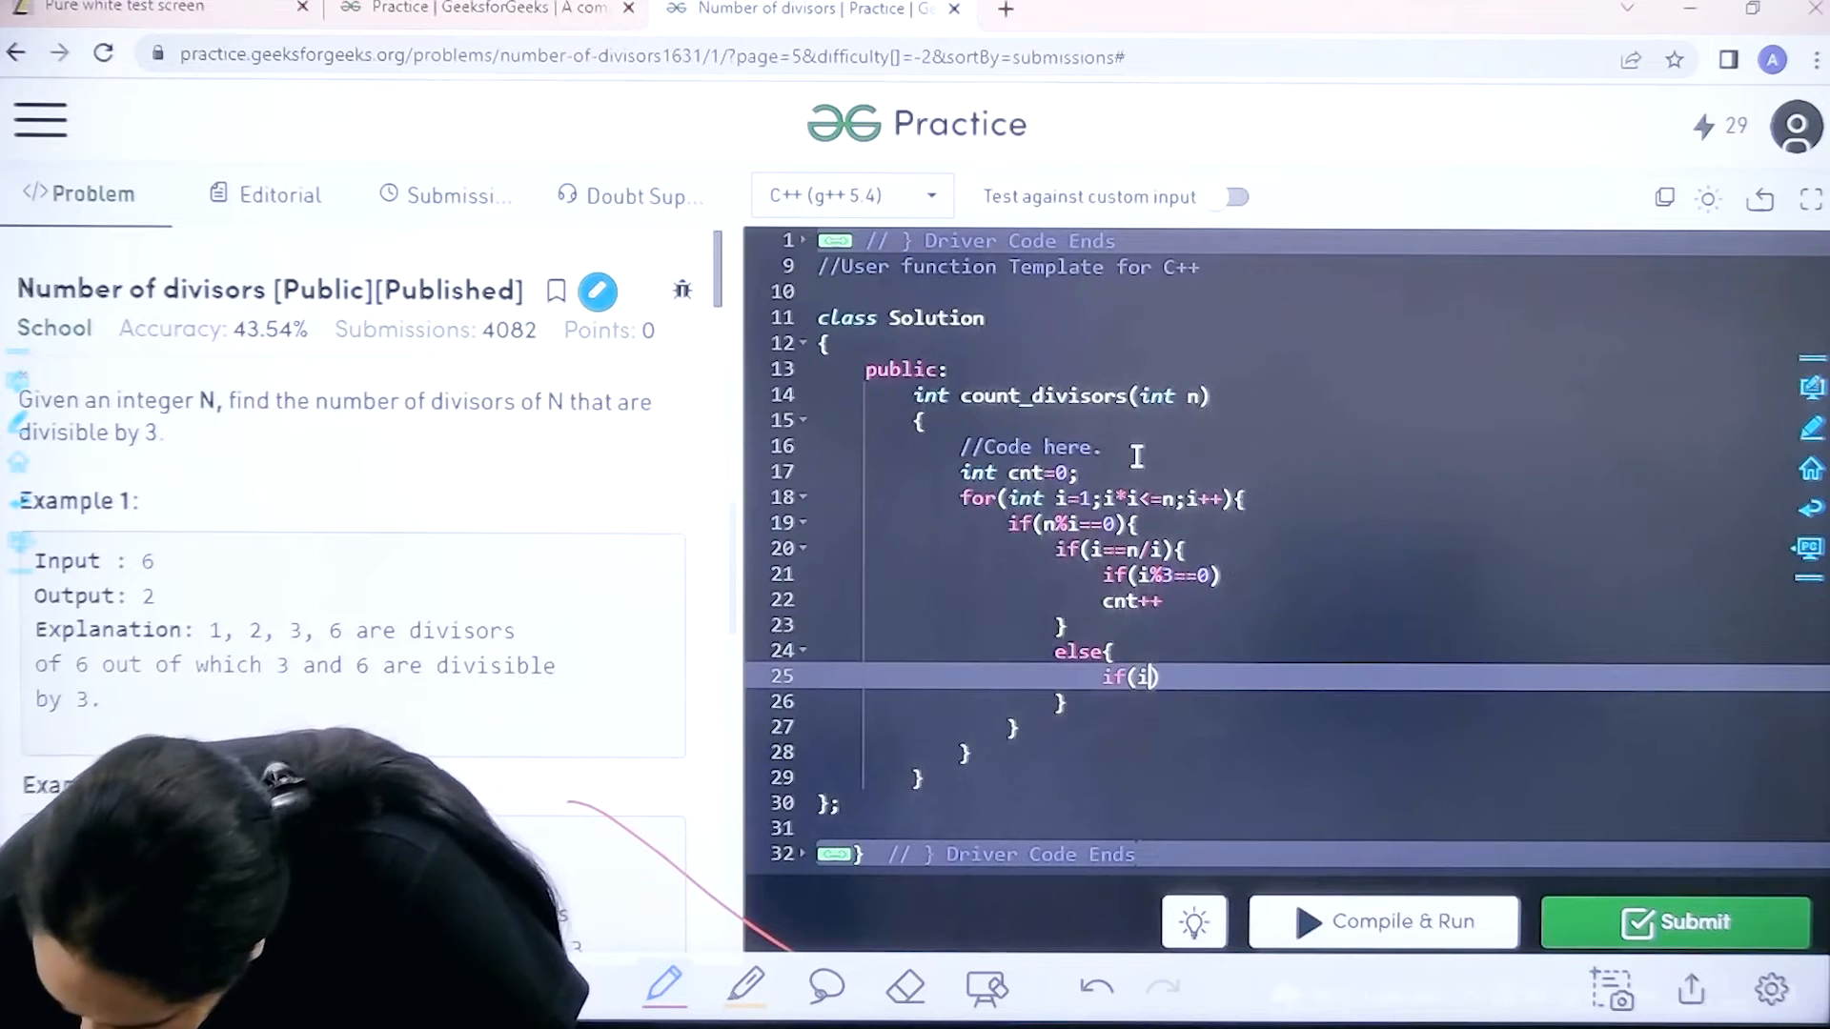
pyautogui.write('%')
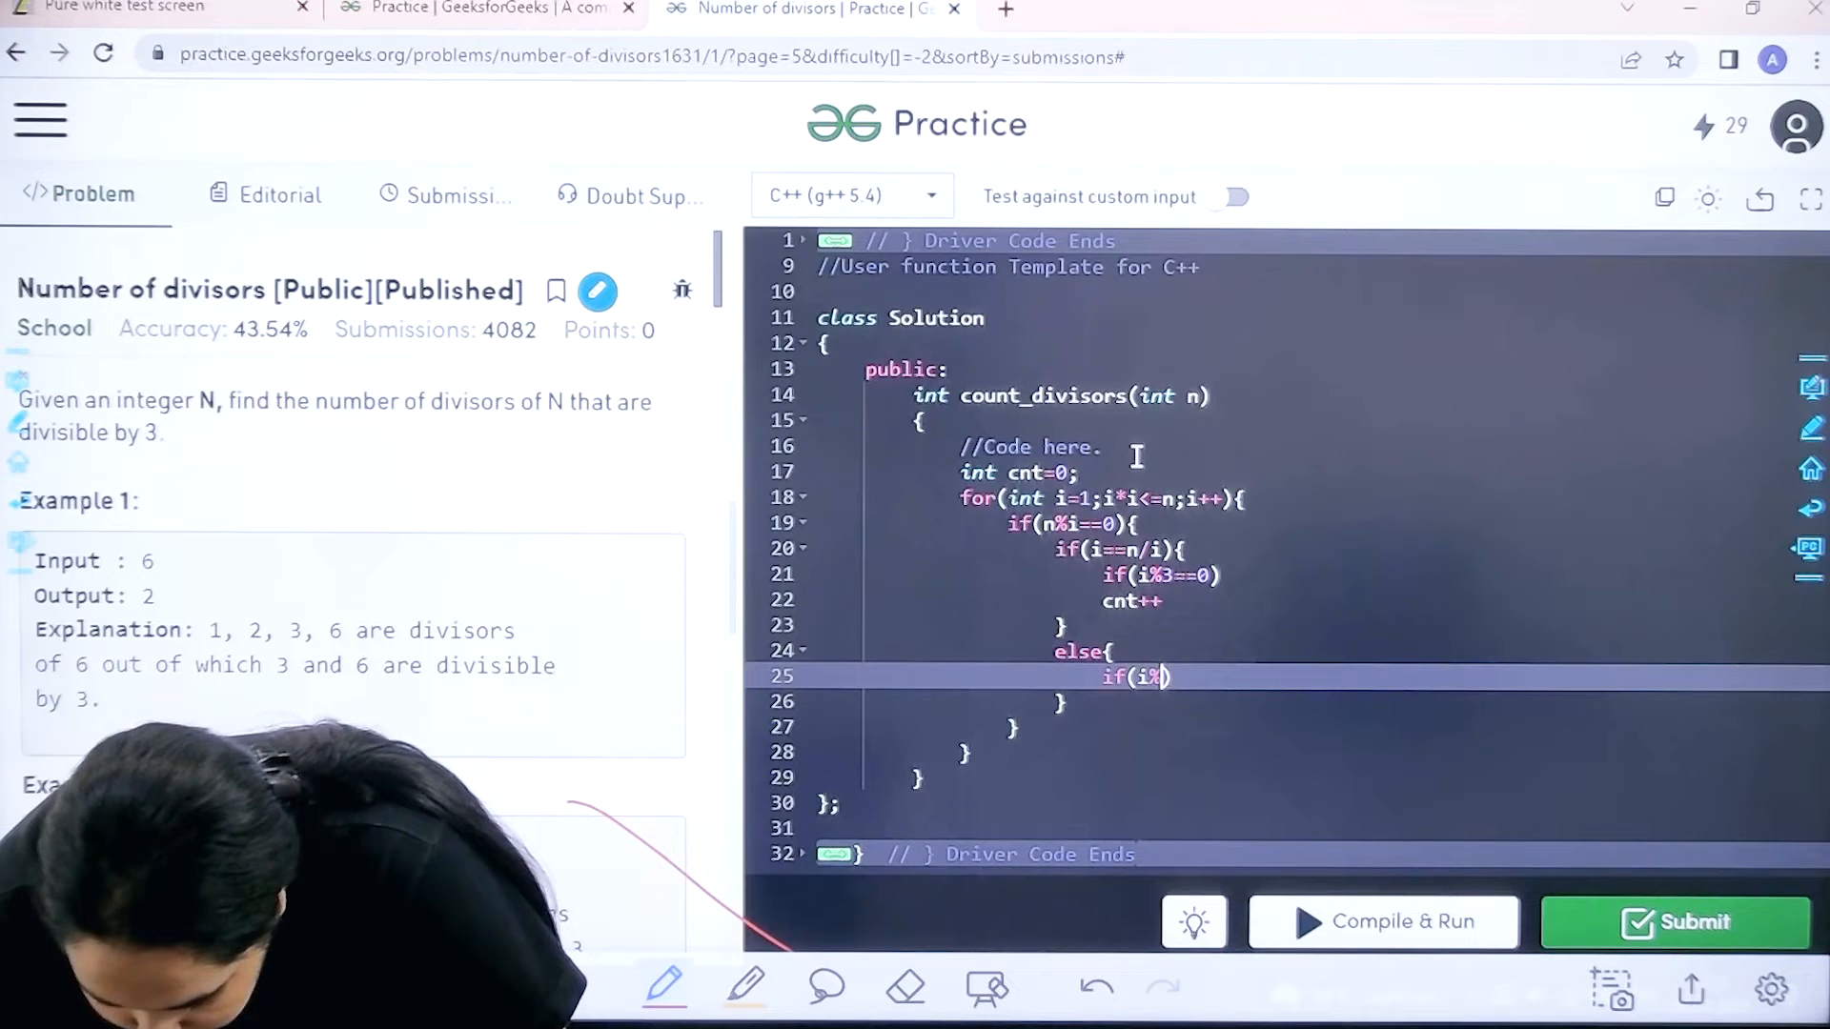
pyautogui.write('3==0')
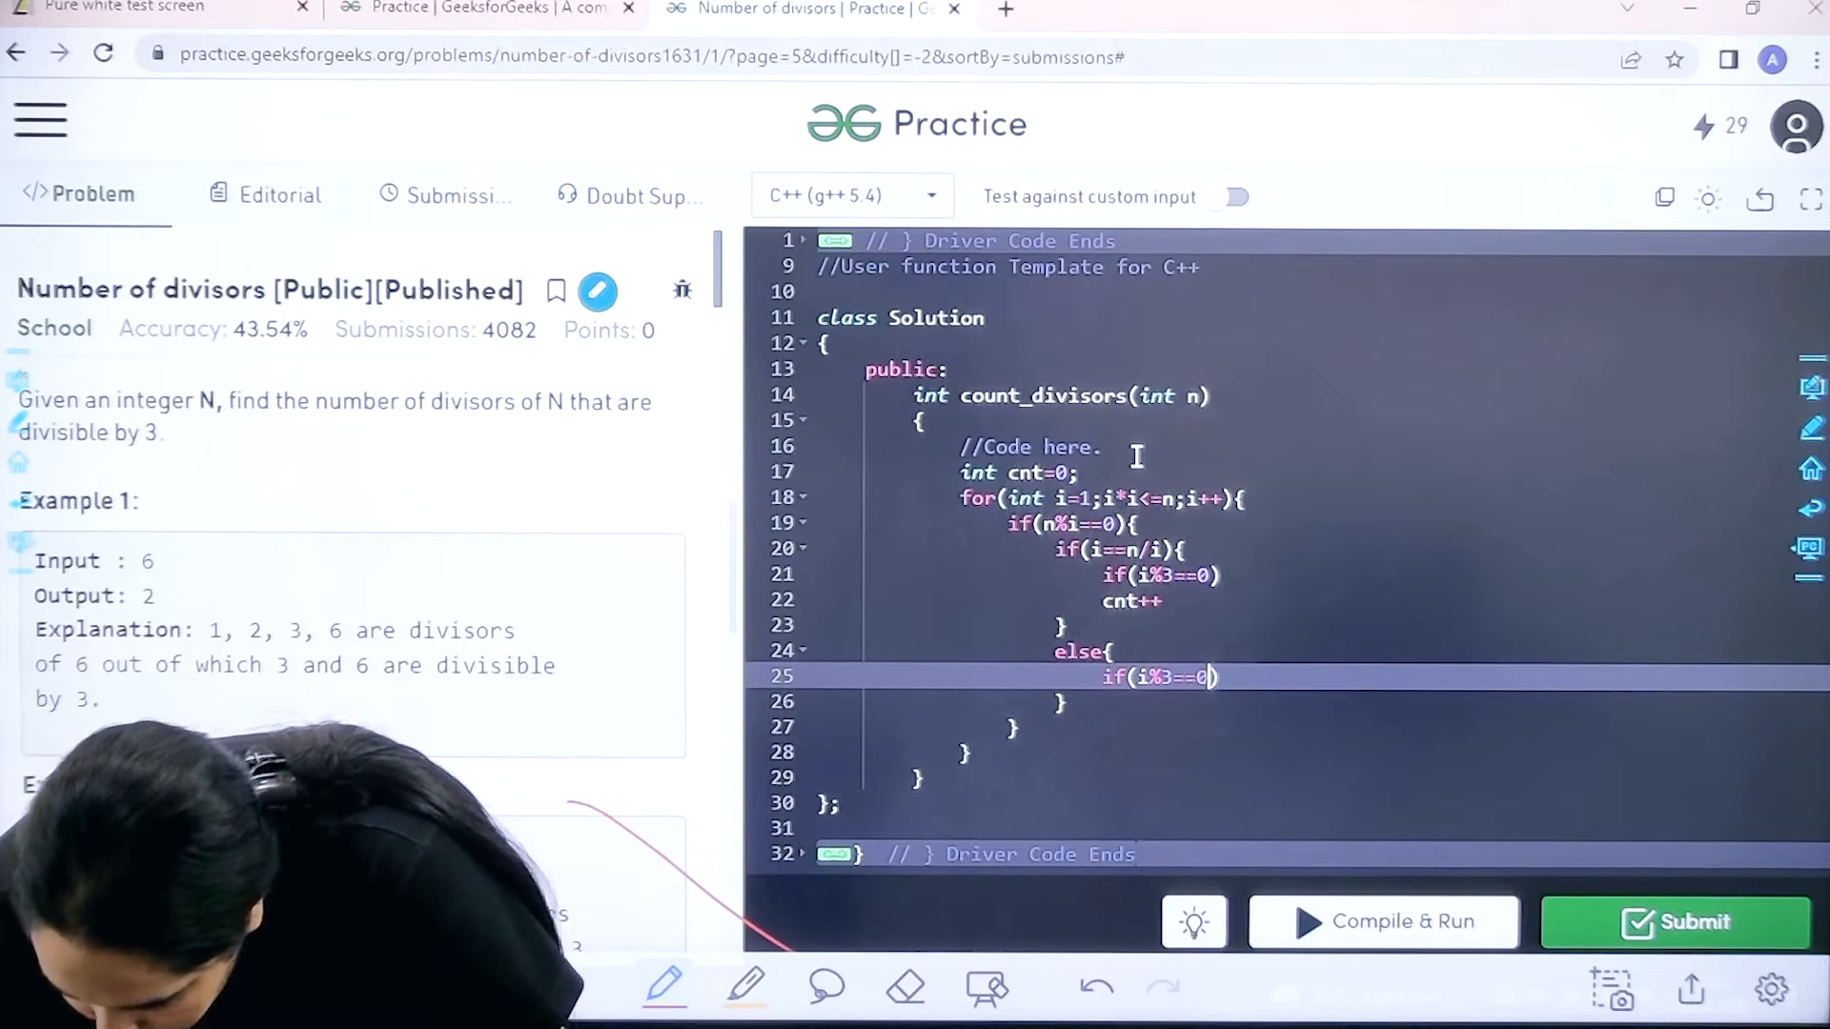
pyautogui.press('enter')
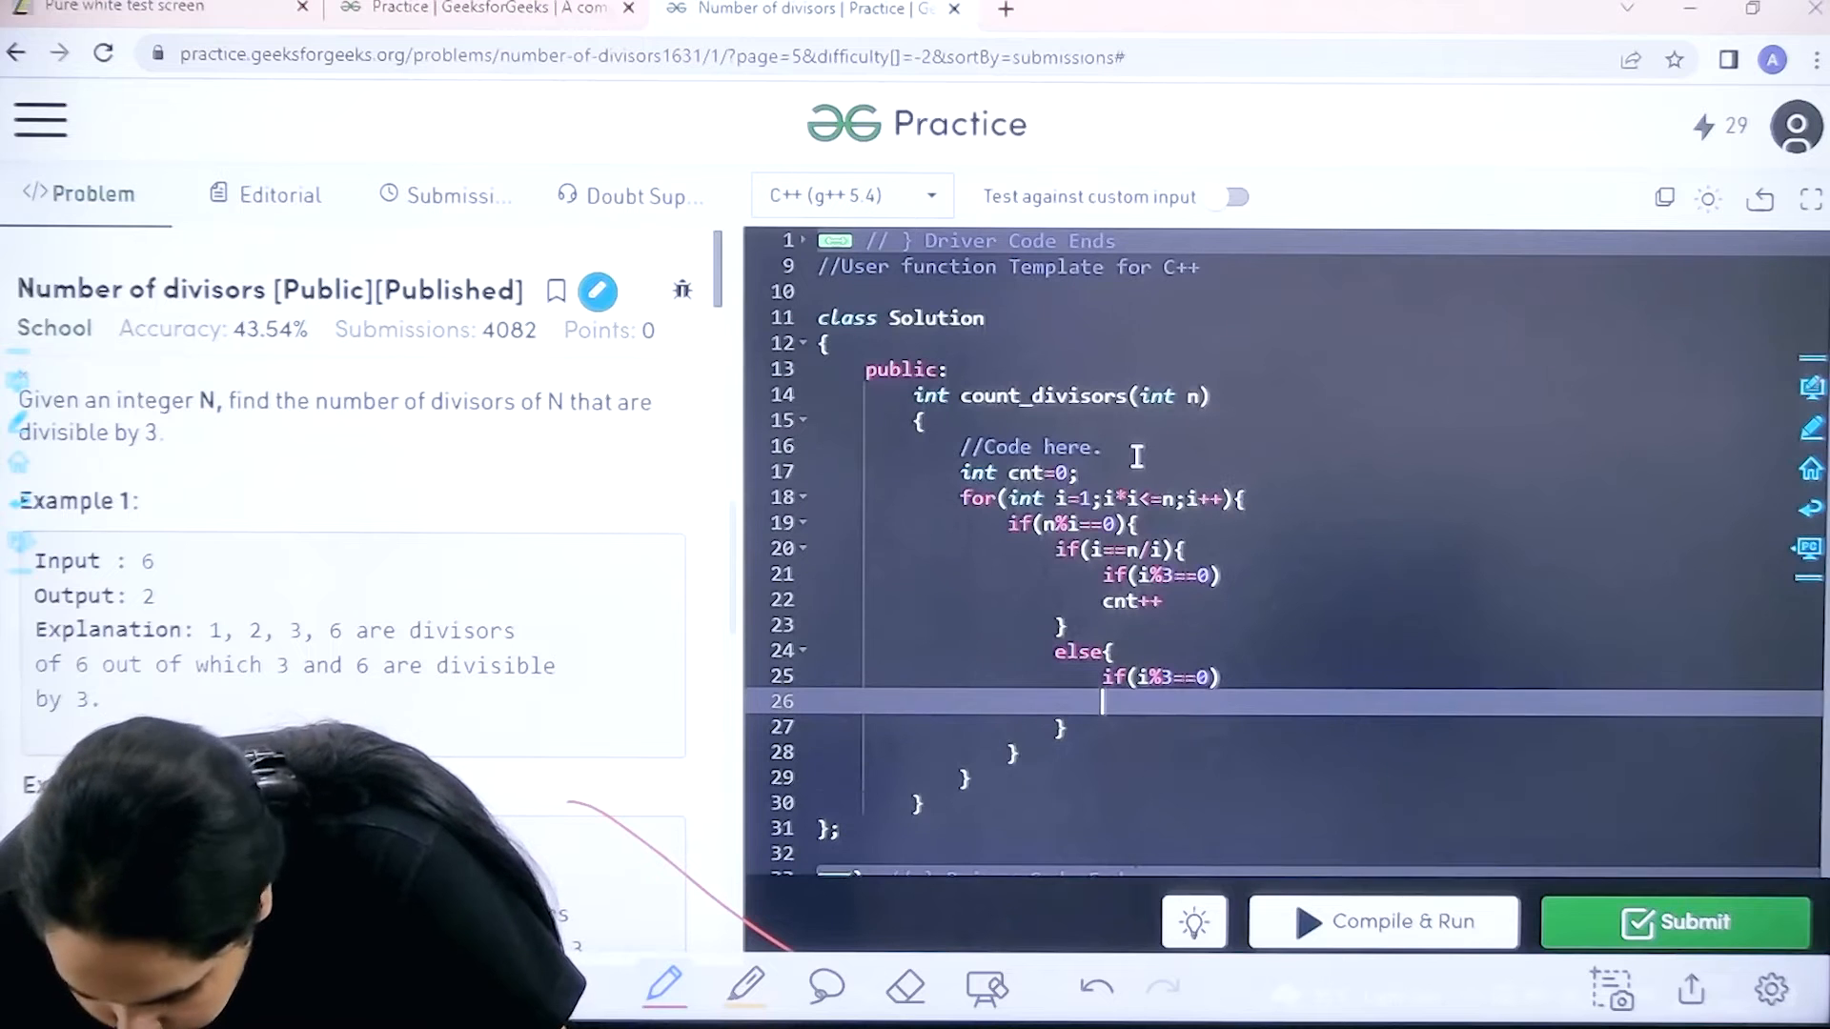
pyautogui.write('cnt++')
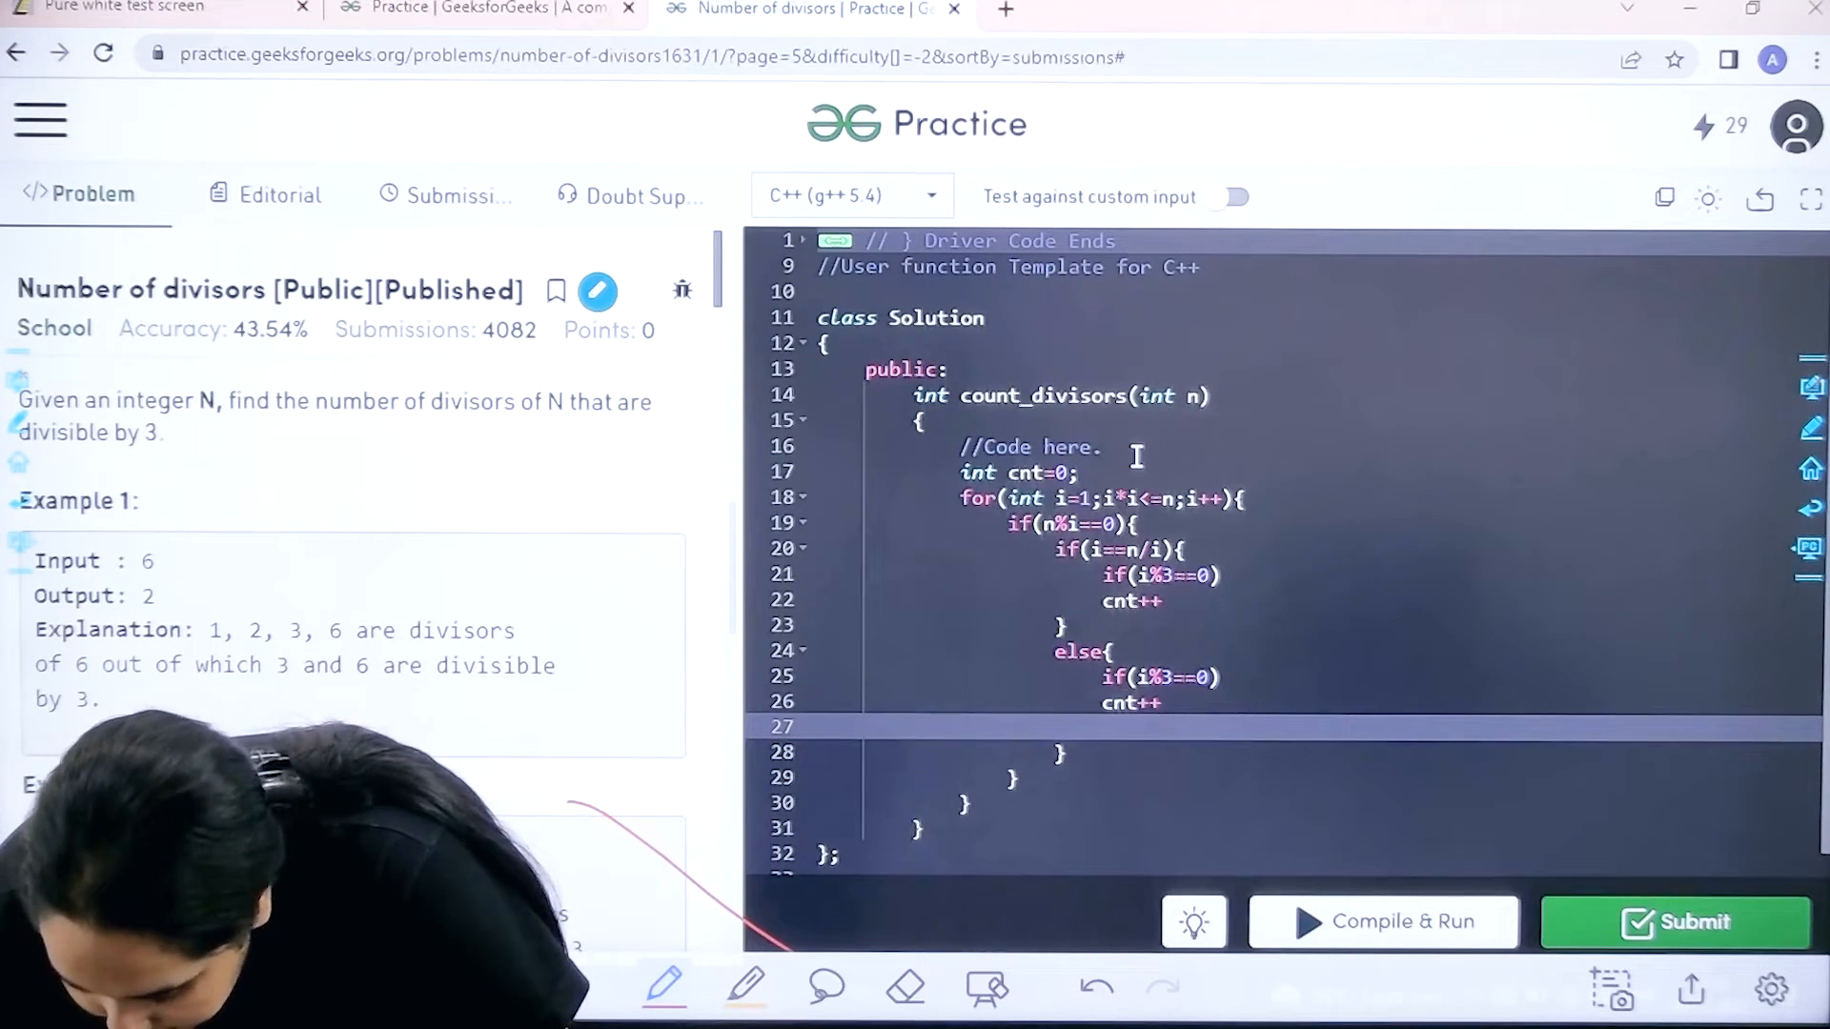
# Add a second check incrementing cnt when (n/i)%3==0.
pyautogui.write('if')
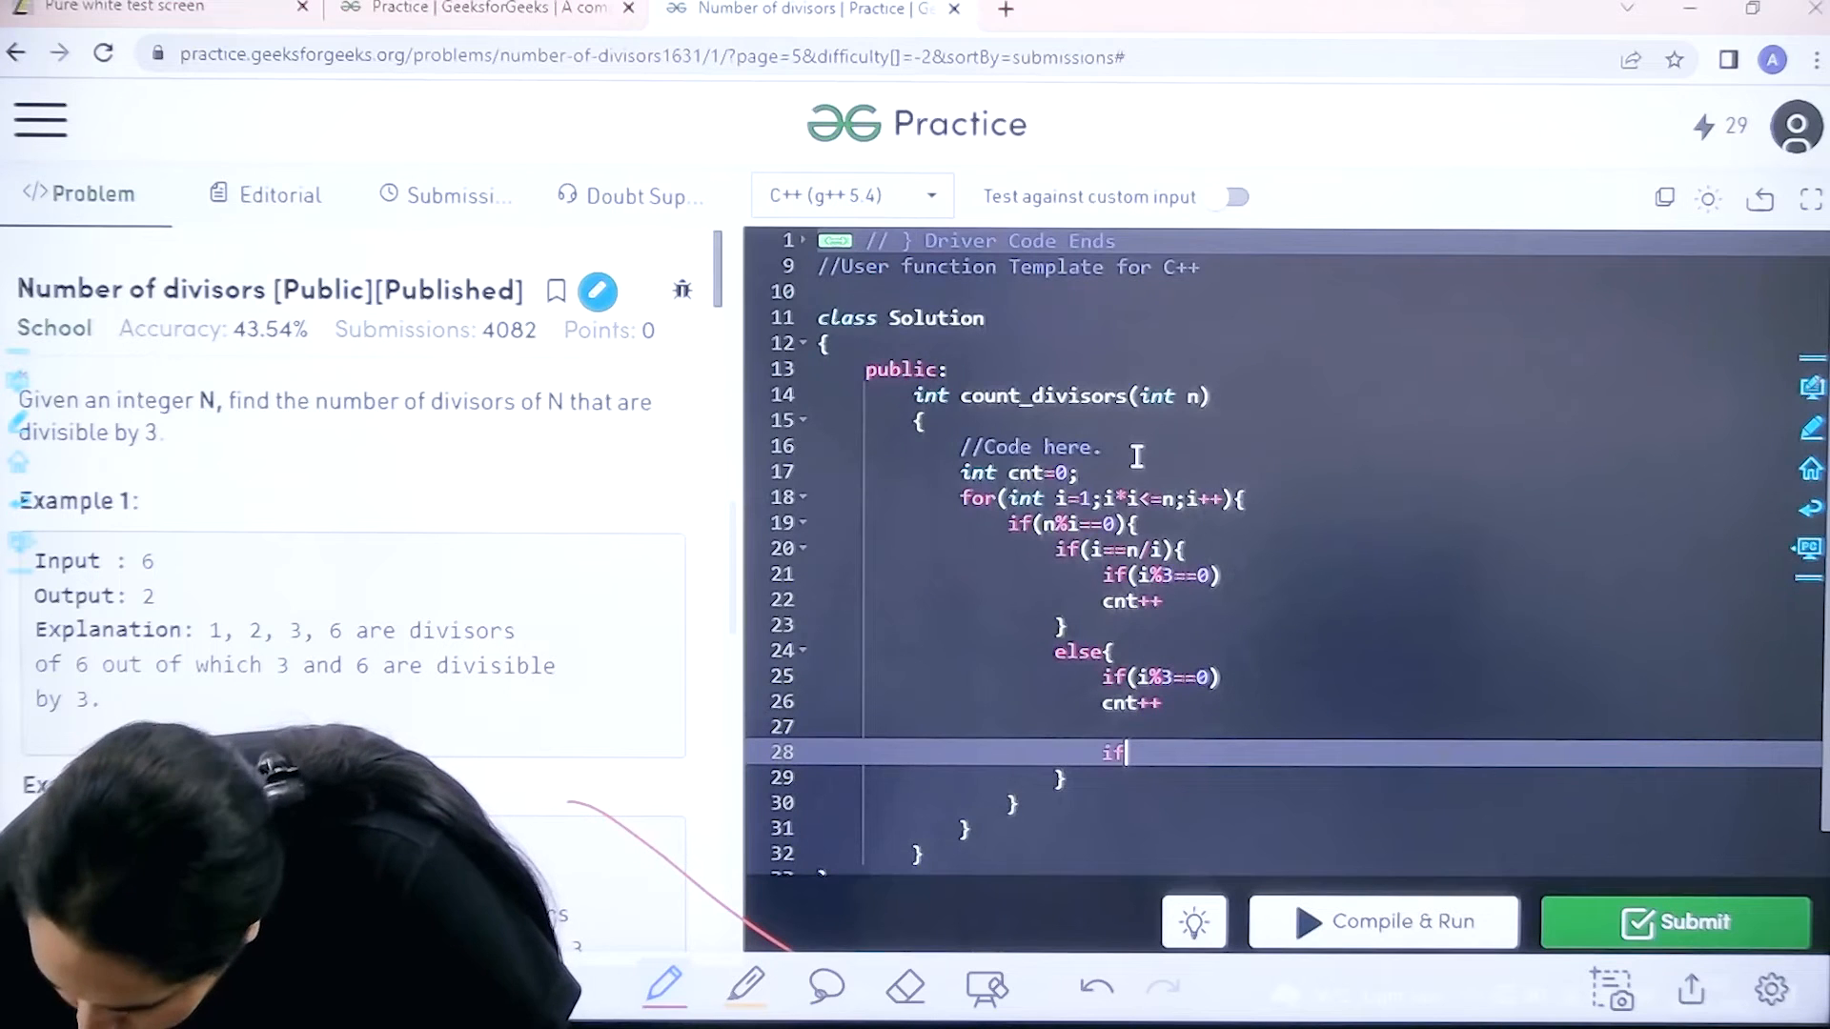
pyautogui.write('(')
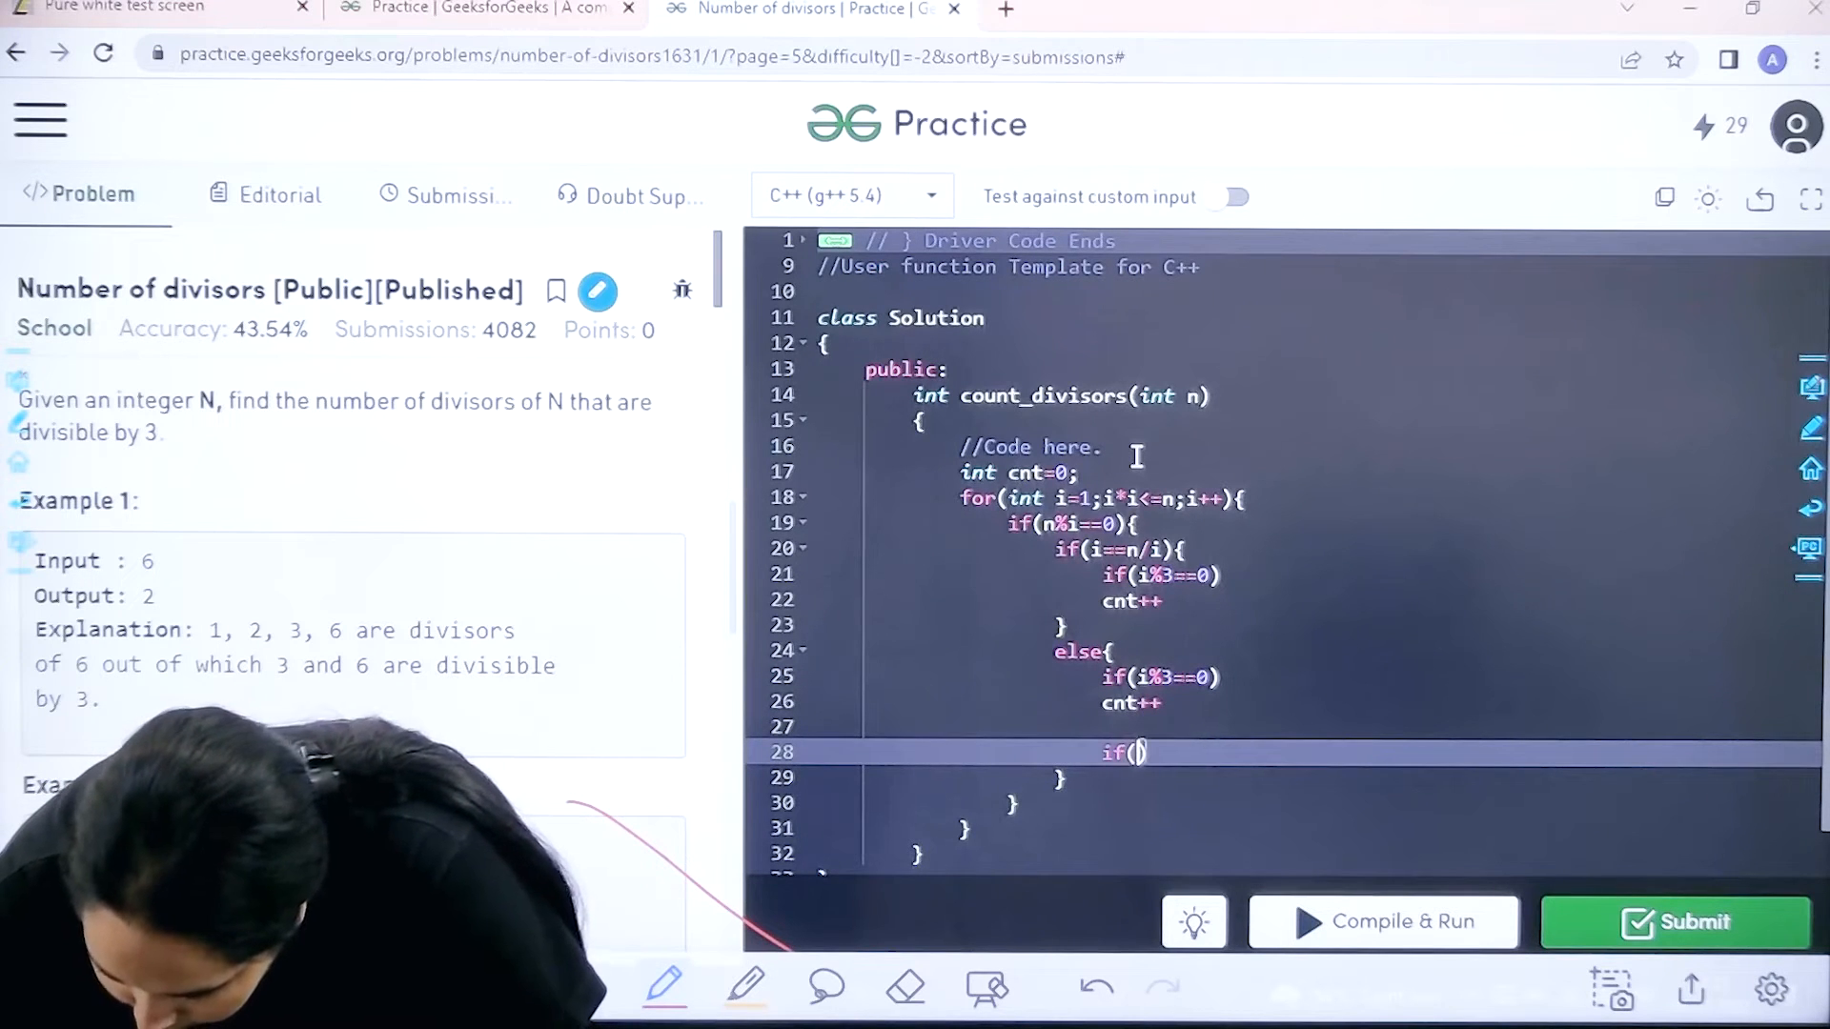
pyautogui.write('(n/i)')
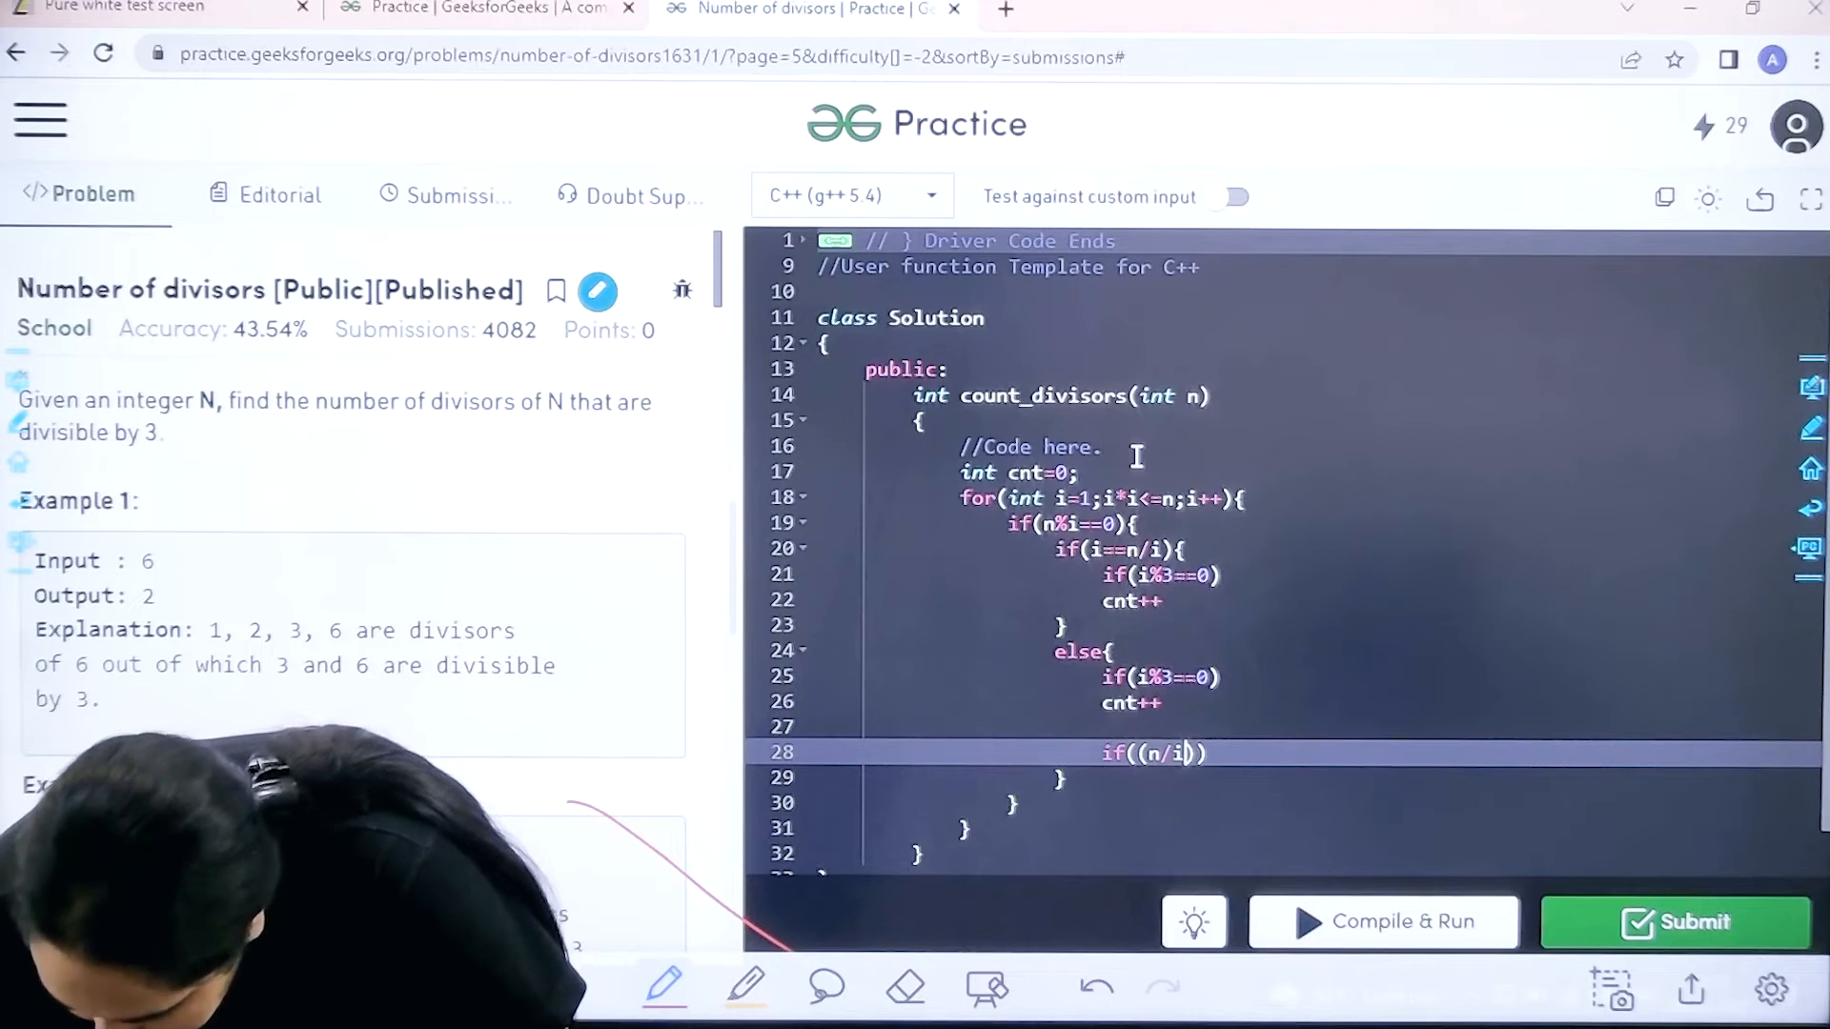
pyautogui.write('(')
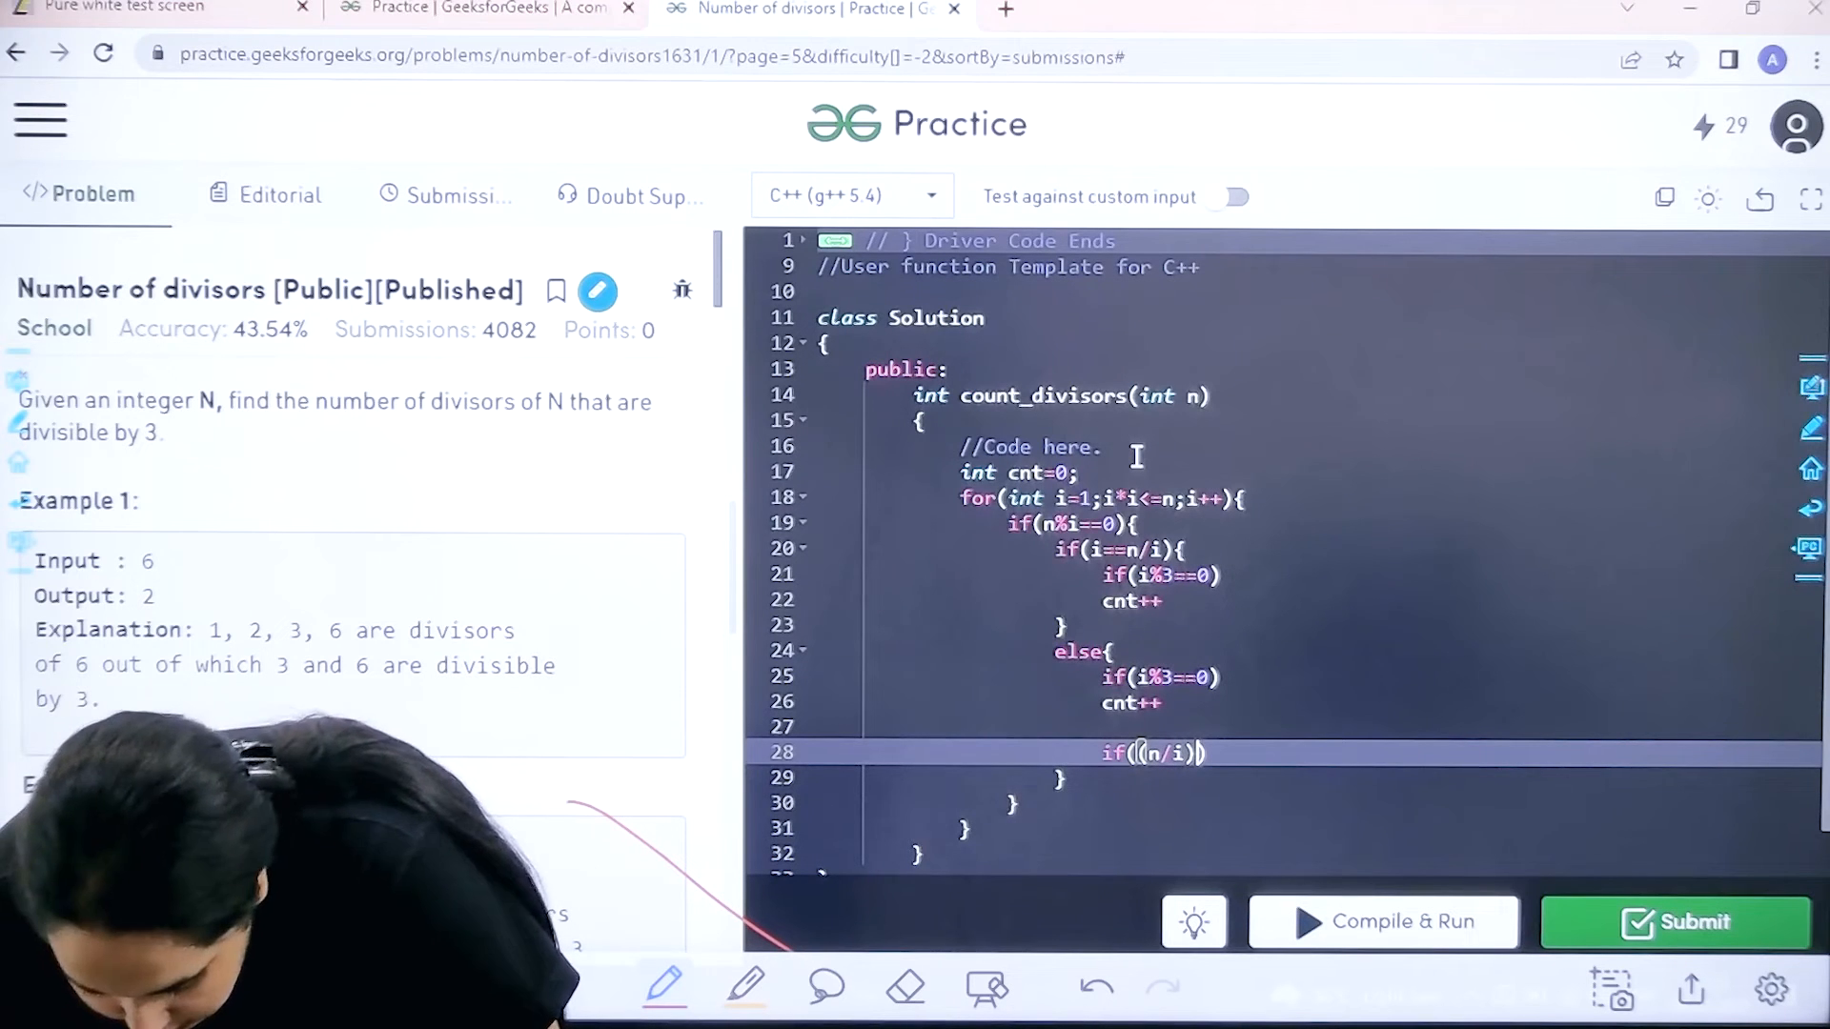
pyautogui.write('%')
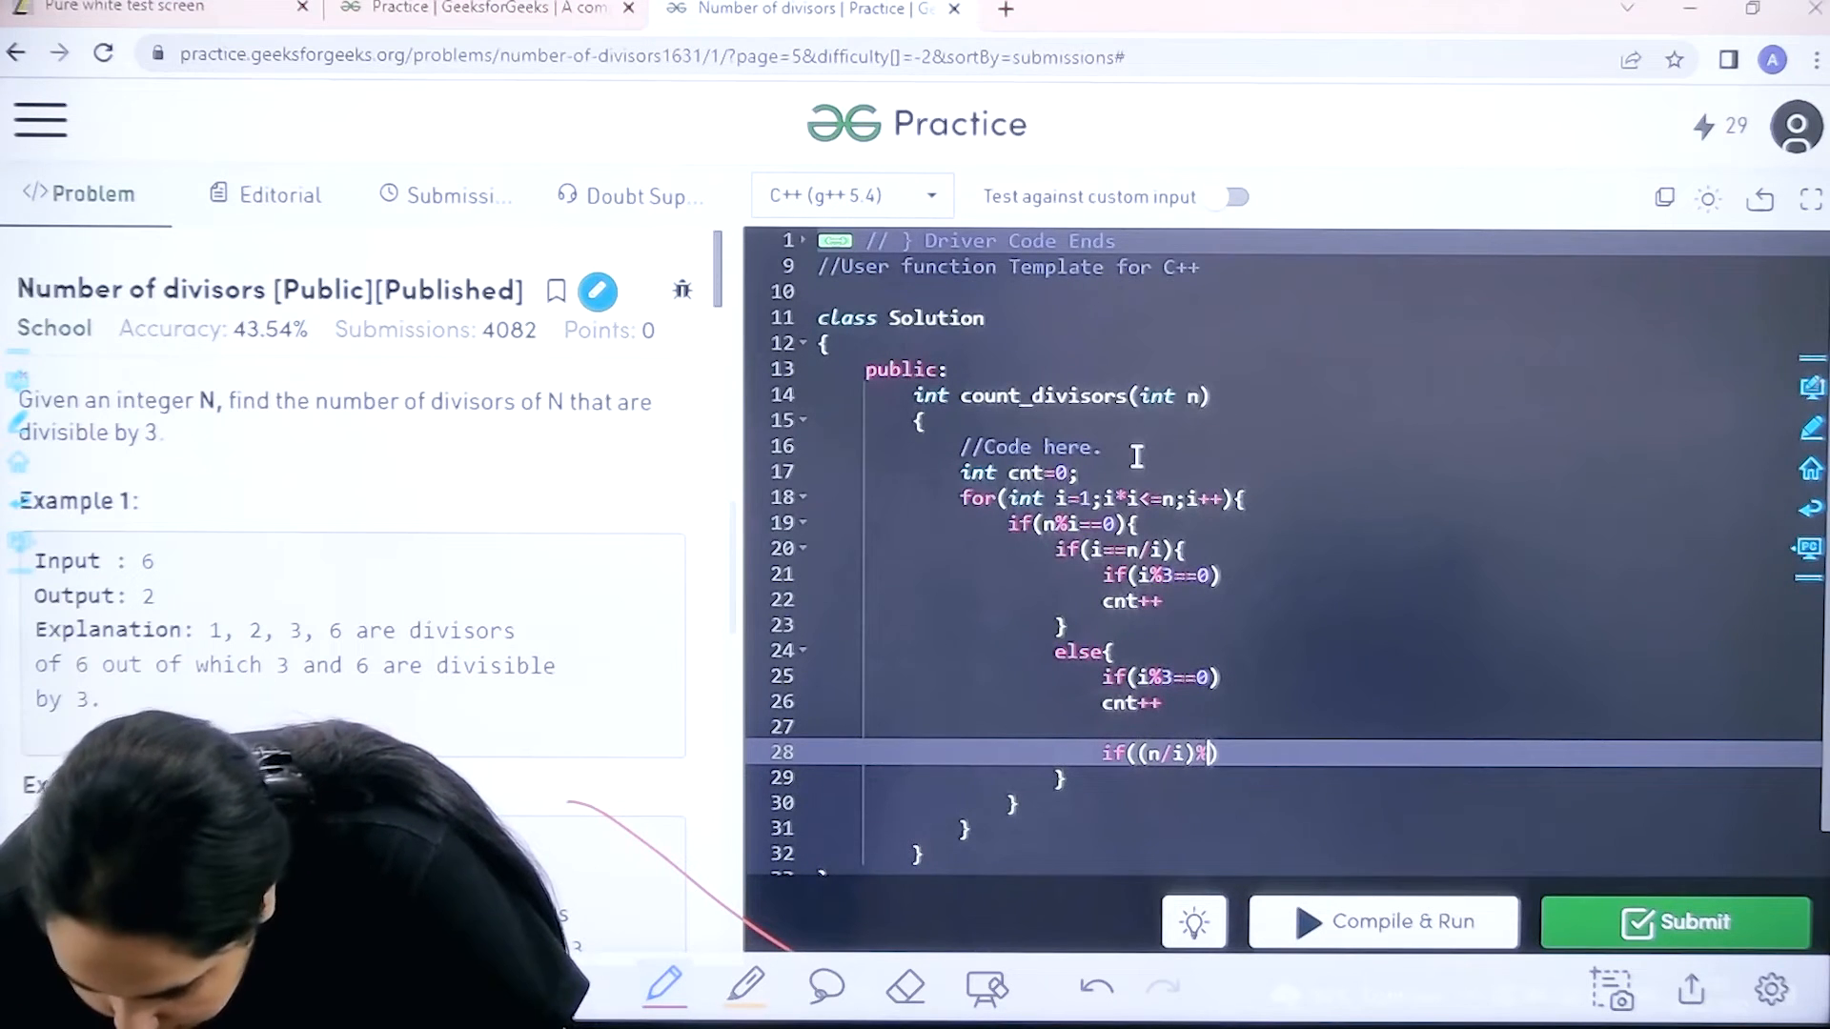
pyautogui.write('3==0')
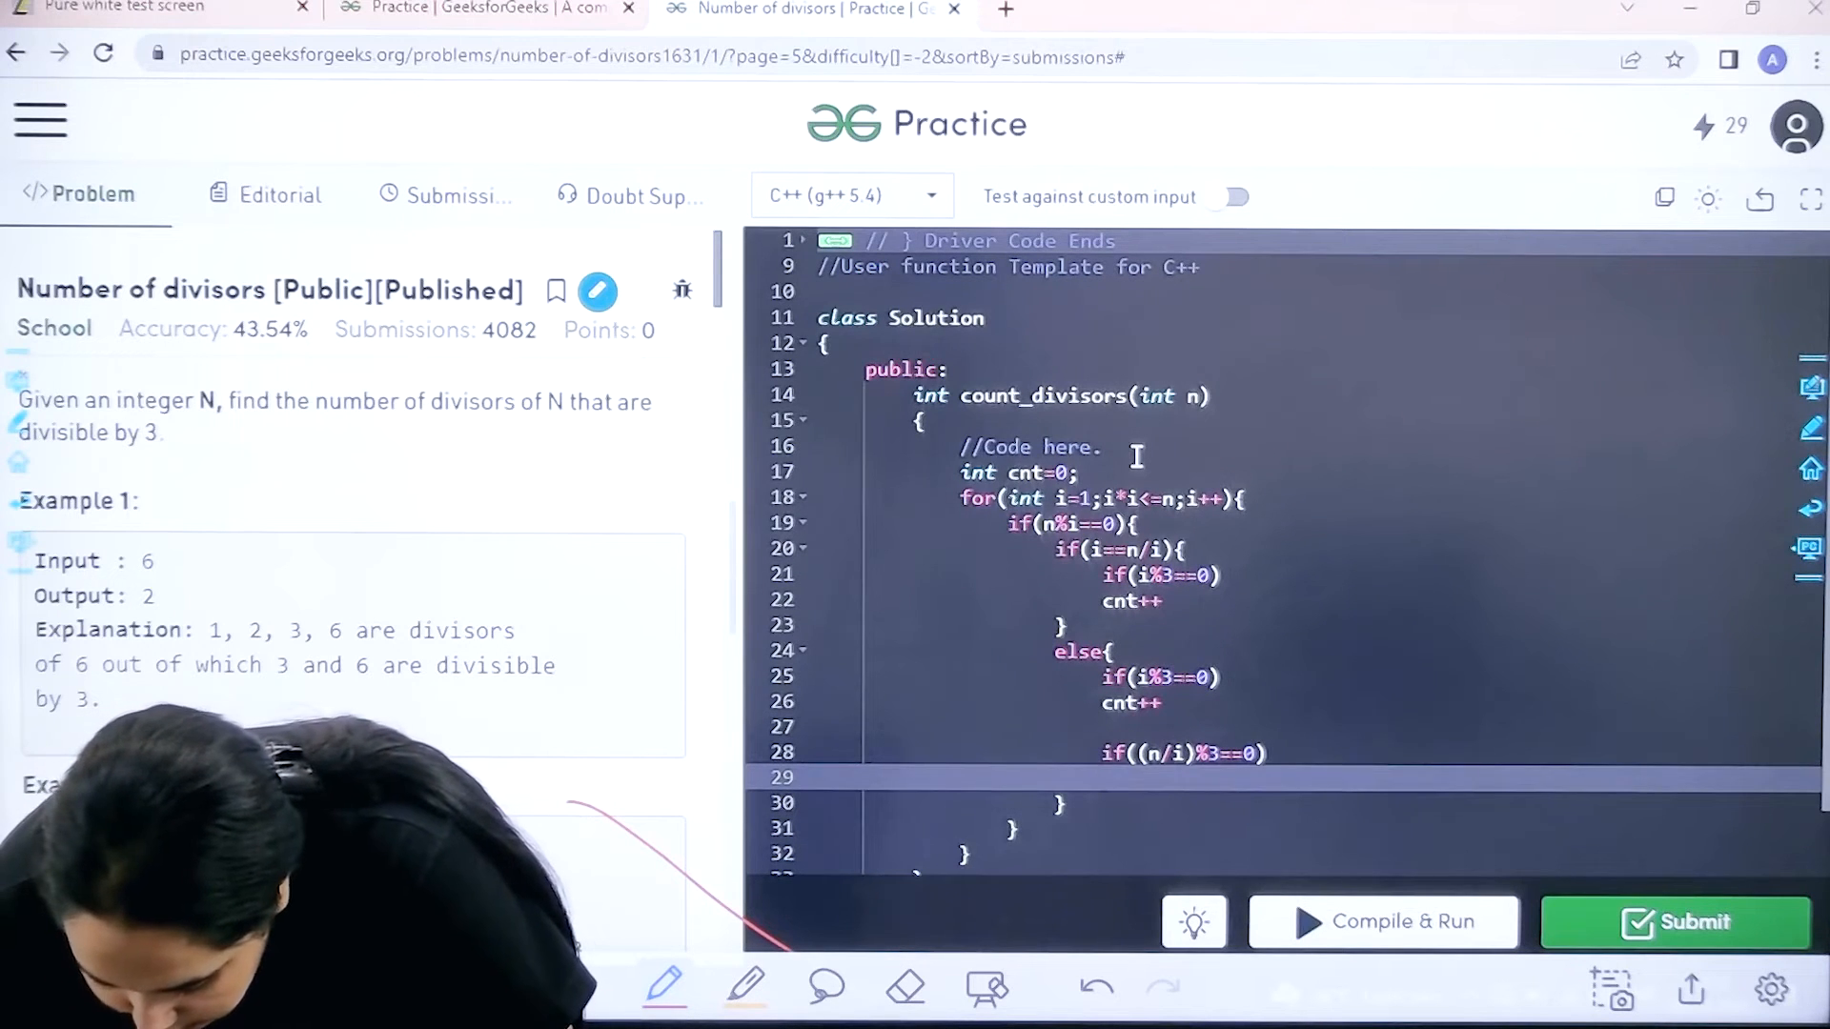
pyautogui.write('cnt')
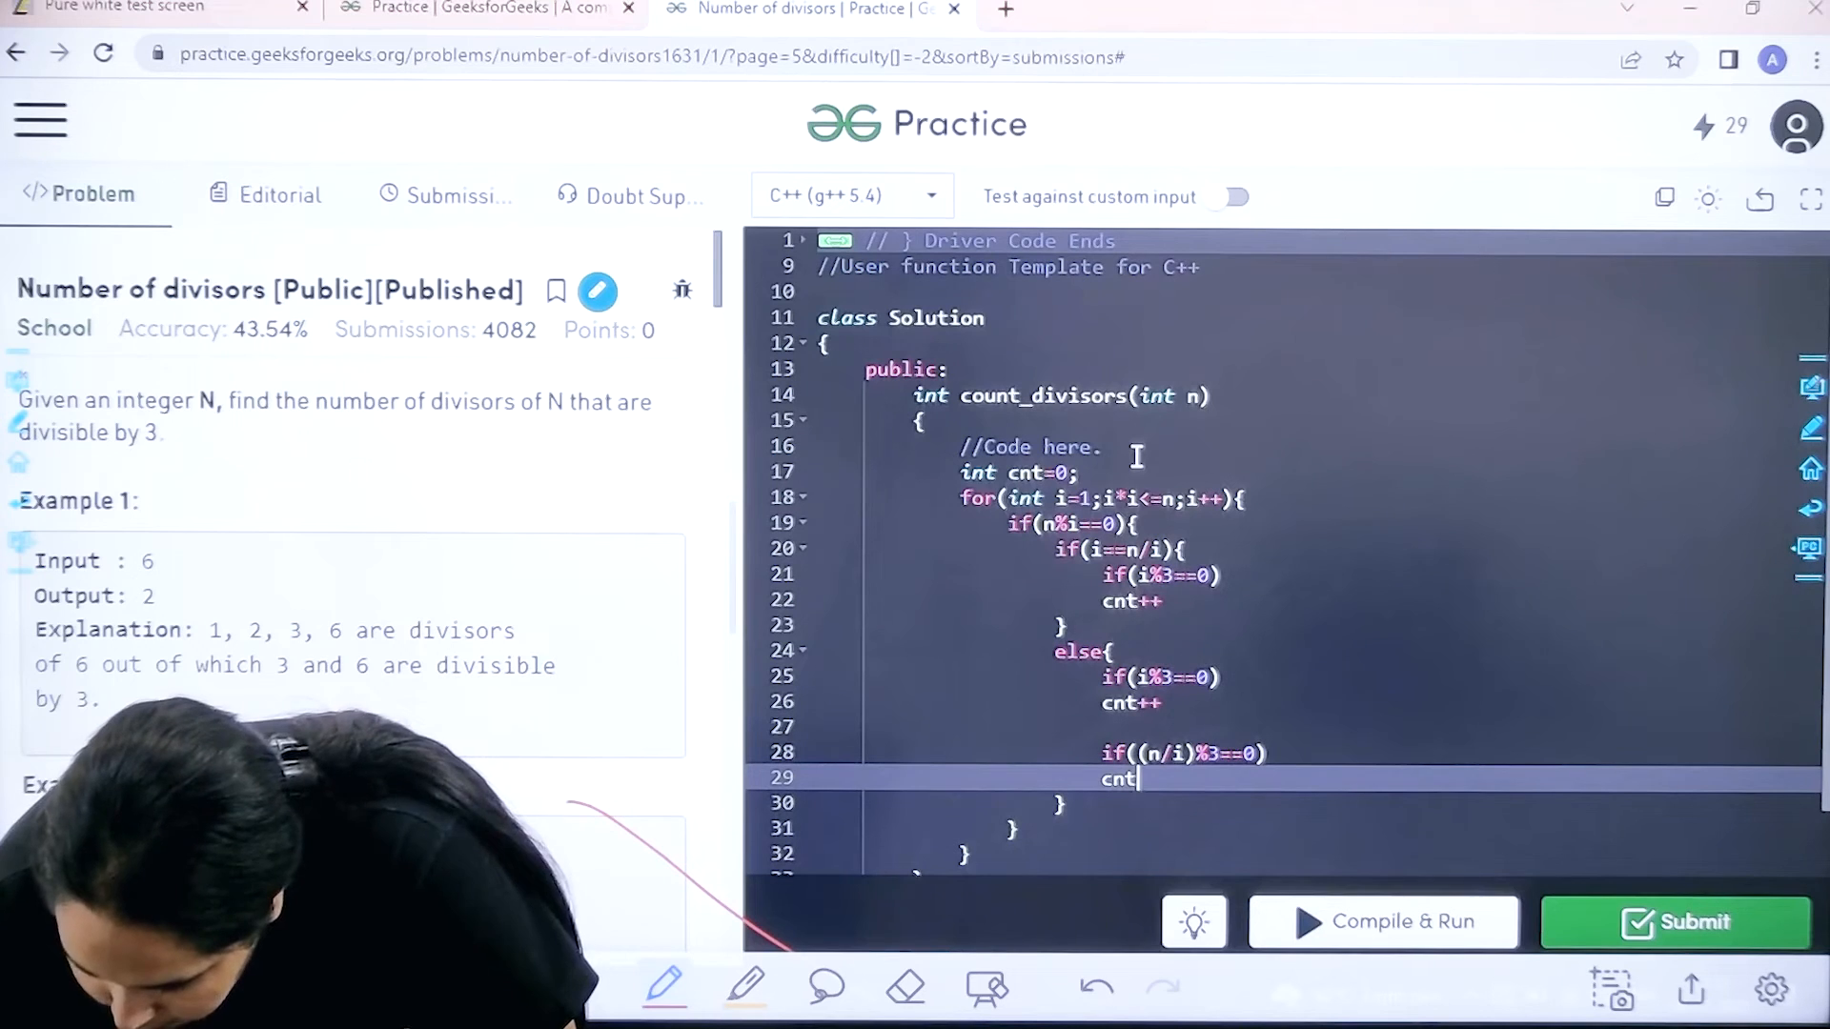
pyautogui.write('++')
pyautogui.click(1311, 601)
pyautogui.write(';')
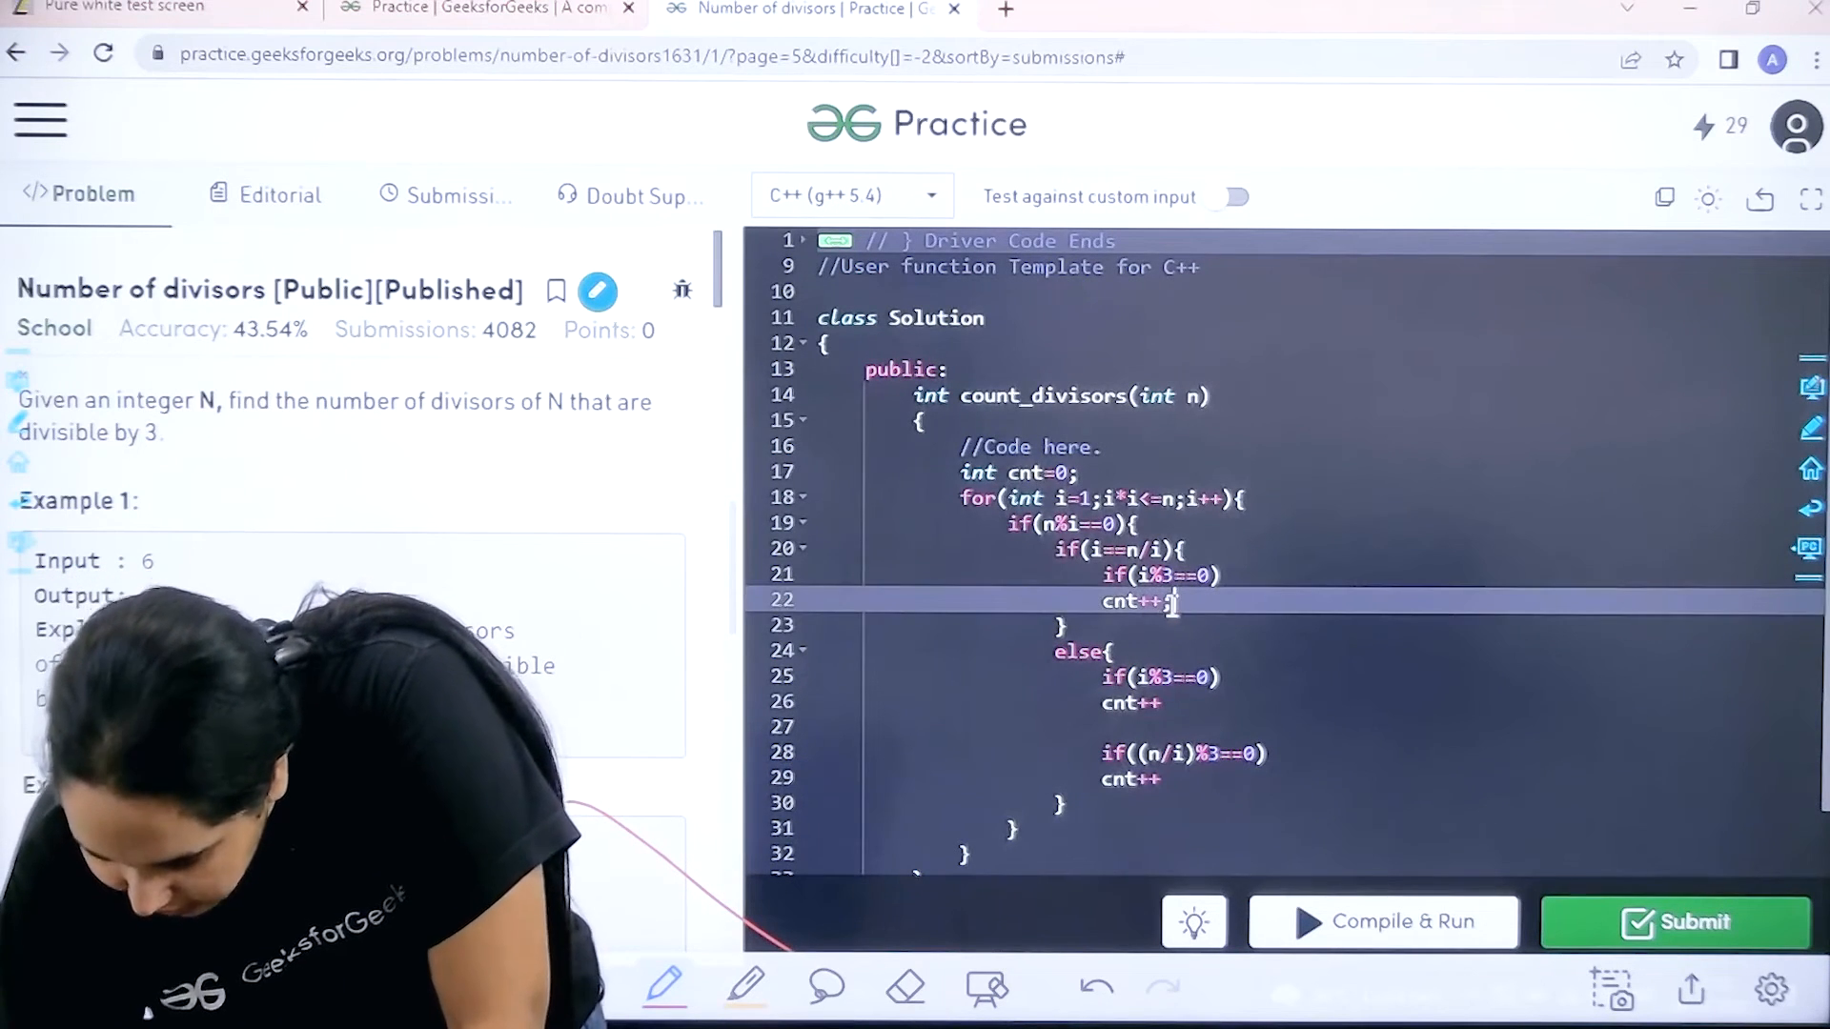
# Add the missing semicolon after cnt++ and begin return cnt; after the loop.
pyautogui.click(1179, 703)
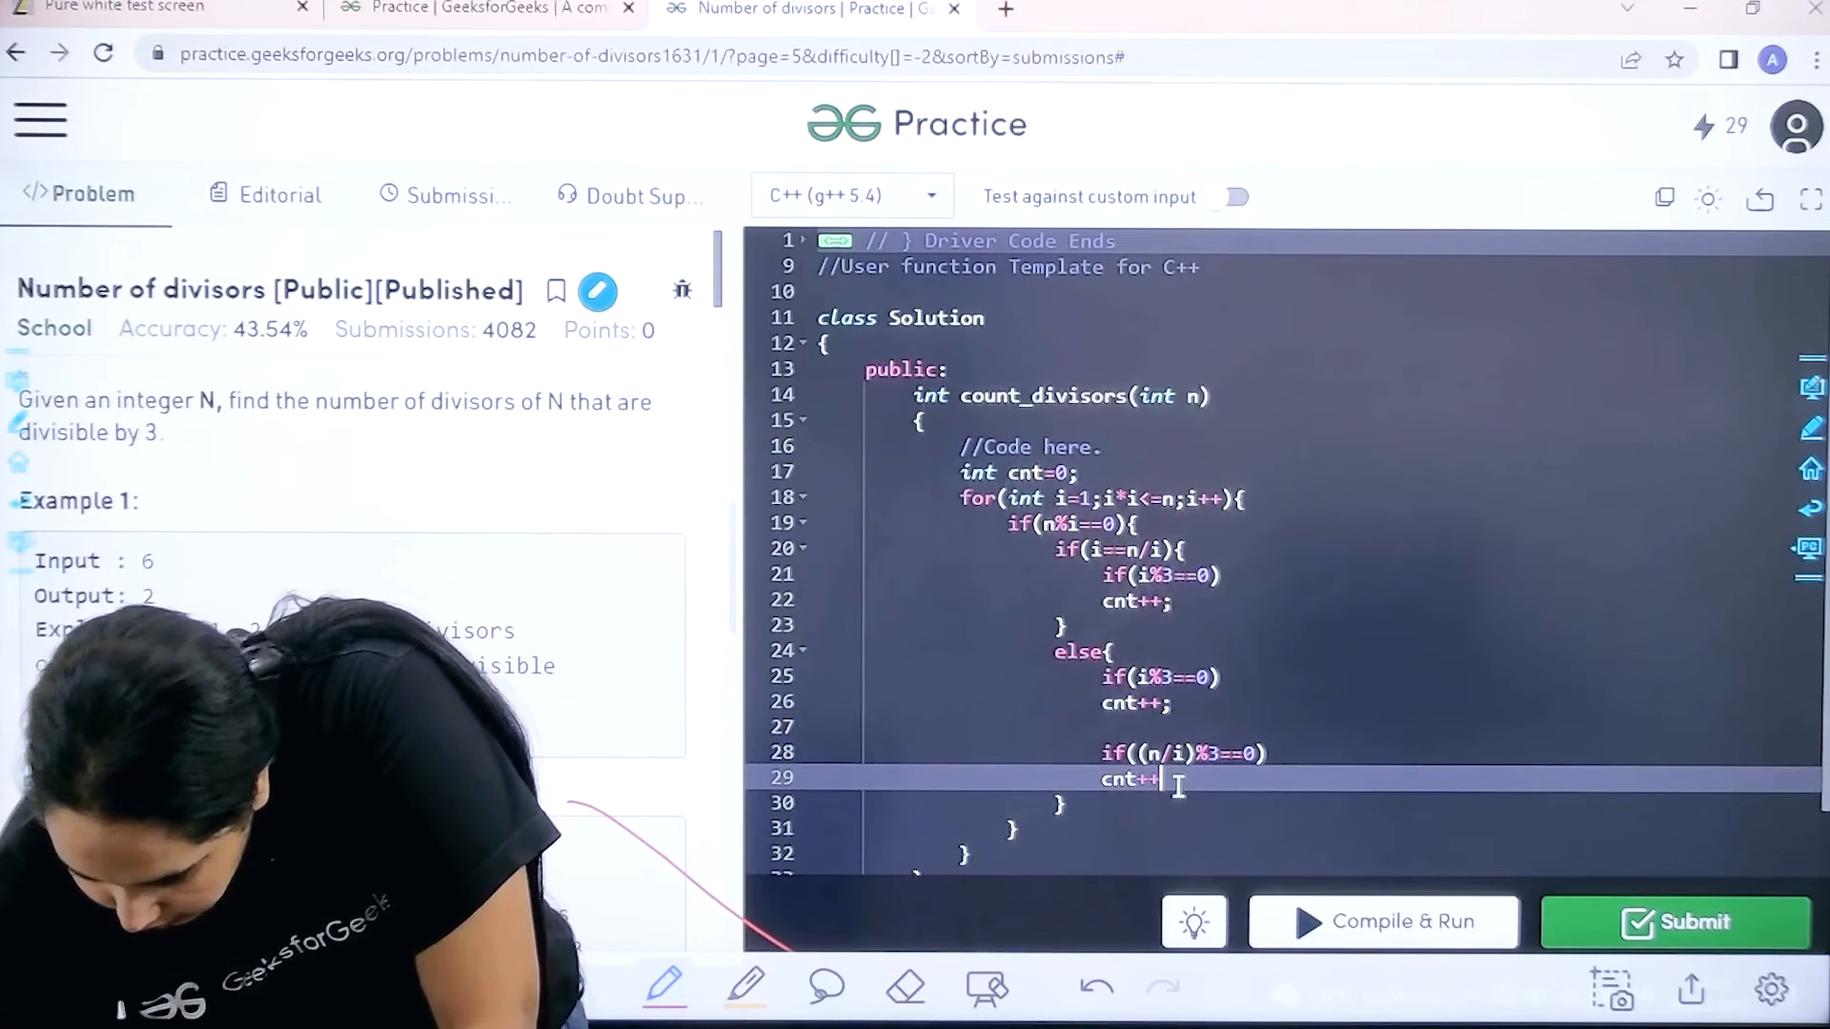
pyautogui.write(';')
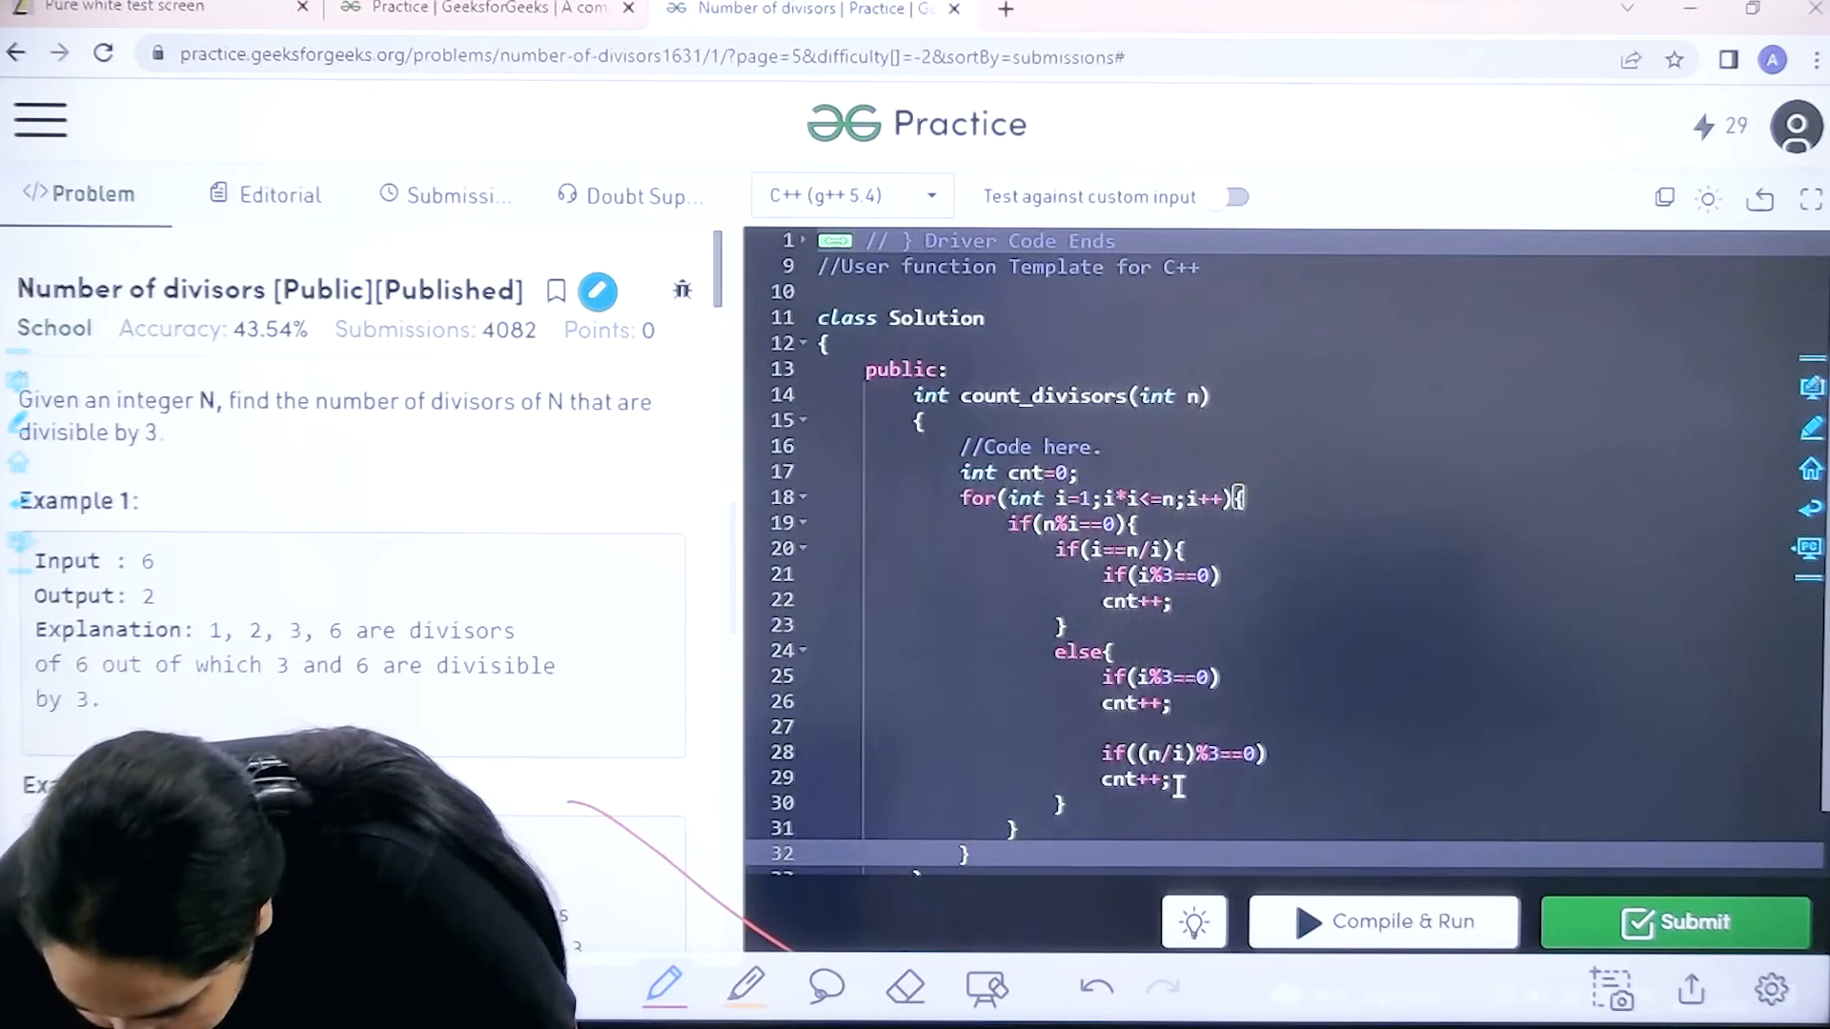
pyautogui.write('return cnt;')
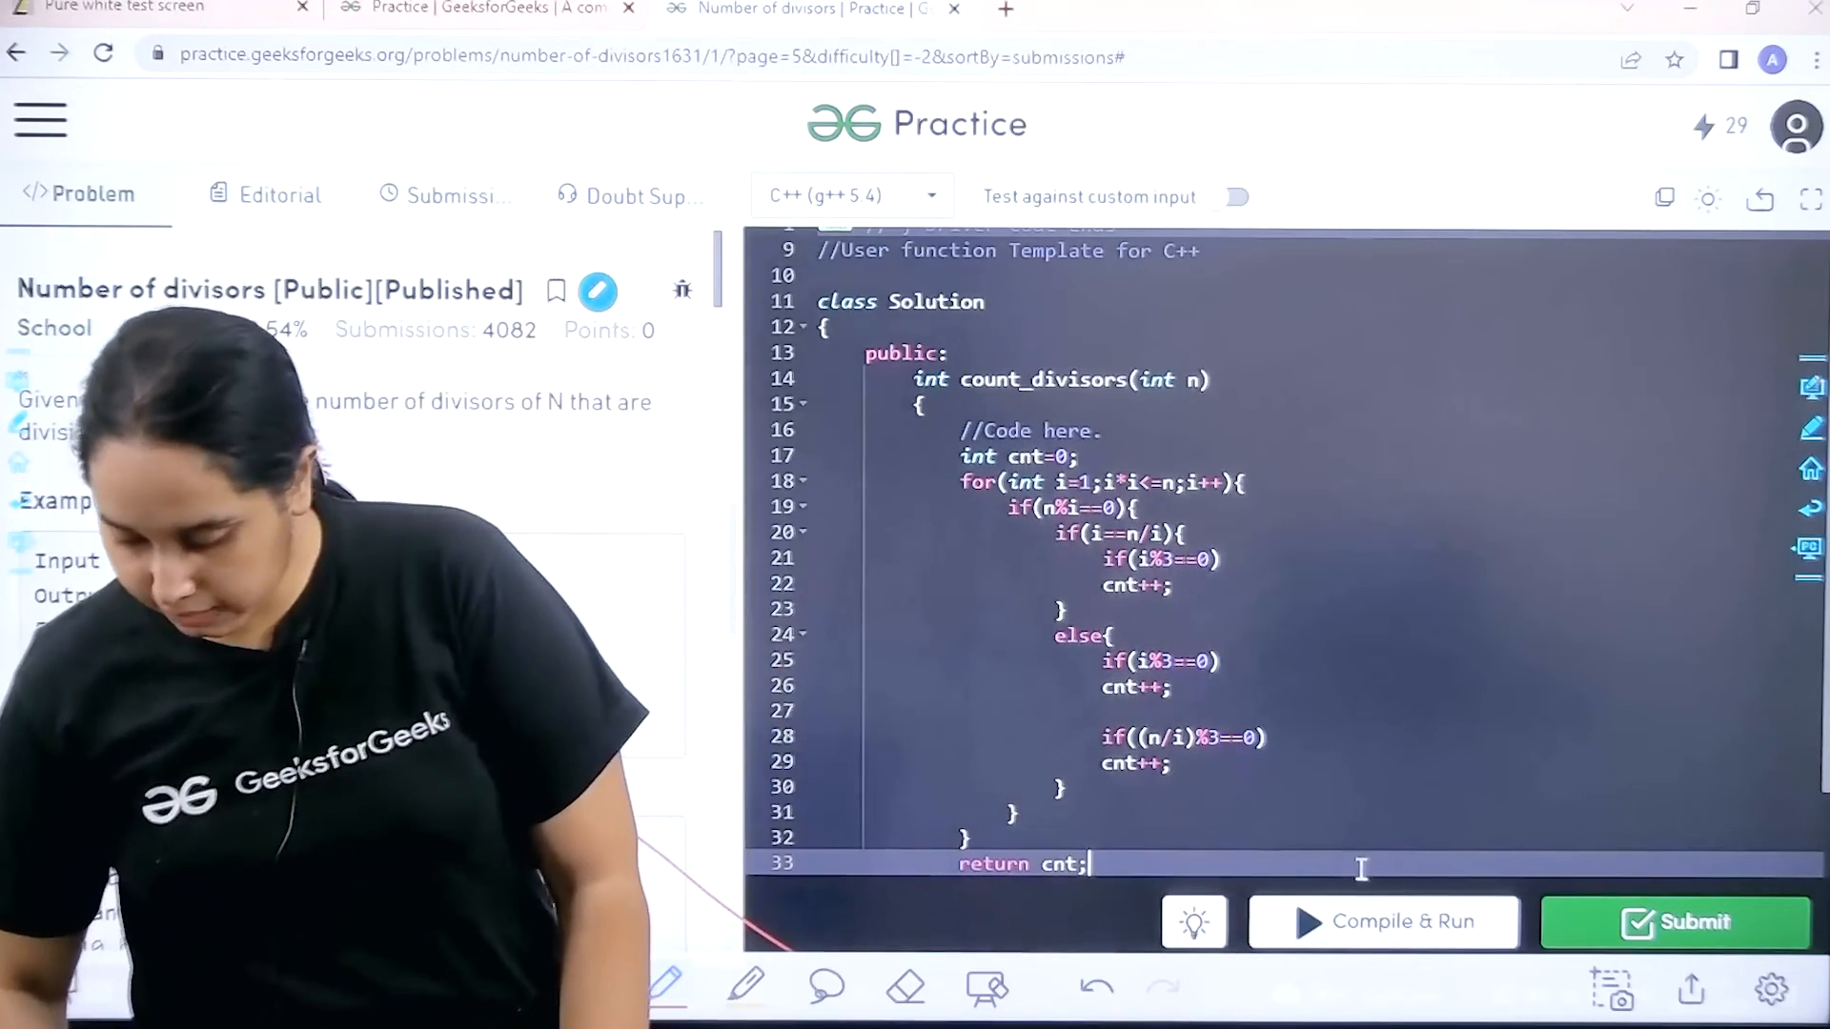
# Compile and run the solution, getting output 2 for input 6.
pyautogui.click(1382, 921)
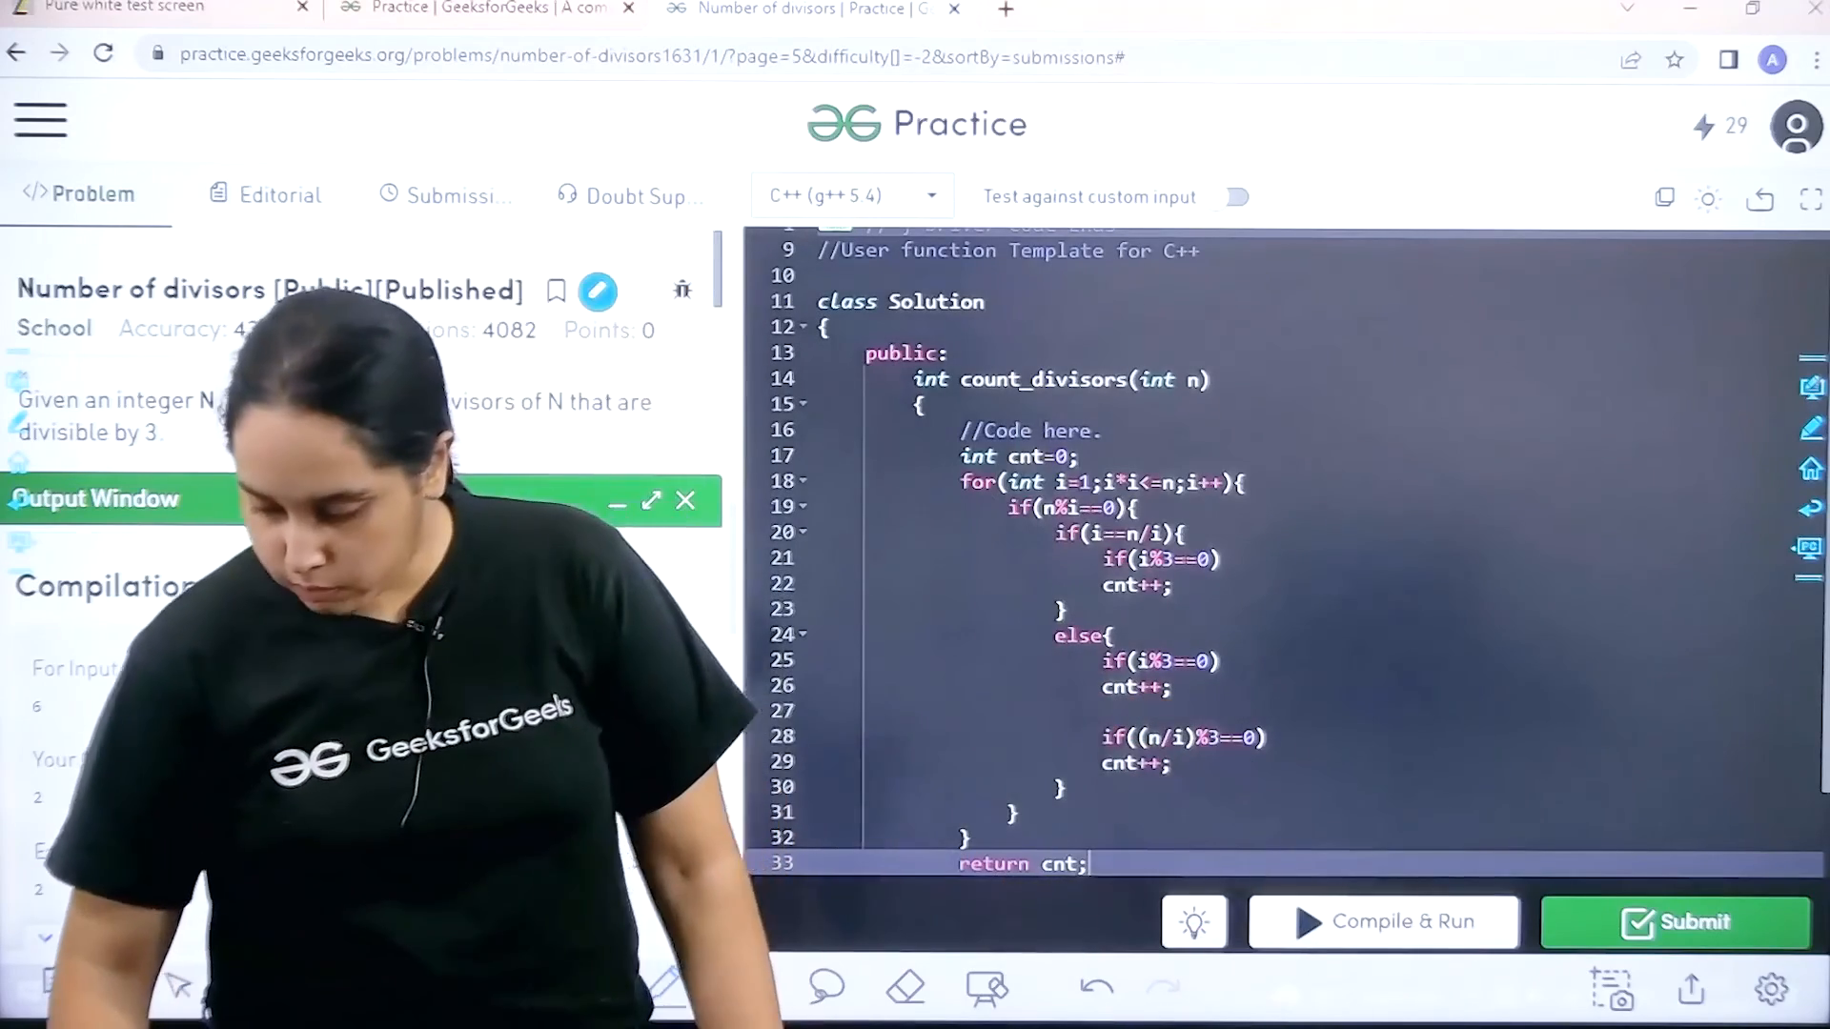
# Submit count_divisors and get 'Problem Solved Successfully' with all 100100 tests passed.
pyautogui.click(1678, 922)
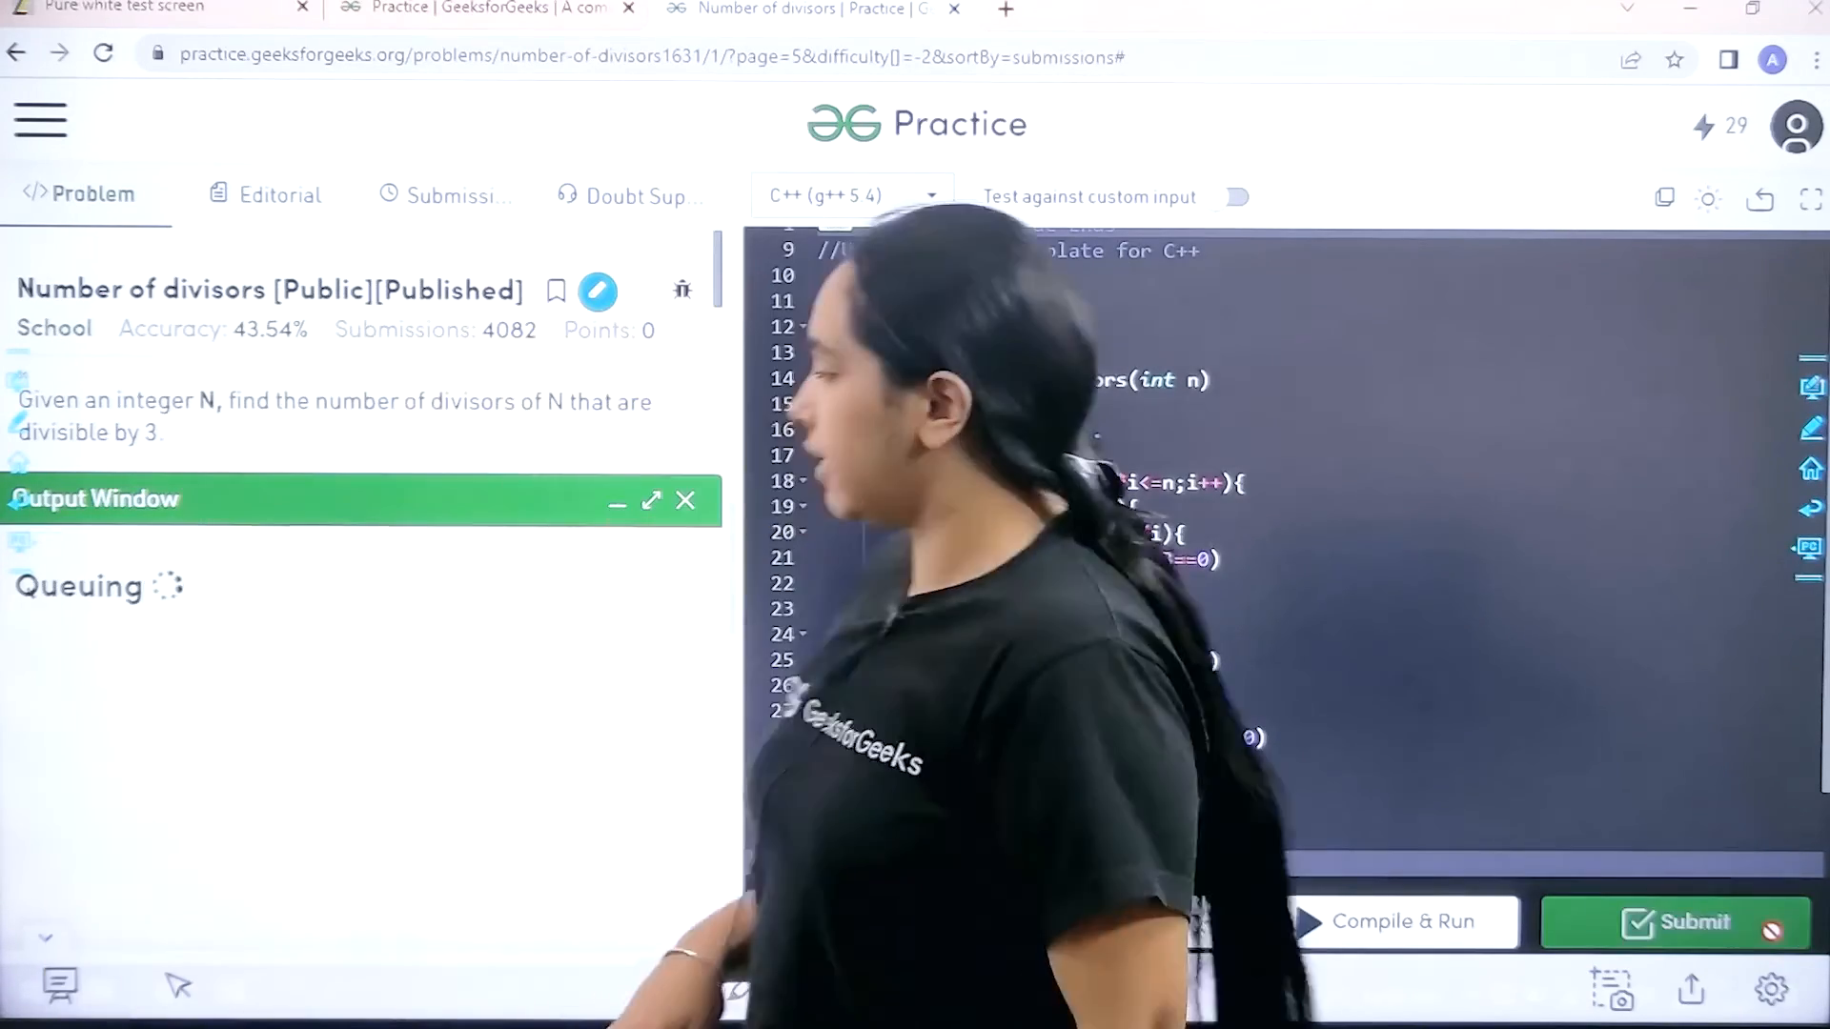
pyautogui.click(1675, 921)
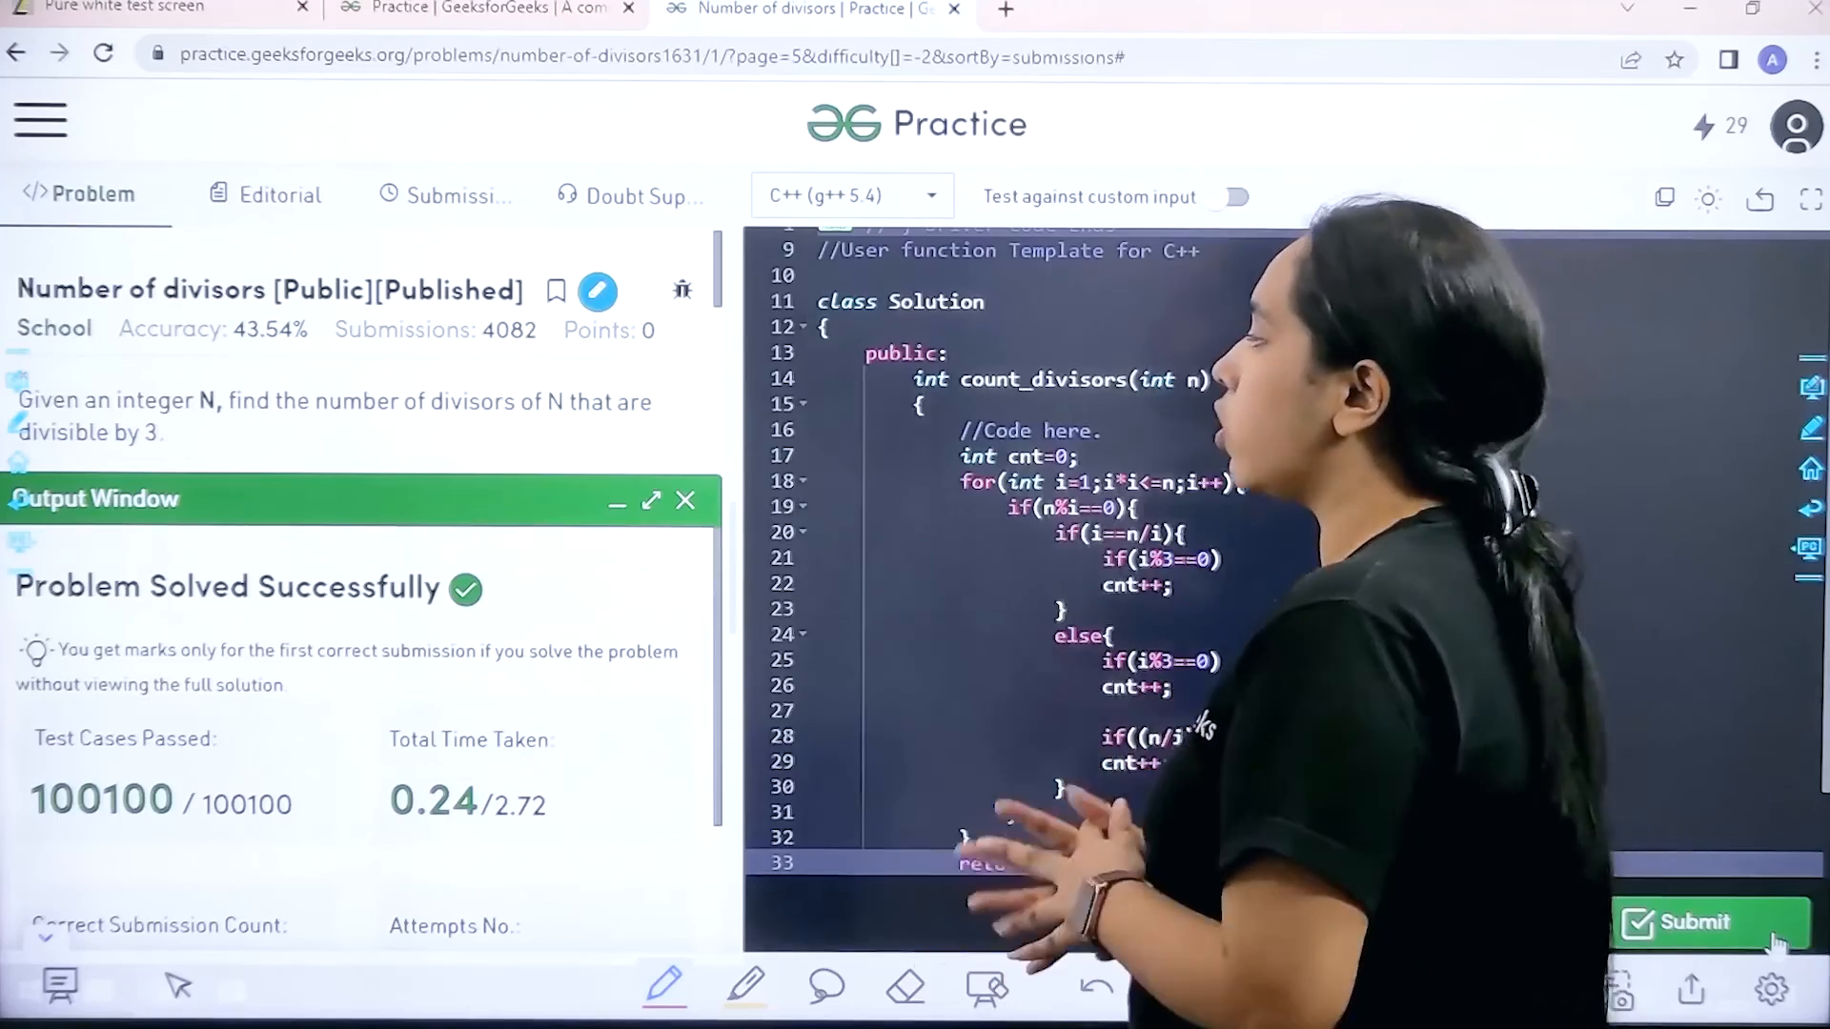